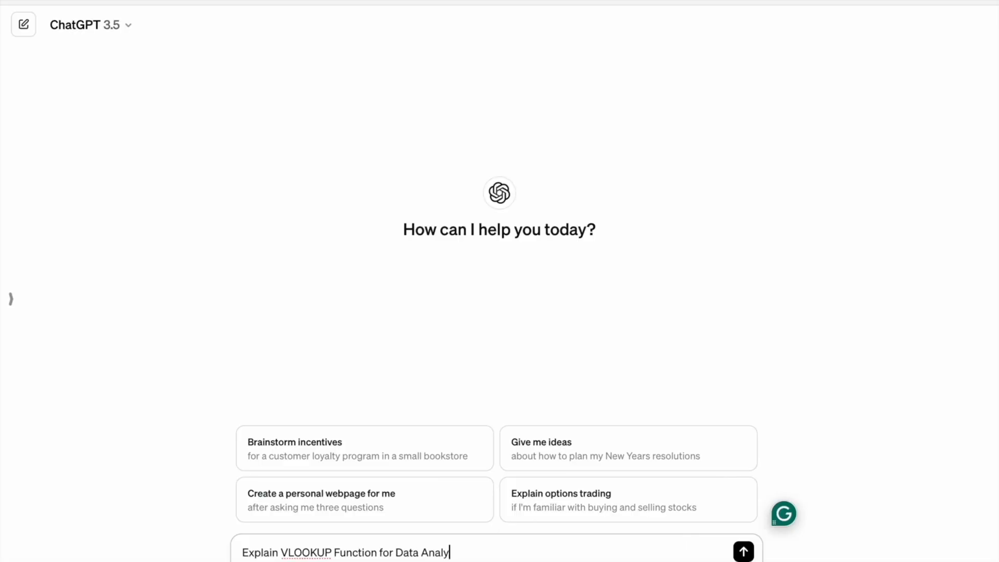
Send the question asking ChatGPT to explain VLOOKUP for data analysis and read the reply.
left_click(743, 550)
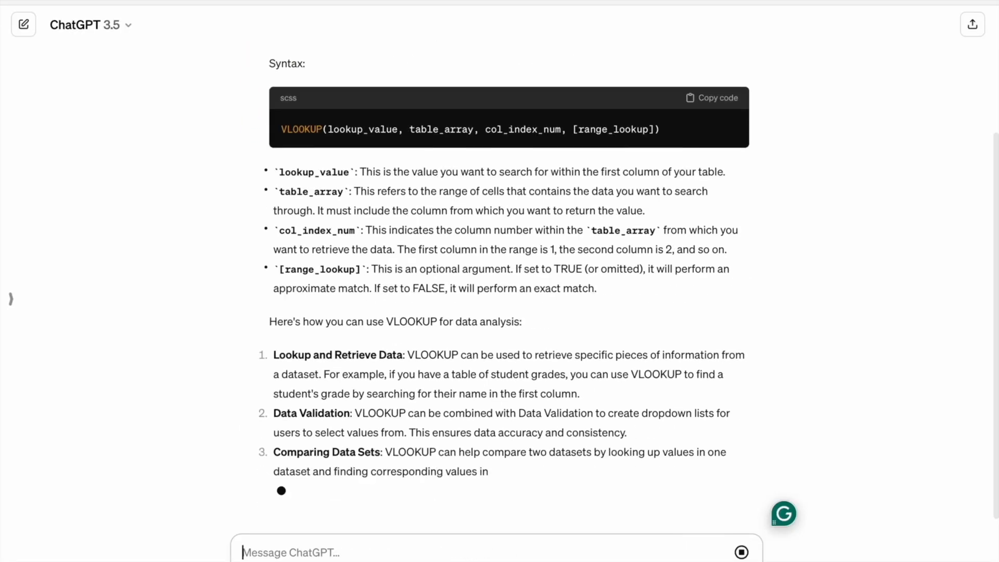
scroll("up", 3)
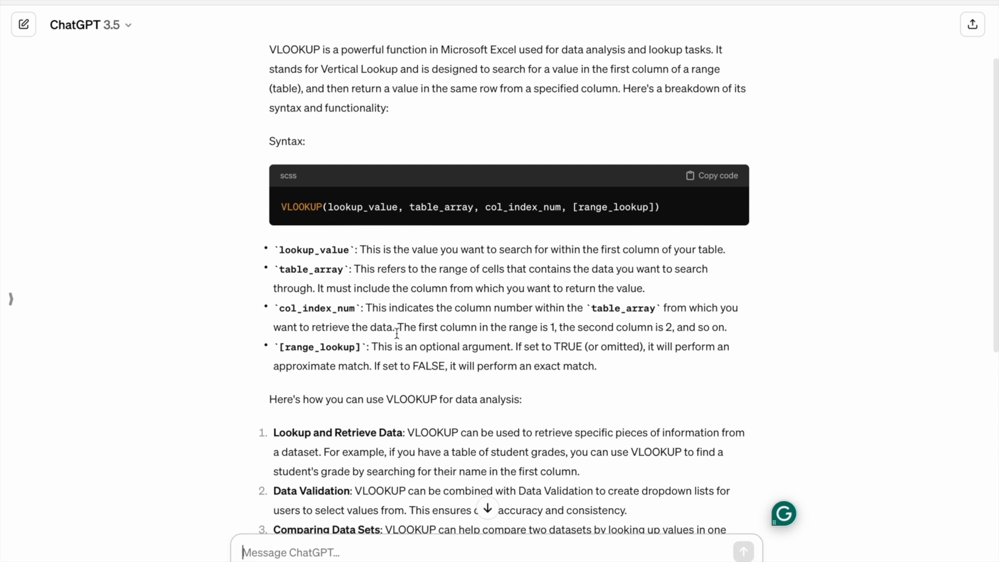
scroll("up", 3)
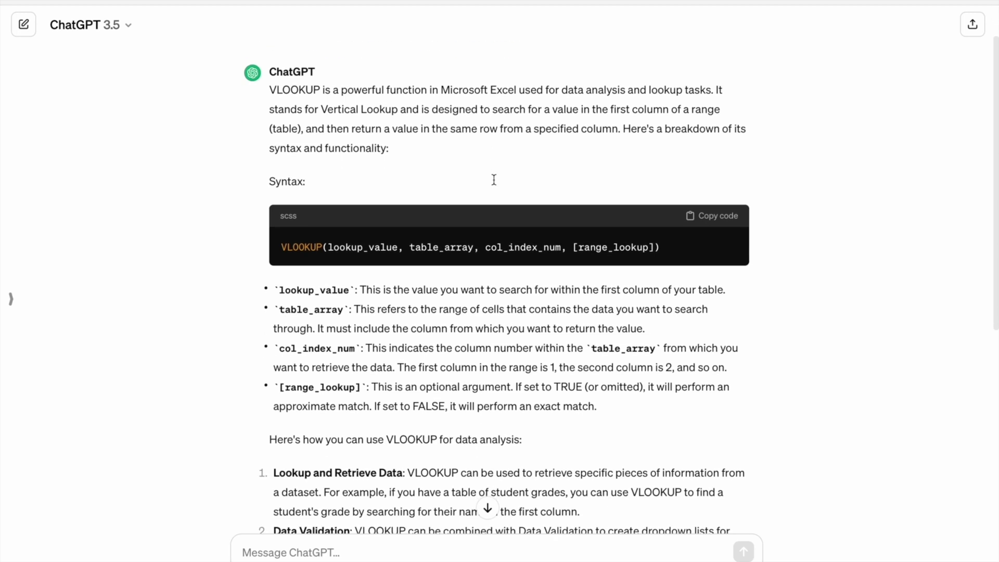
scroll("down", 3)
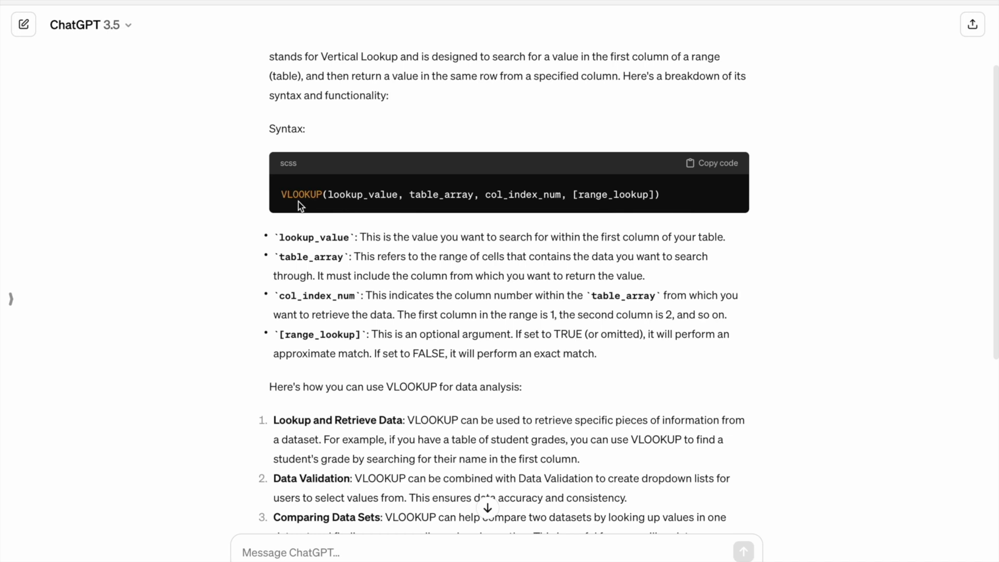
Review the VLOOKUP syntax, highlighting the argument list, table_array and range_lookup, then the uses.
left_click_drag(325, 194, 628, 195)
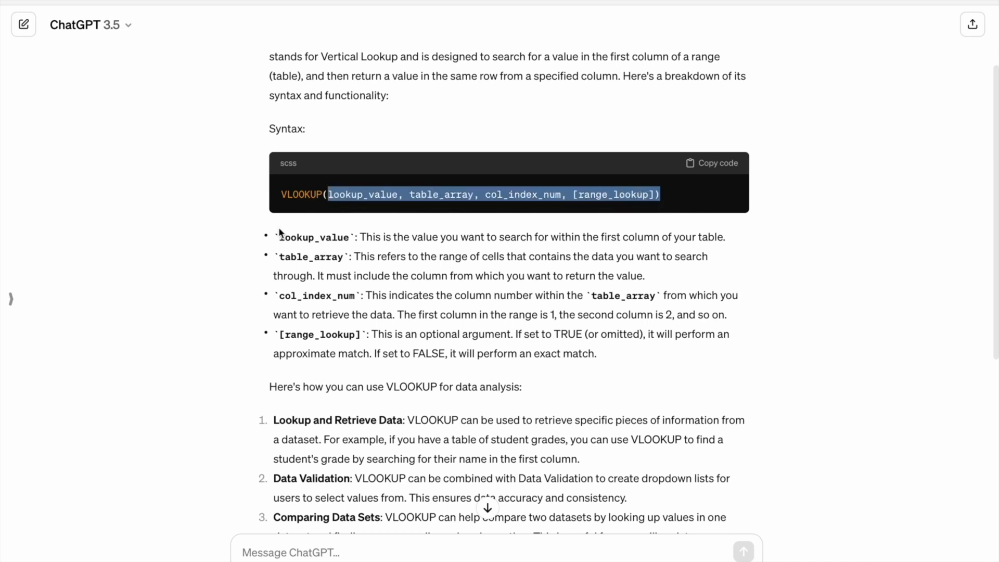
double_click(313, 238)
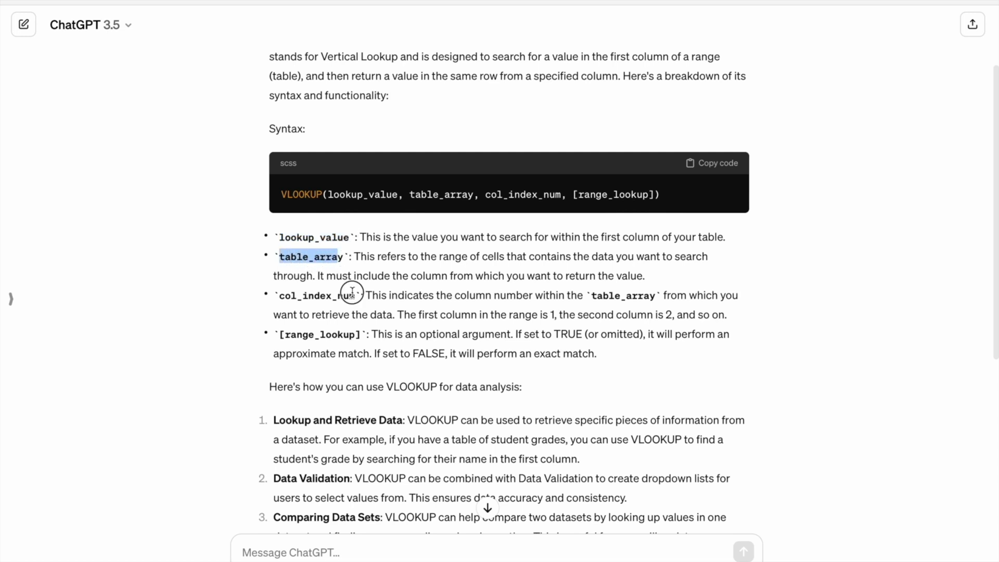
double_click(313, 294)
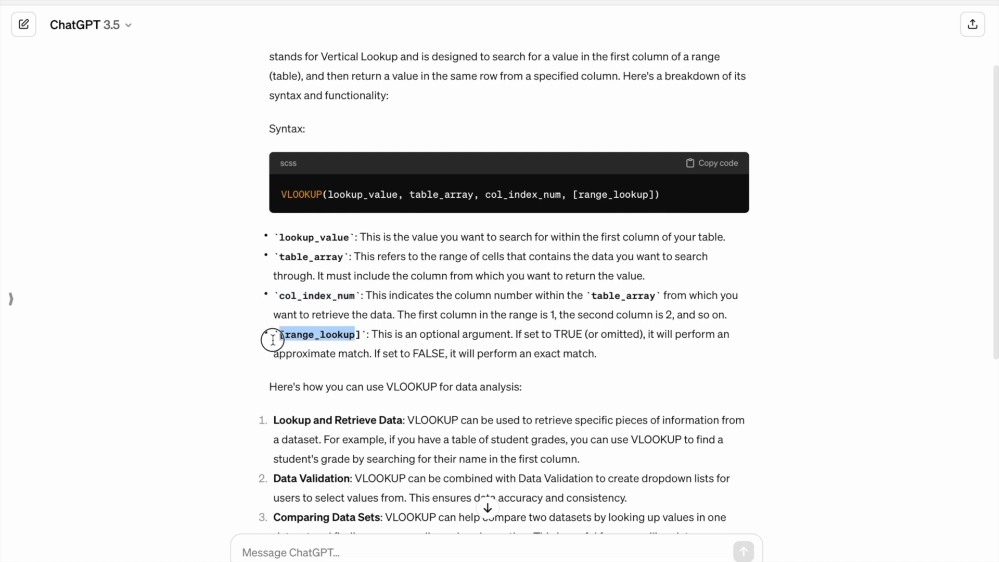
scroll("down", 3)
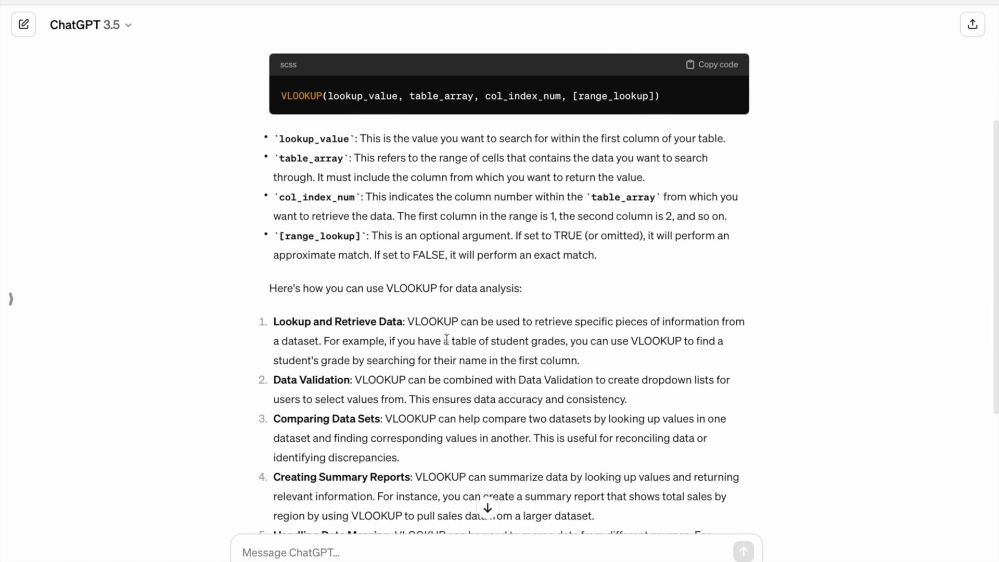
scroll("down", 3)
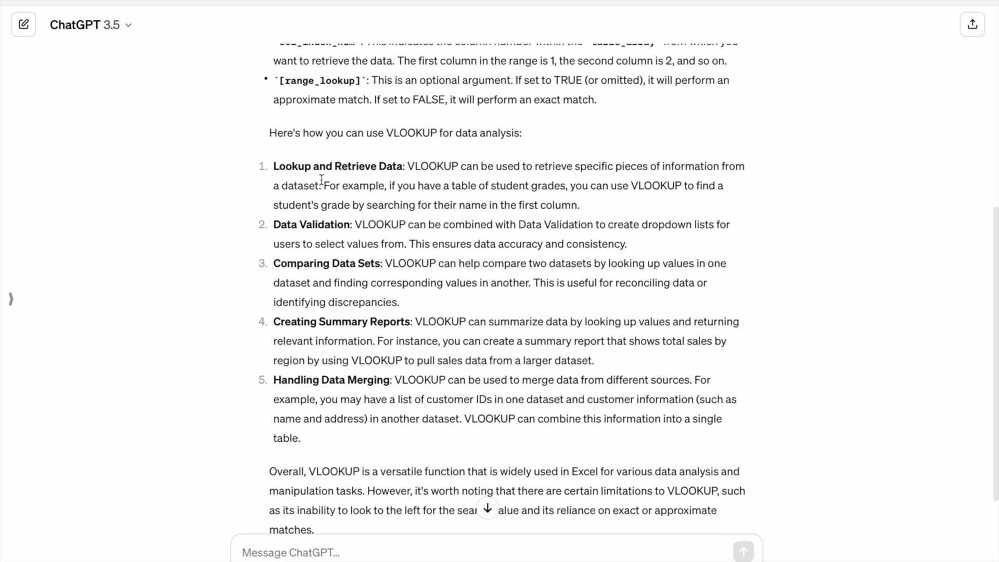
mouse_move(399, 147)
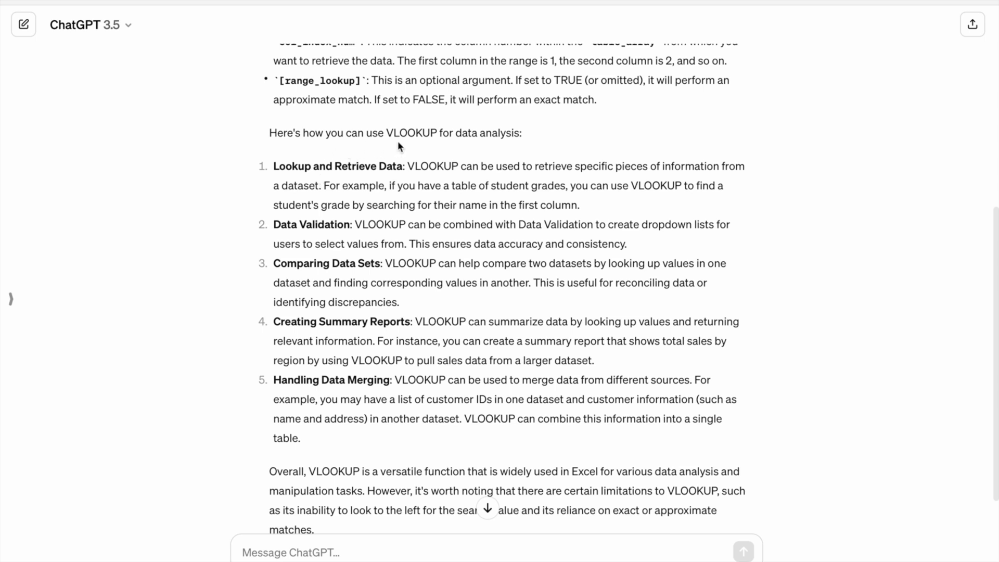
mouse_move(396, 315)
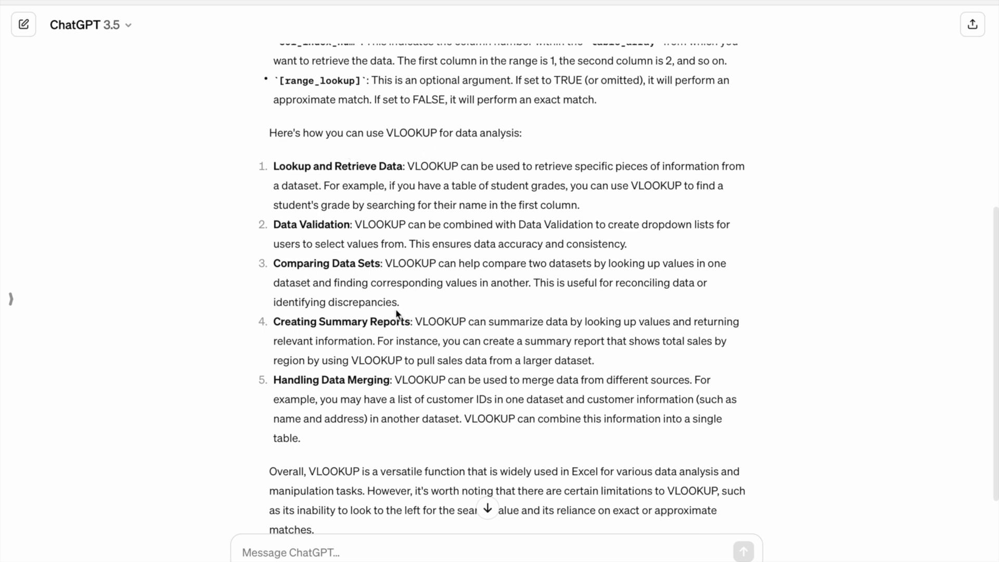
scroll("down", 3)
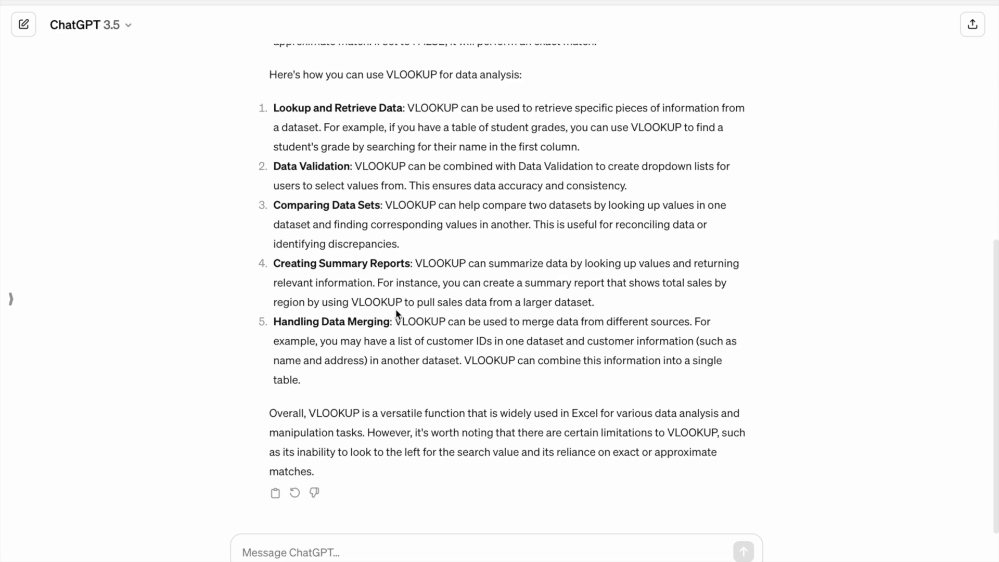
mouse_move(296, 516)
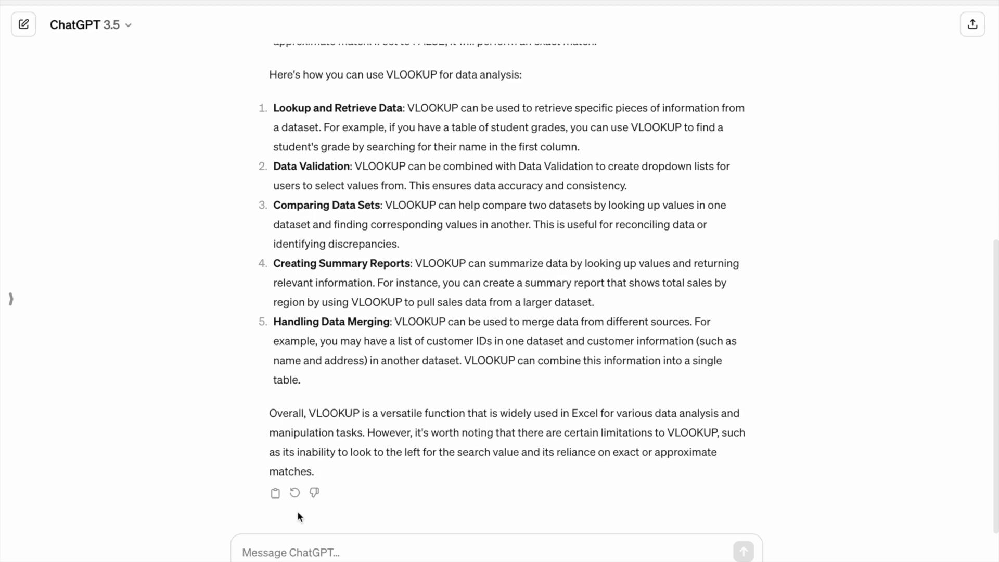
Ask ChatGPT to explain VLOOKUP with an example and read the student-grades worked answer.
type("Can you explain this function")
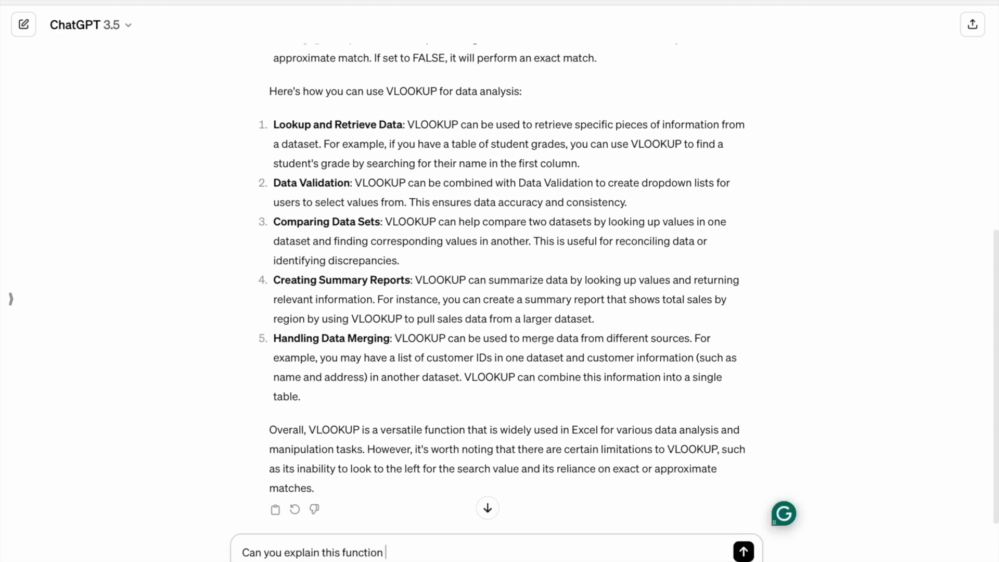
left_click(742, 551)
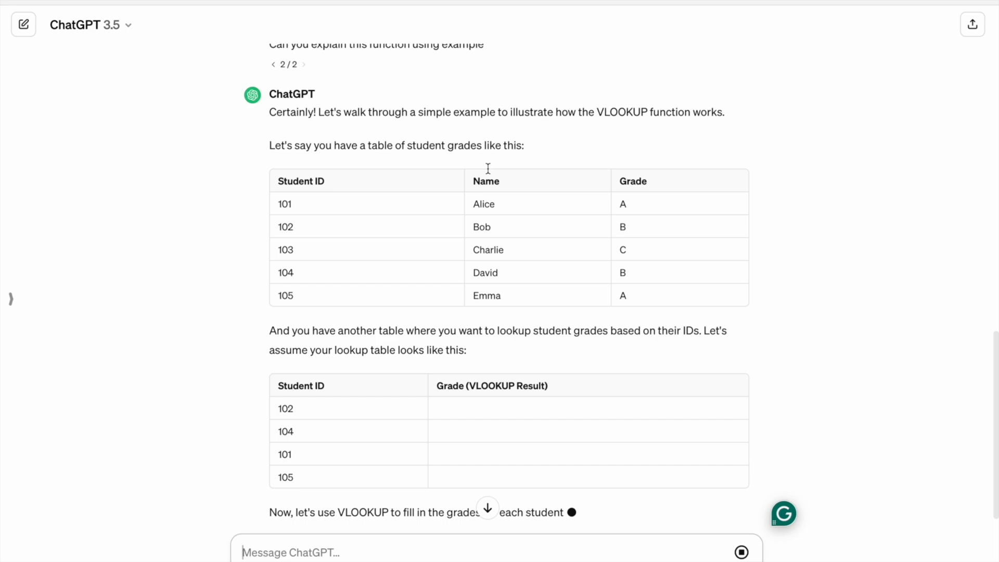
scroll("down", 3)
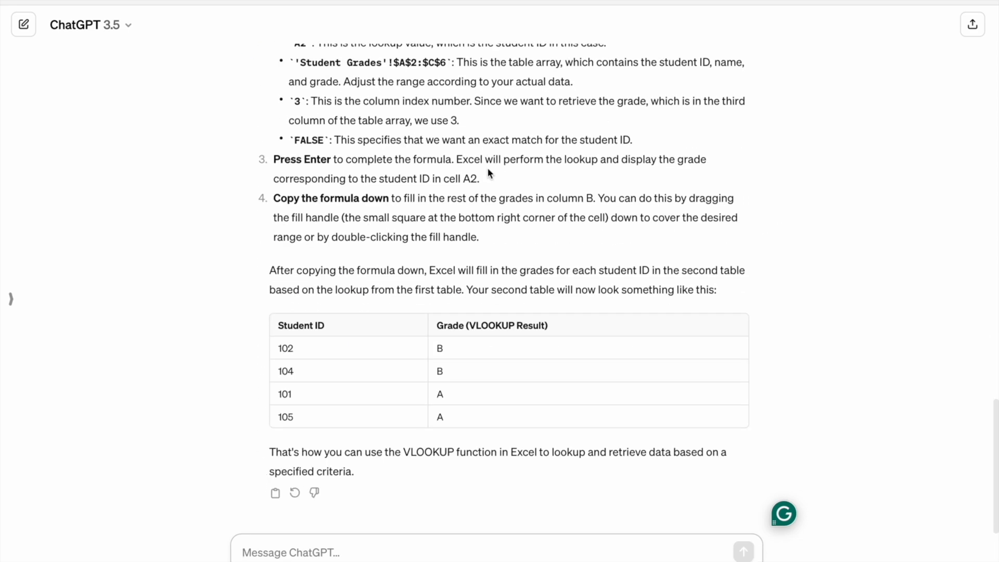
scroll("up", 3)
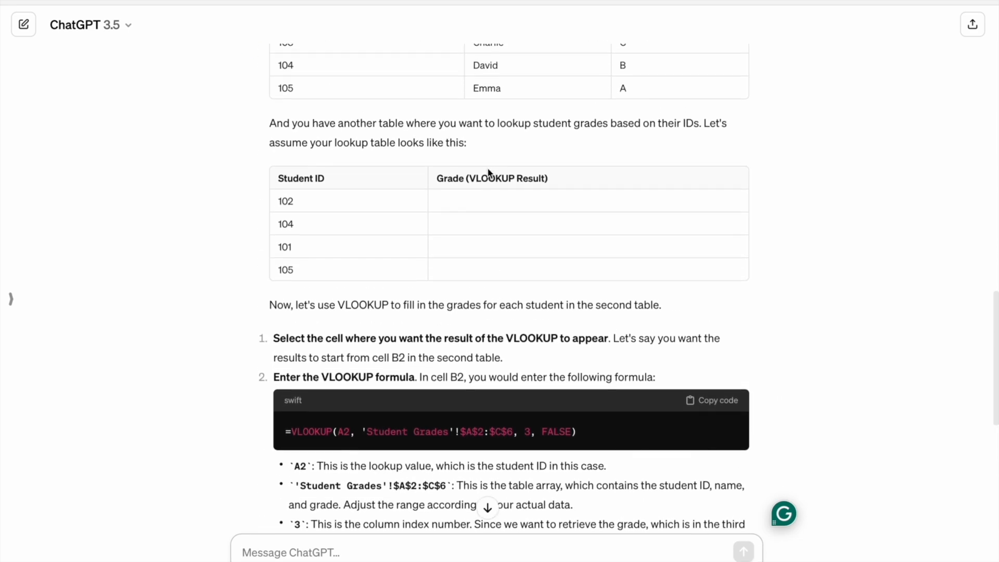
scroll("up", 3)
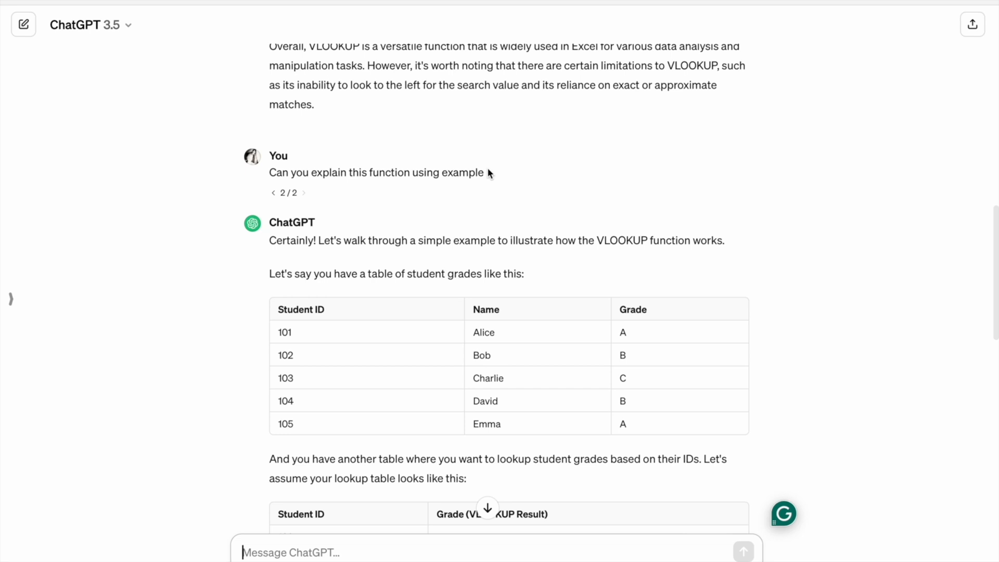
scroll("down", 3)
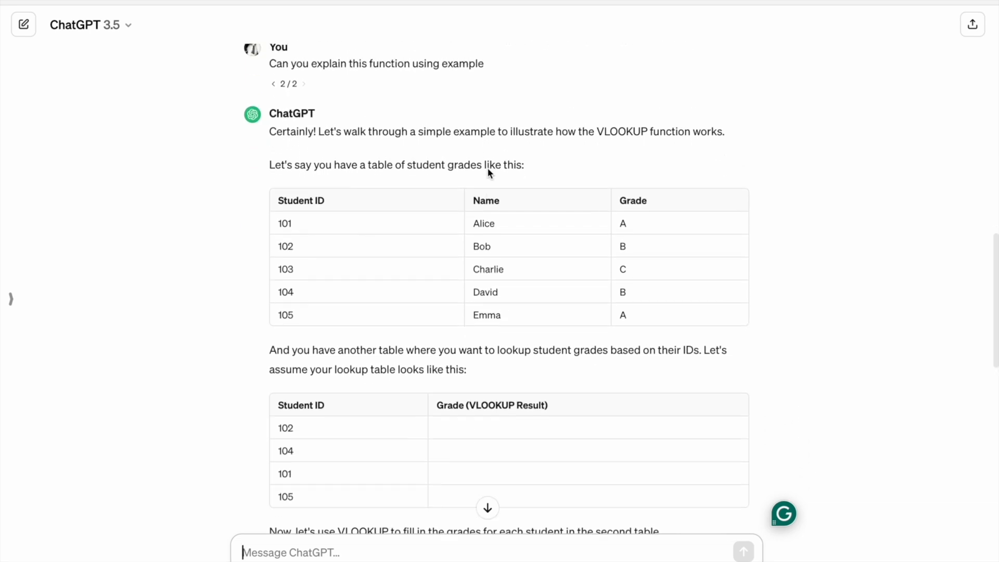
scroll("up", 3)
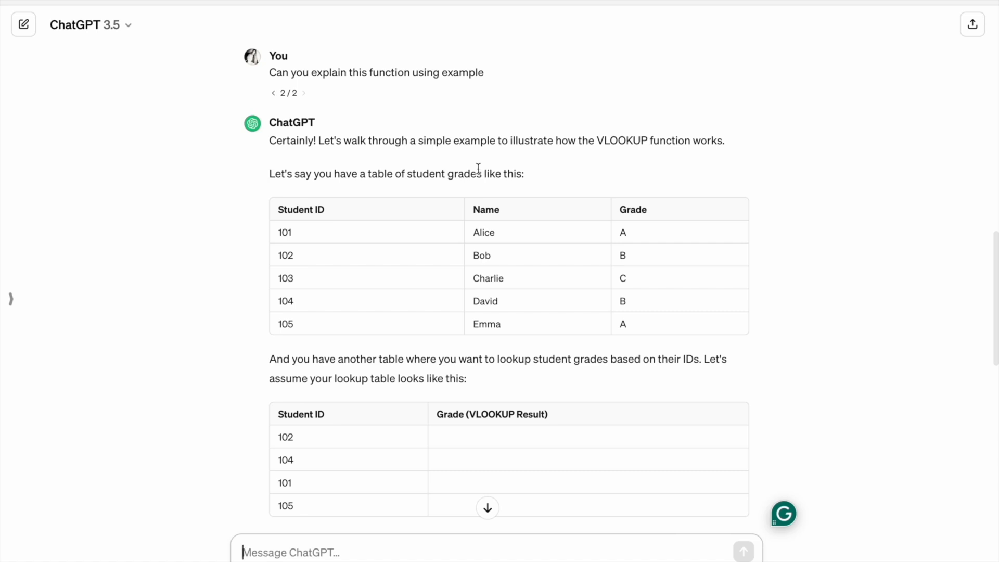
mouse_move(439, 167)
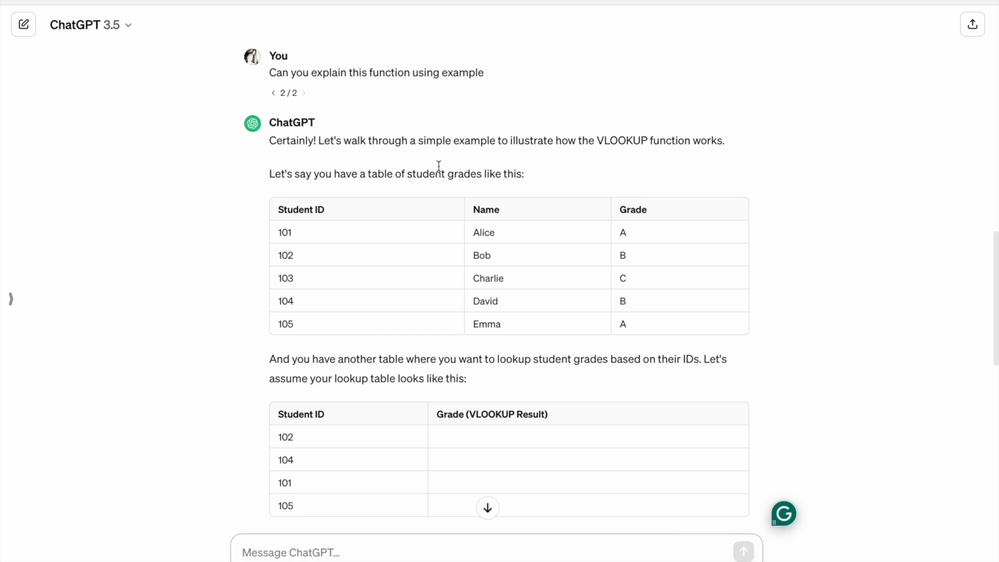
left_click(756, 15)
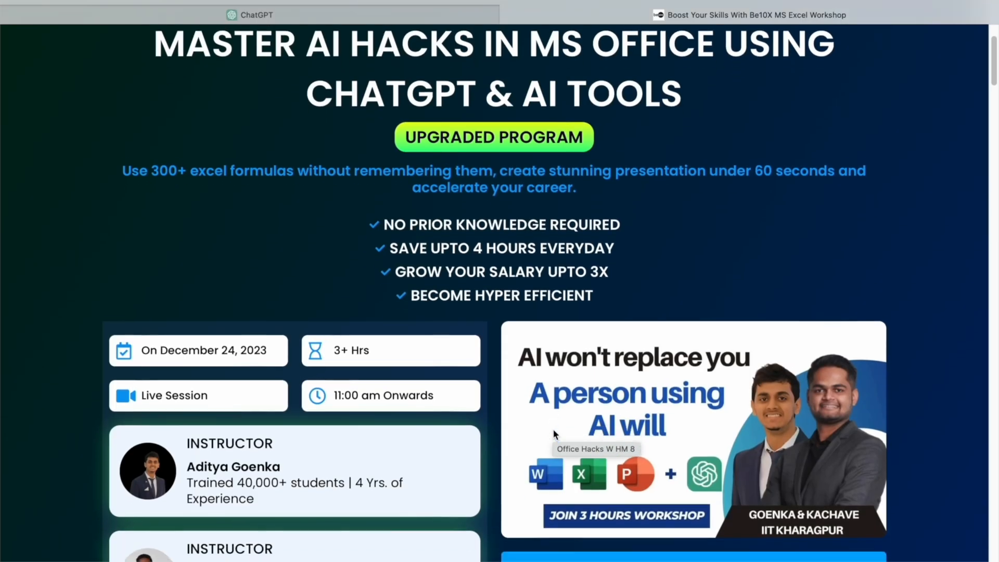
scroll("down", 3)
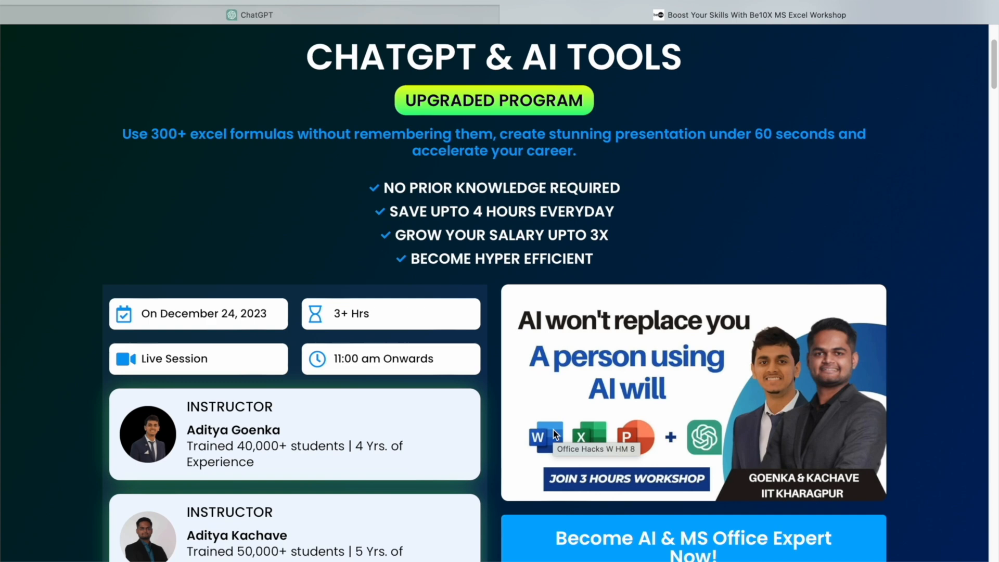
scroll("down", 3)
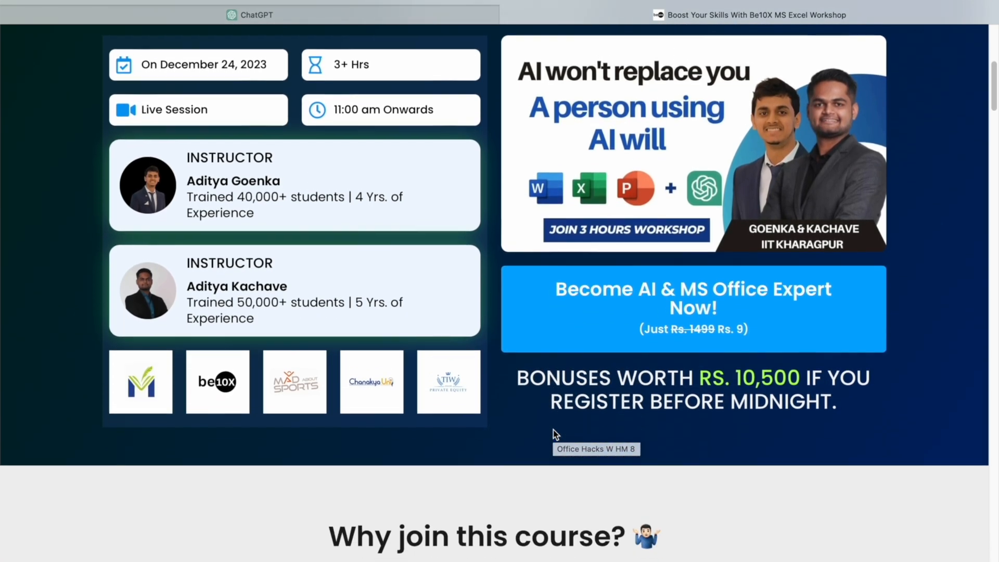
scroll("down", 3)
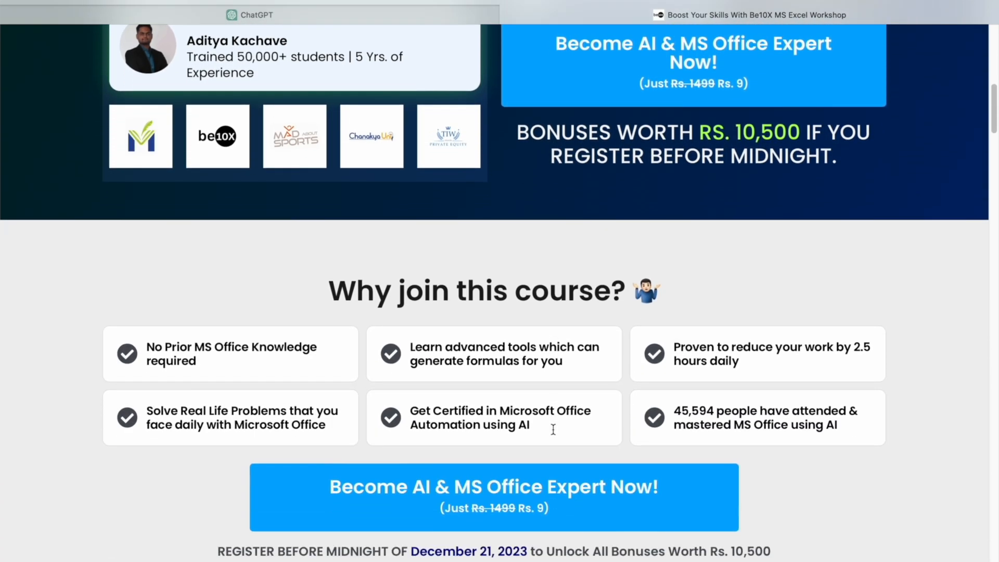
scroll("down", 3)
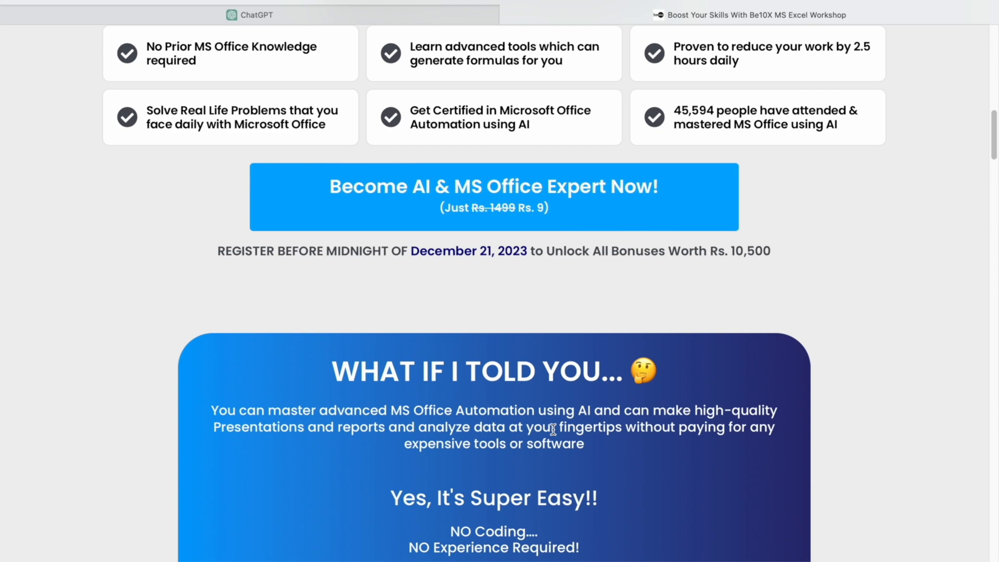
scroll("down", 3)
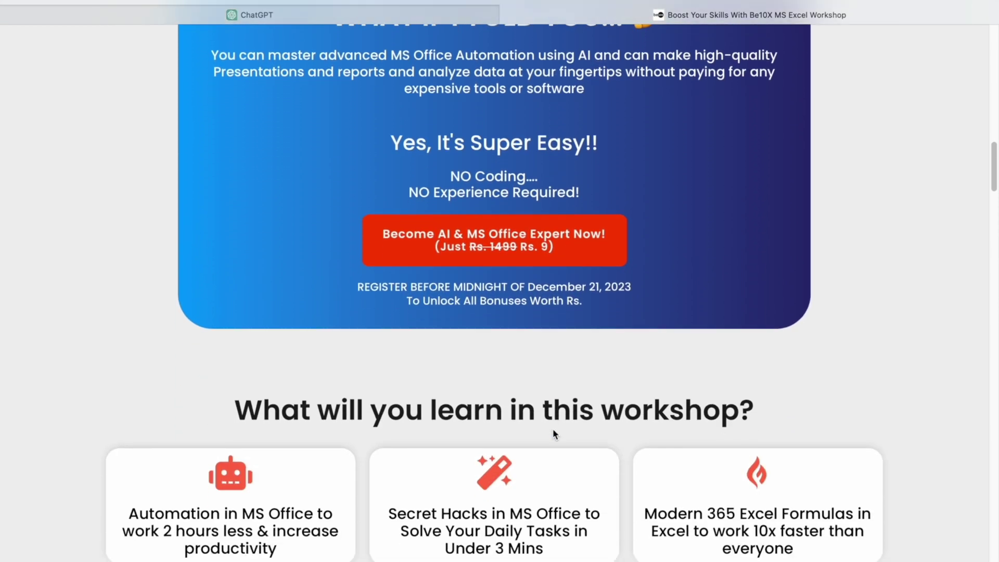
scroll("down", 3)
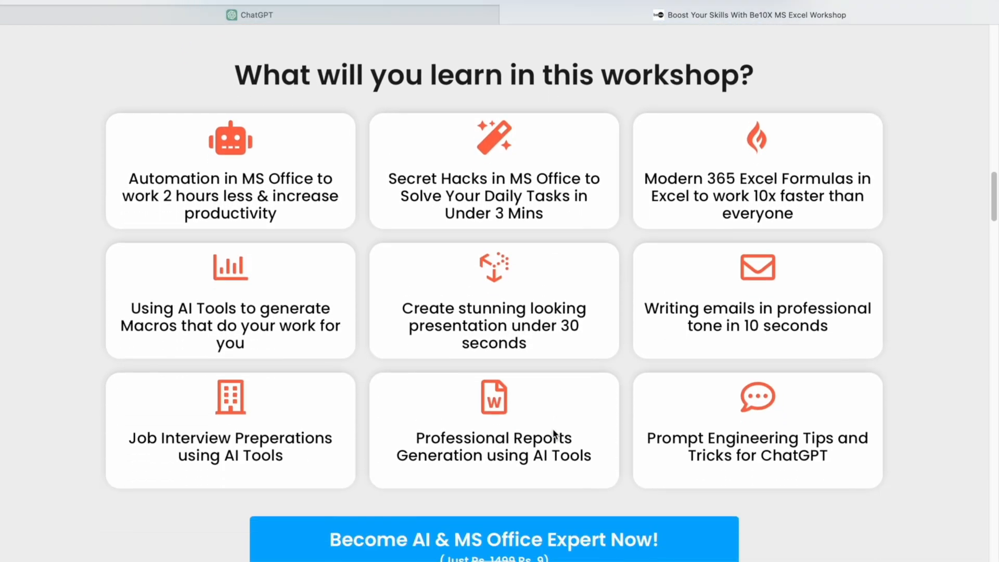
scroll("down", 3)
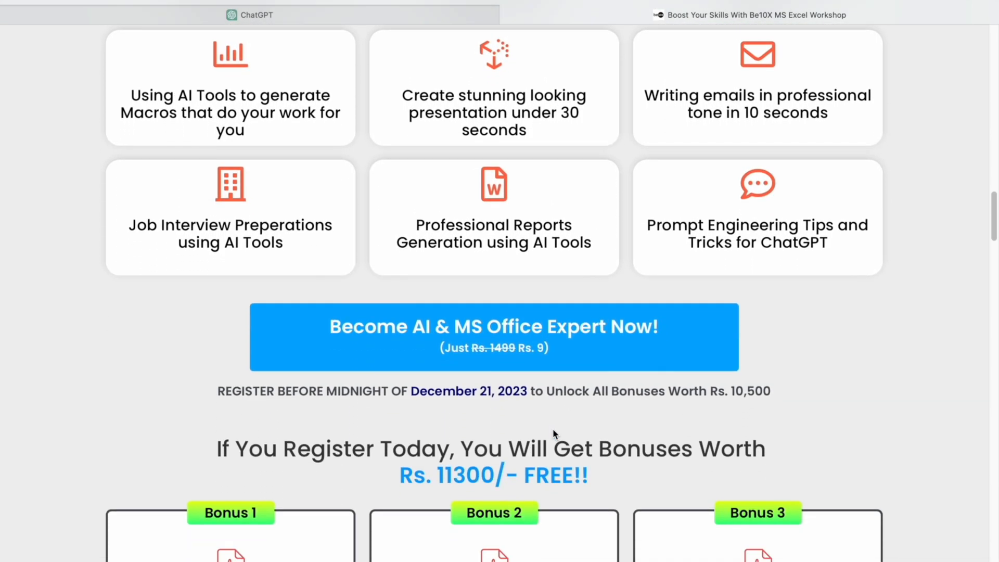
scroll("down", 3)
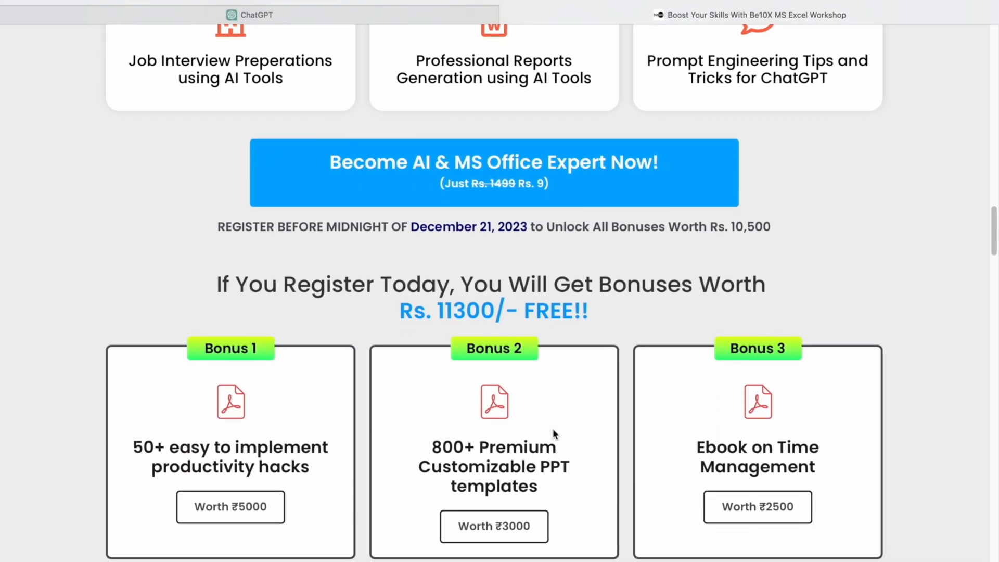
scroll("down", 3)
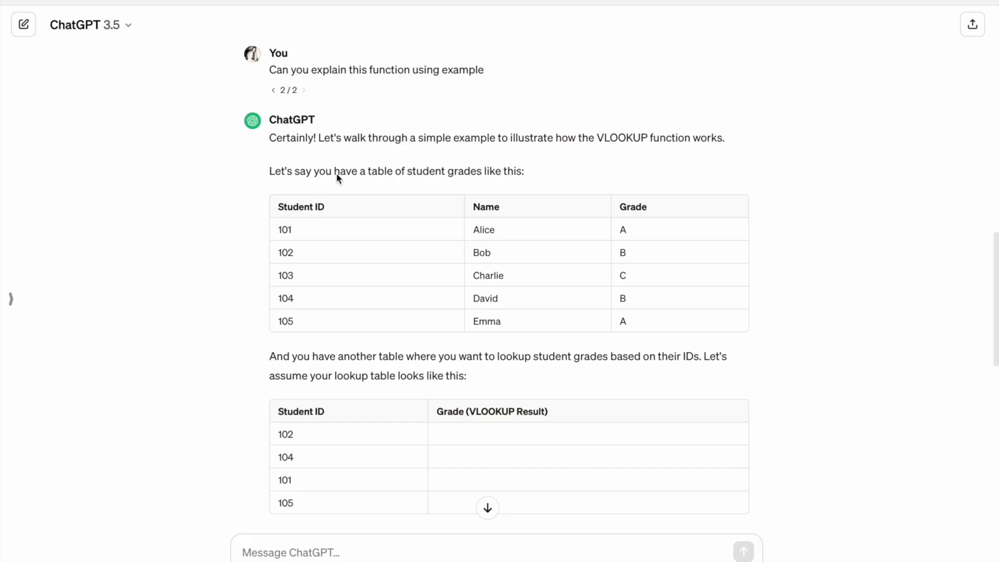
mouse_move(362, 171)
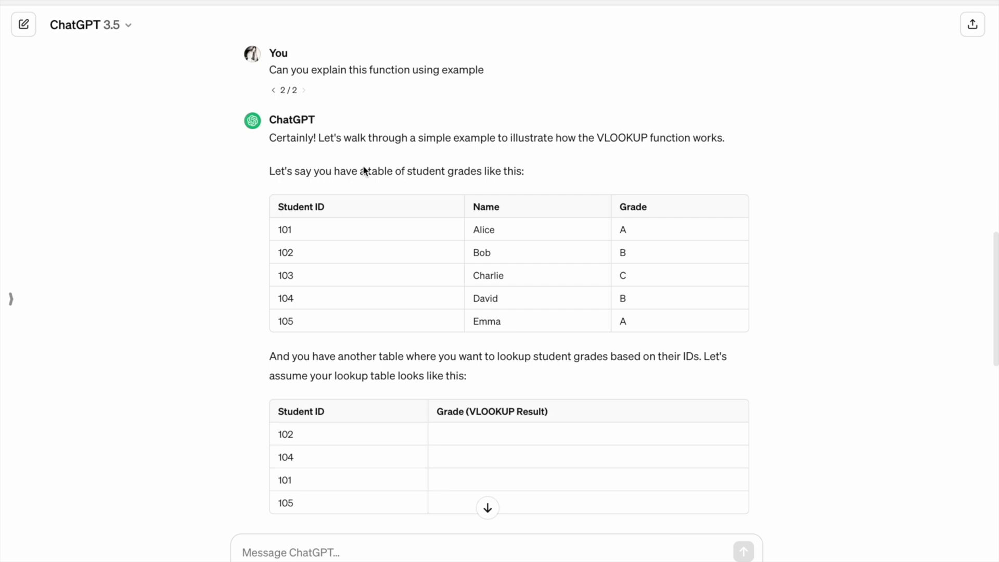
mouse_move(462, 166)
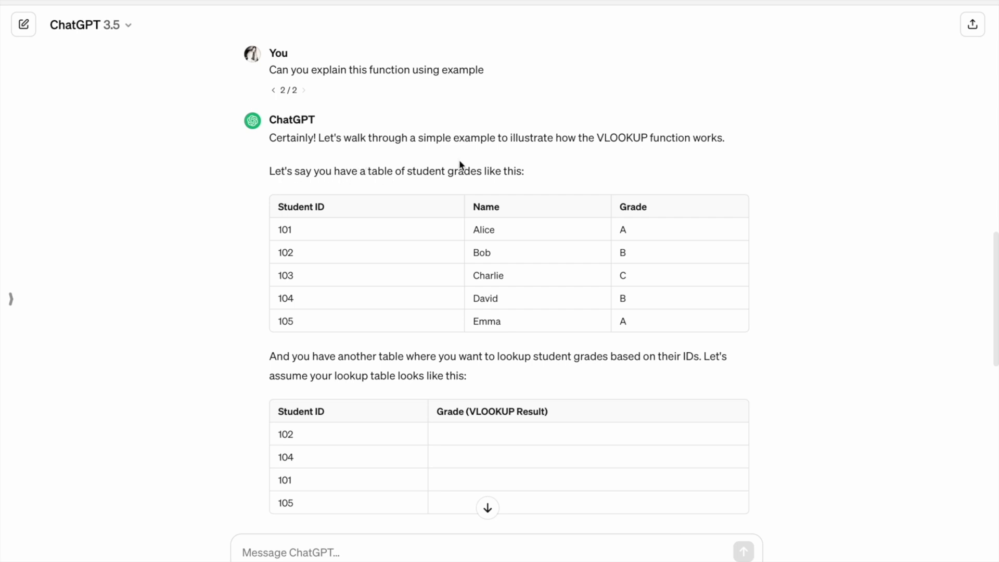
mouse_move(280, 213)
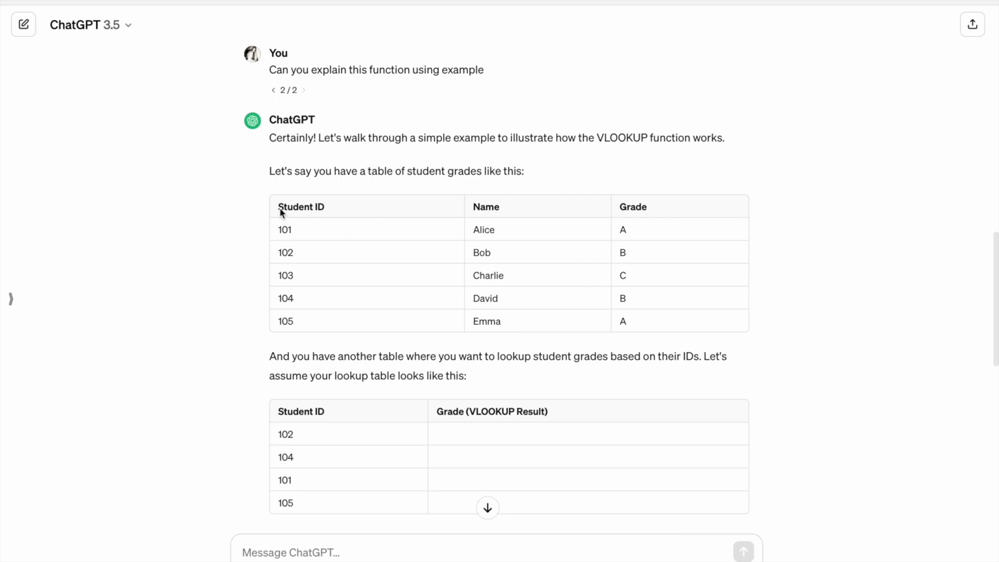
double_click(300, 206)
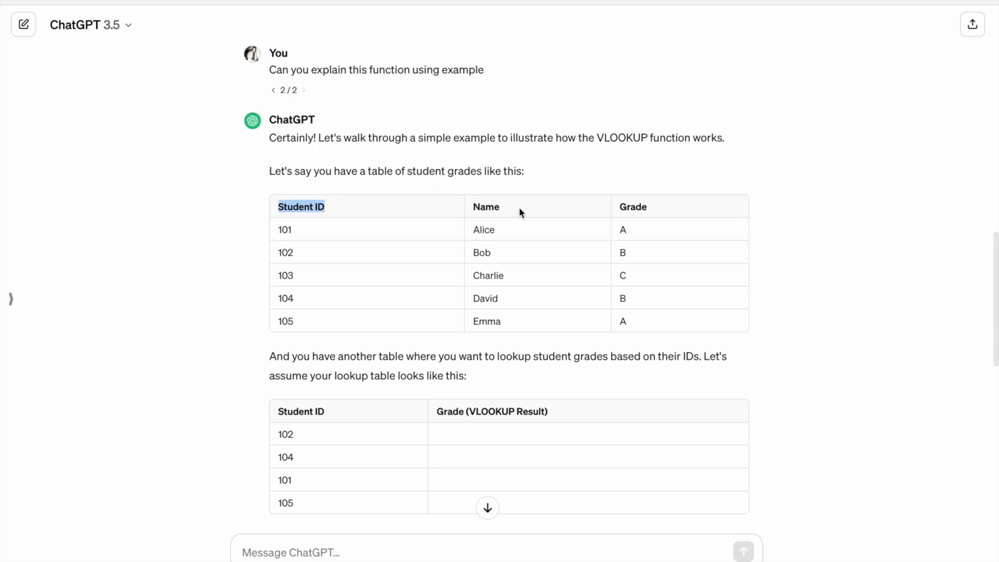
scroll("down", 3)
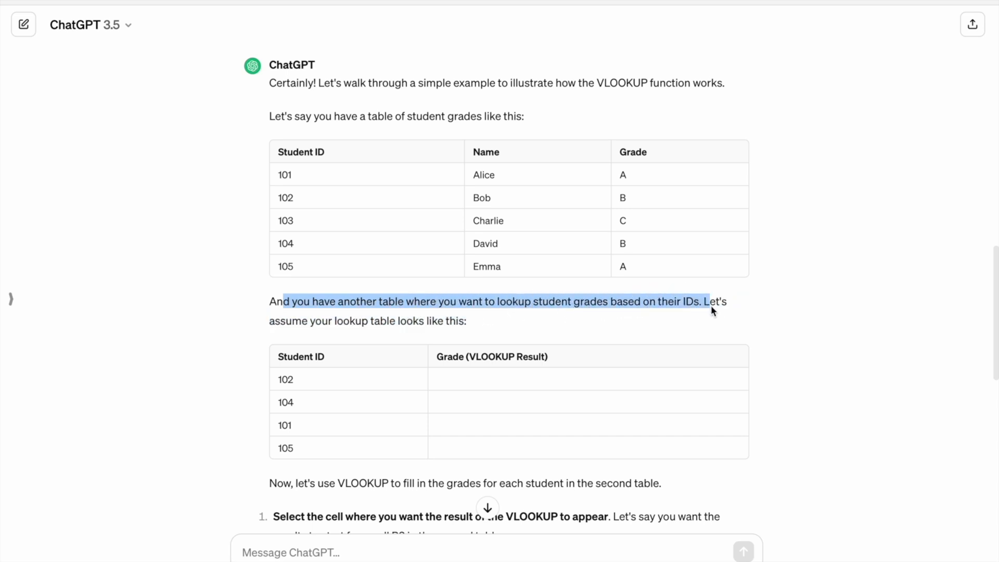
scroll("down", 3)
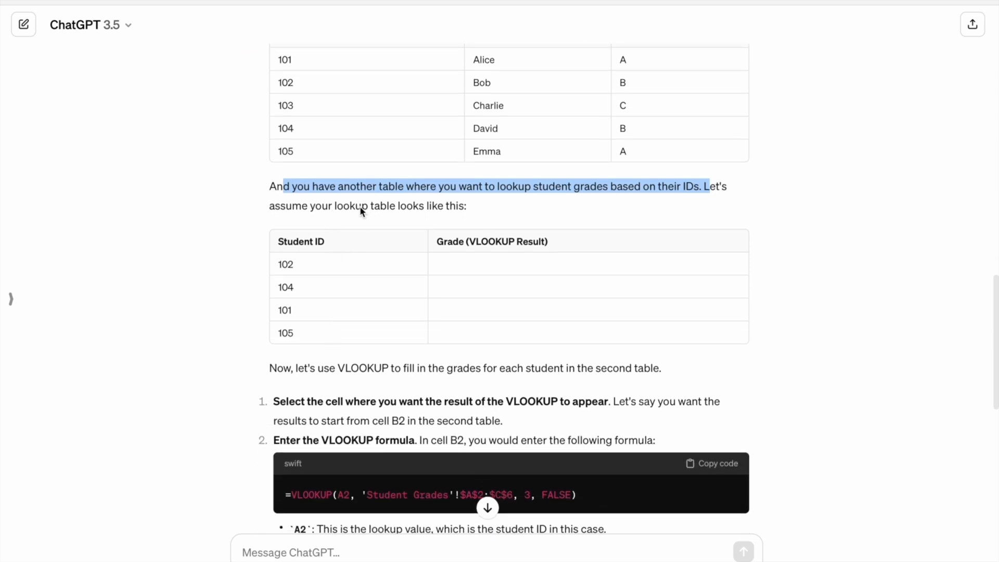
left_click(279, 246)
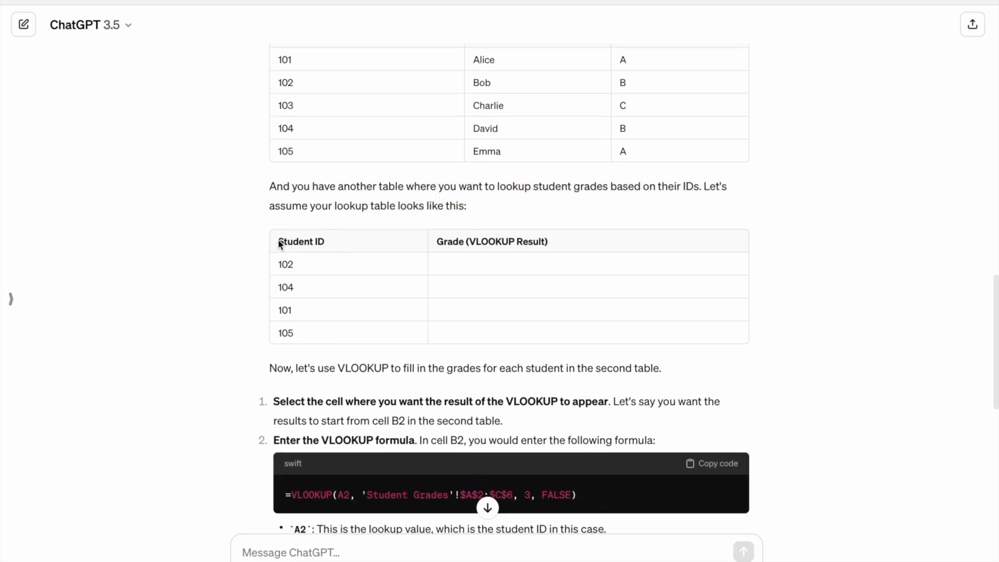
double_click(301, 240)
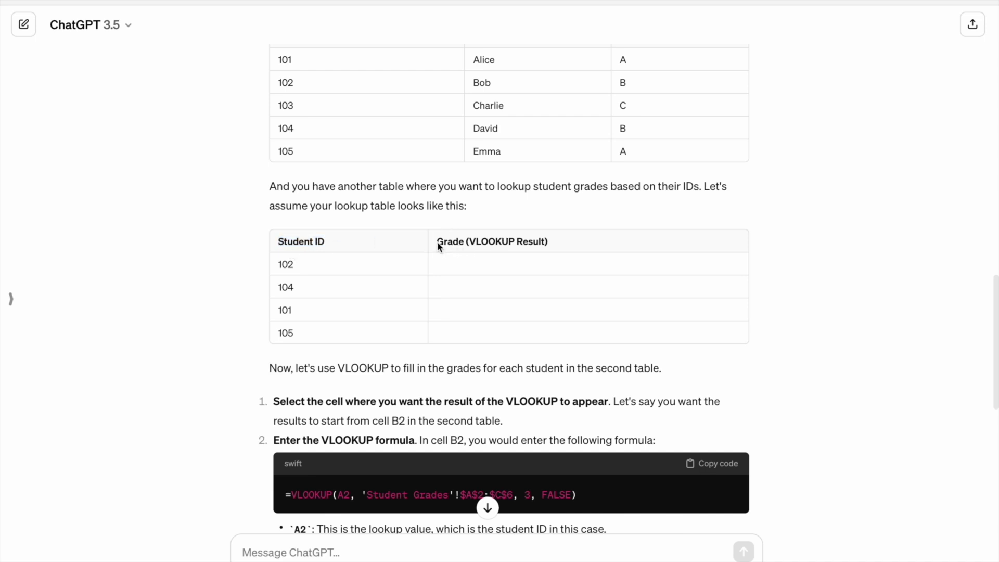
double_click(450, 241)
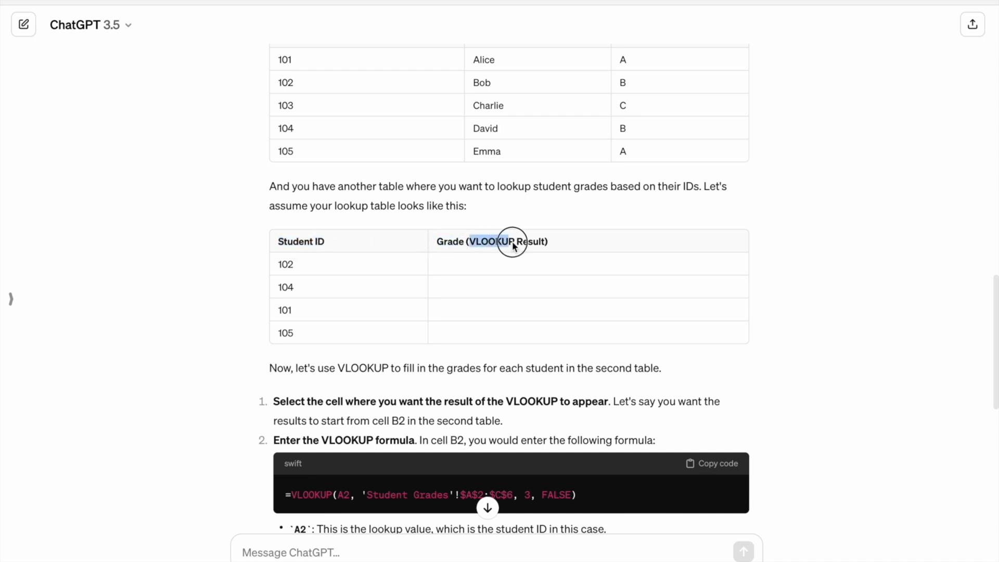
scroll("down", 3)
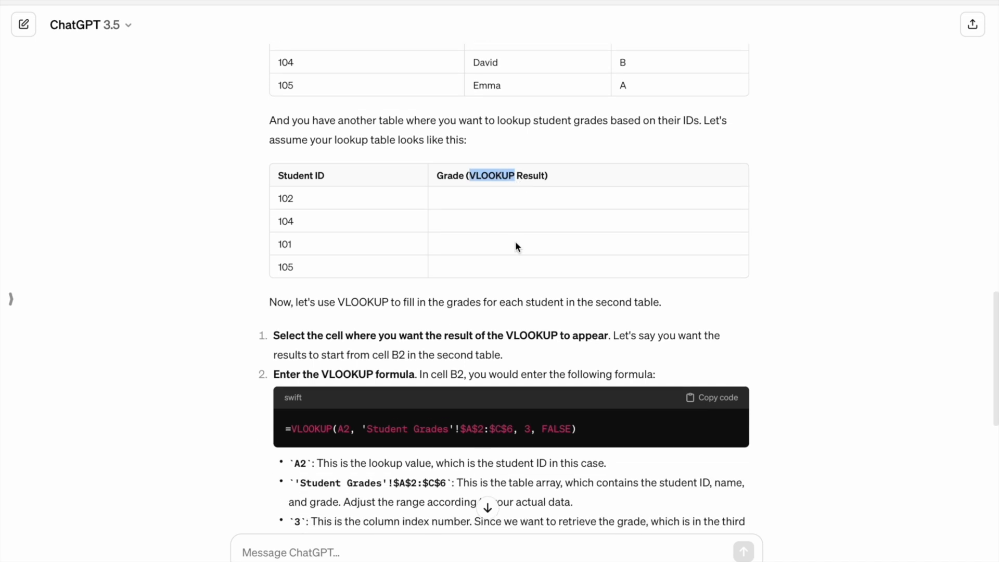
scroll("down", 3)
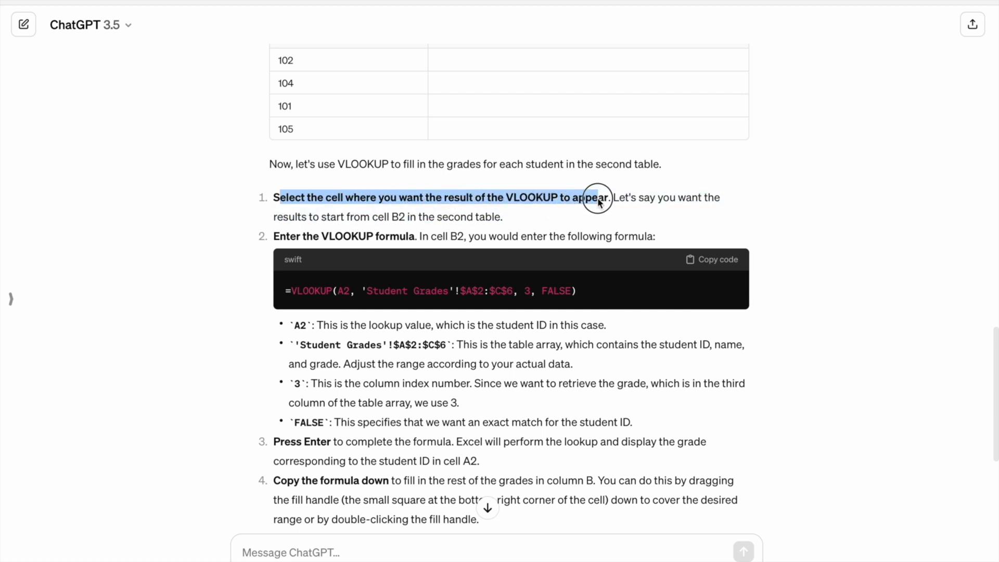
mouse_move(679, 200)
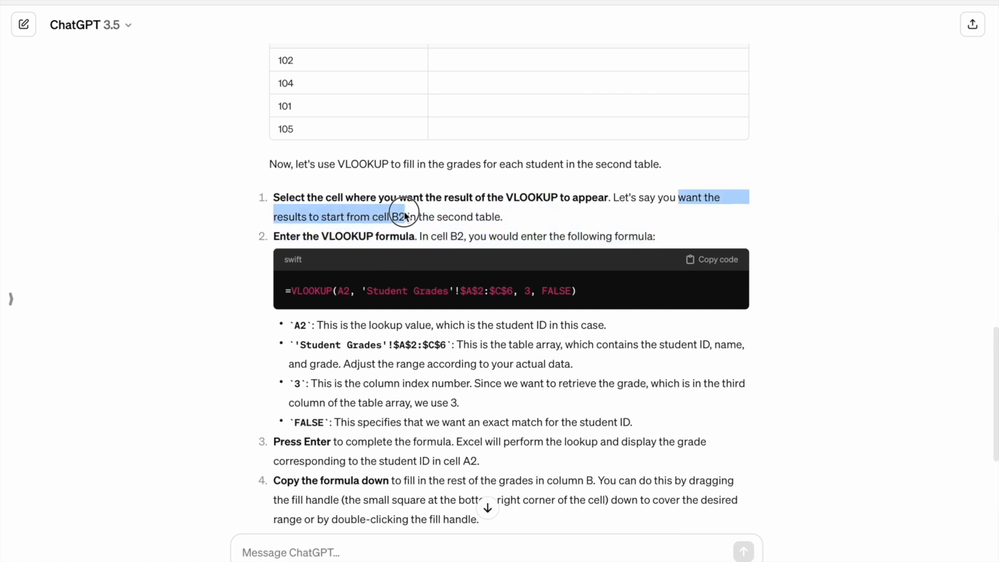
mouse_move(310, 241)
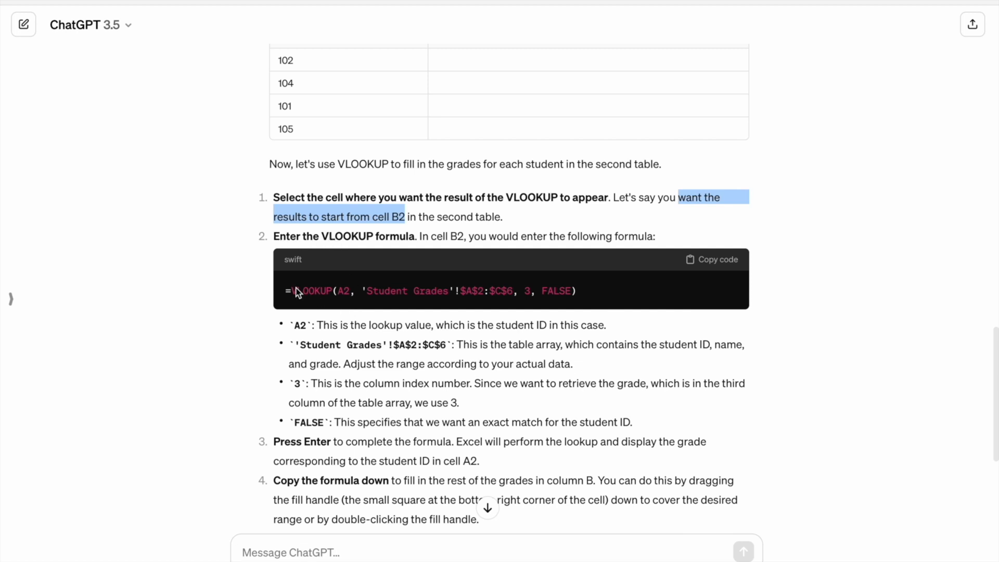
mouse_move(487, 279)
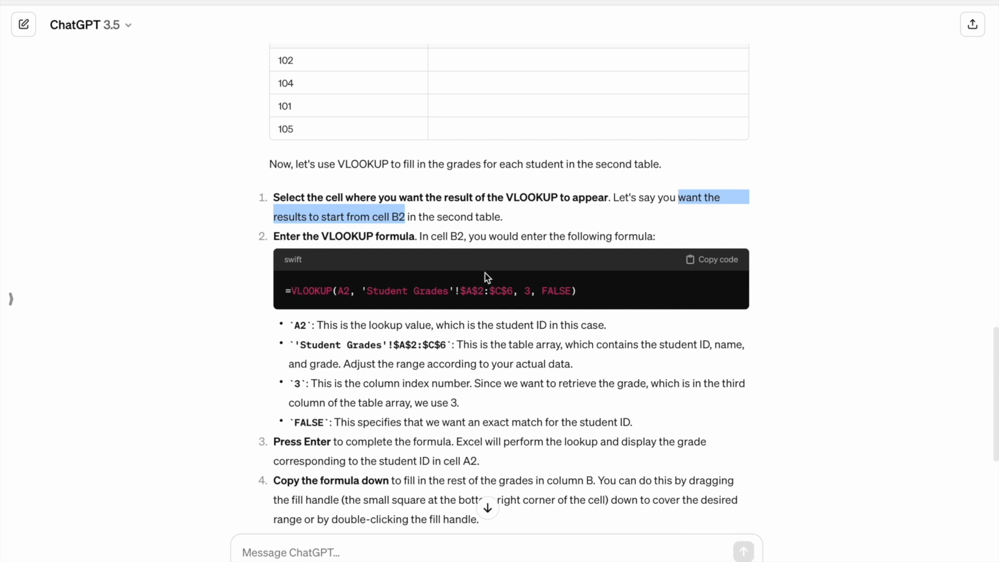
mouse_move(615, 303)
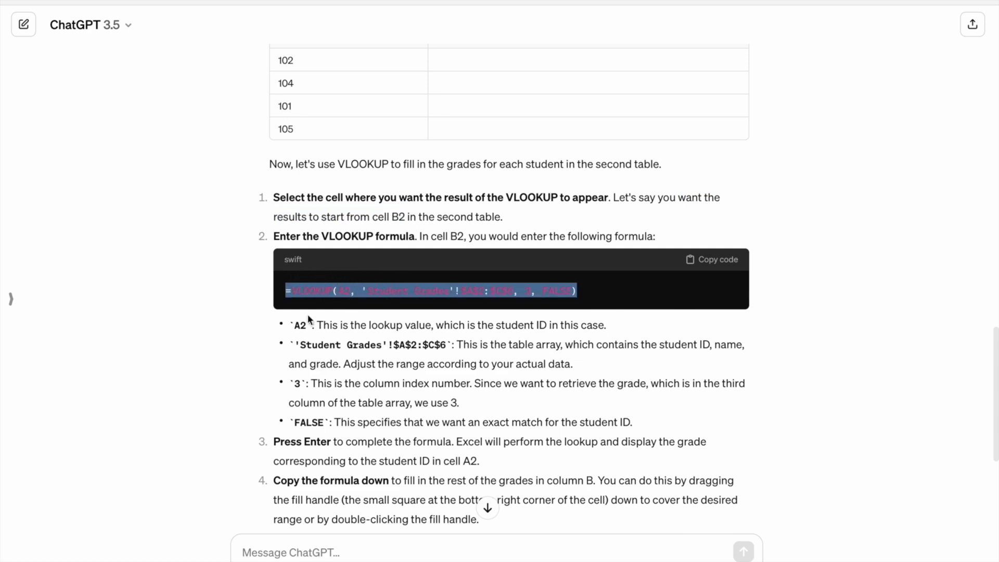
scroll("up", 3)
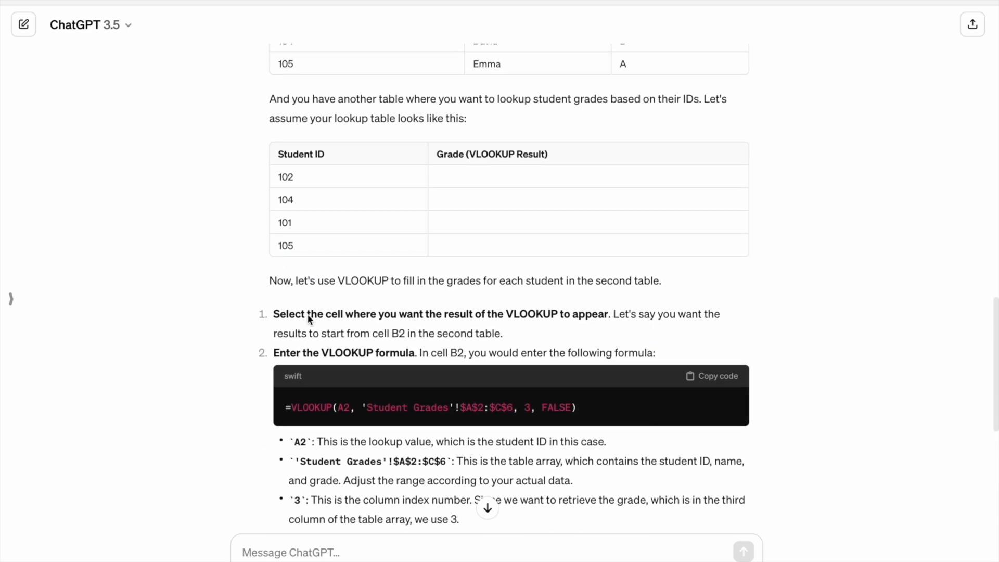
scroll("up", 3)
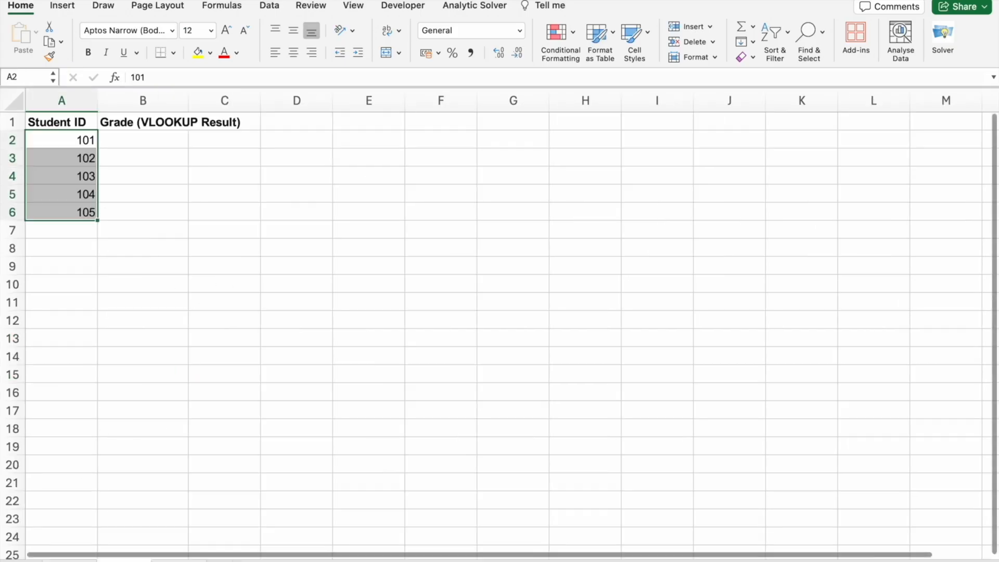
Return from the Excel lookup sheet to ChatGPT's VLOOKUP steps.
left_click(143, 338)
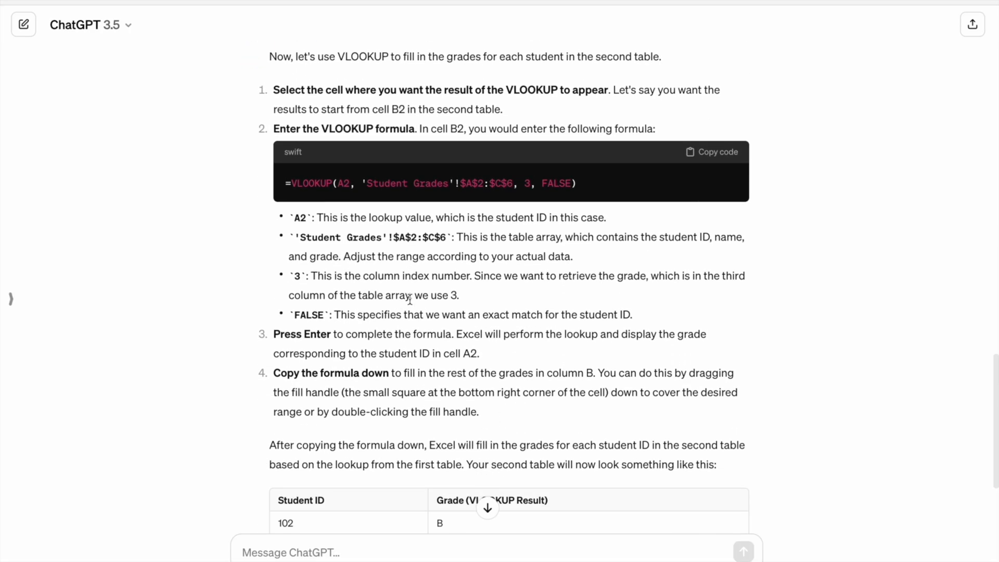
scroll("down", 3)
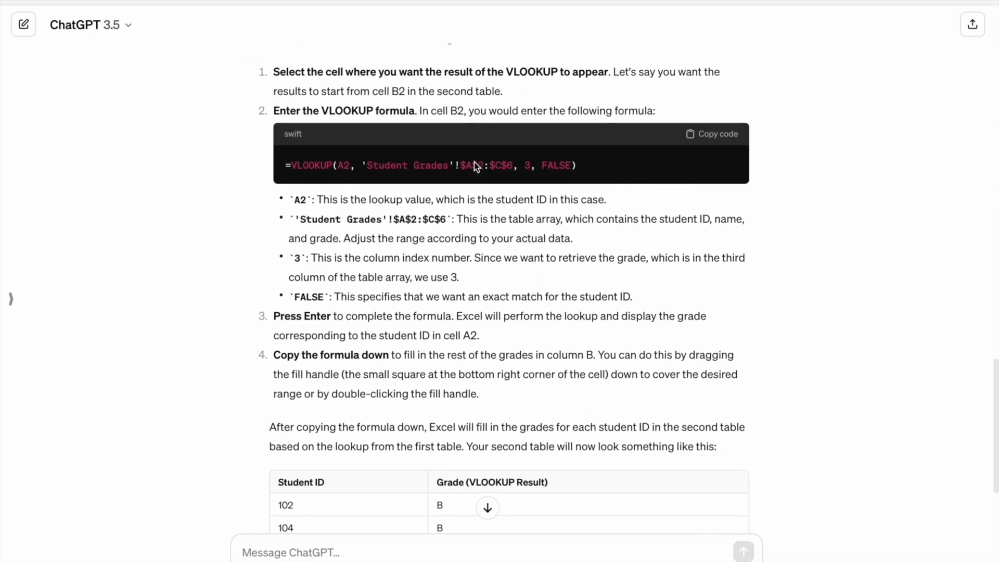
scroll("up", 3)
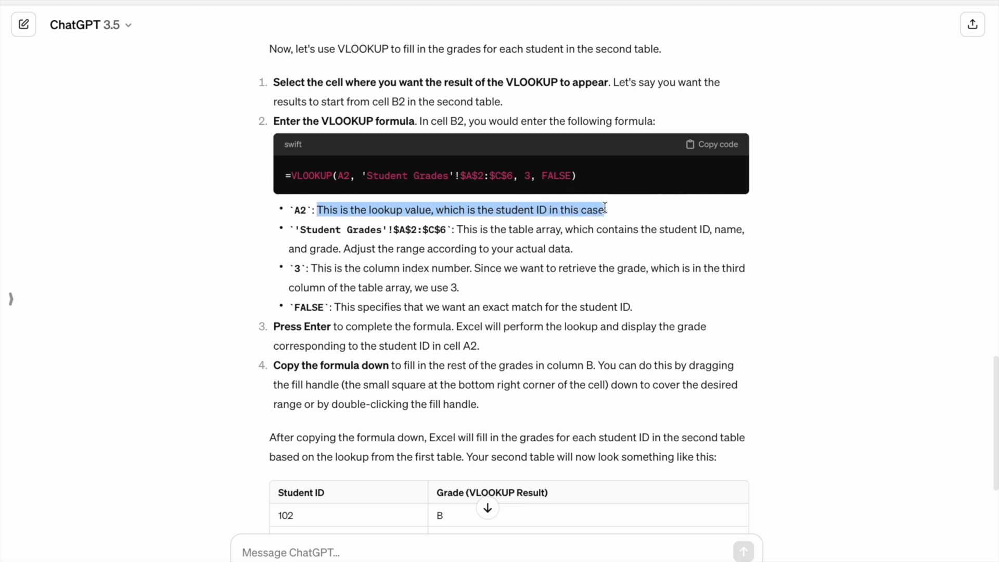
mouse_move(369, 170)
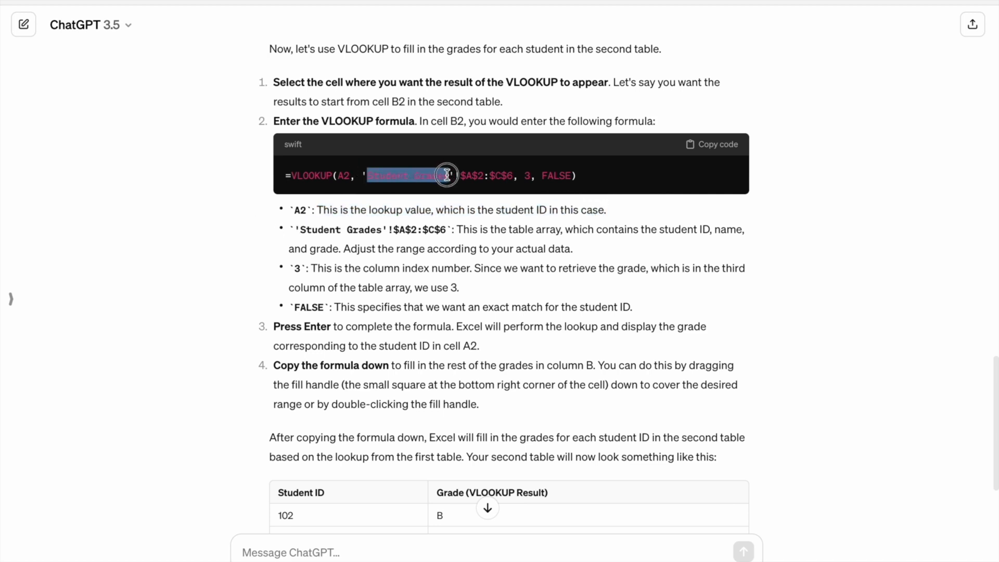
mouse_move(308, 226)
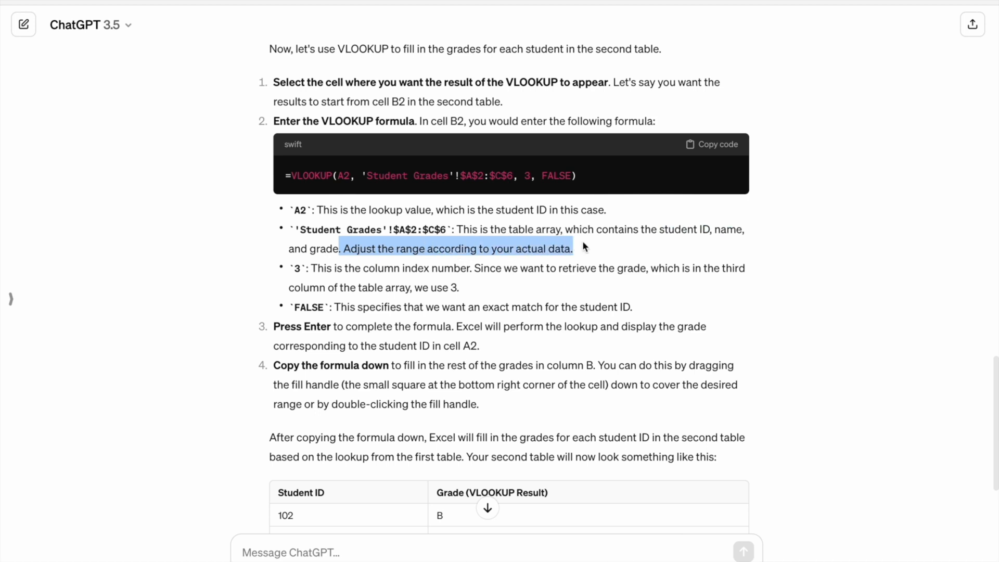
mouse_move(312, 267)
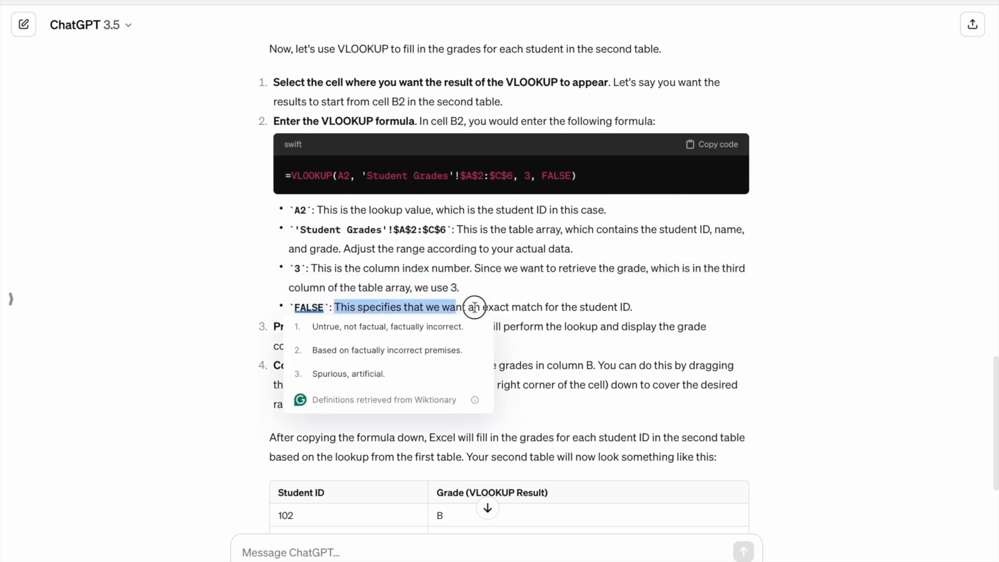
left_click(574, 300)
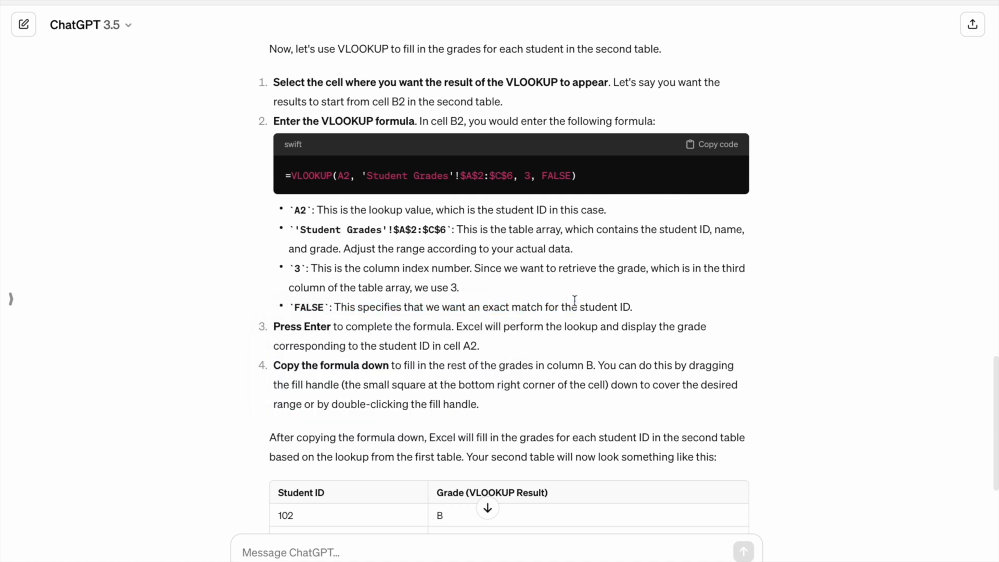
scroll("up", 3)
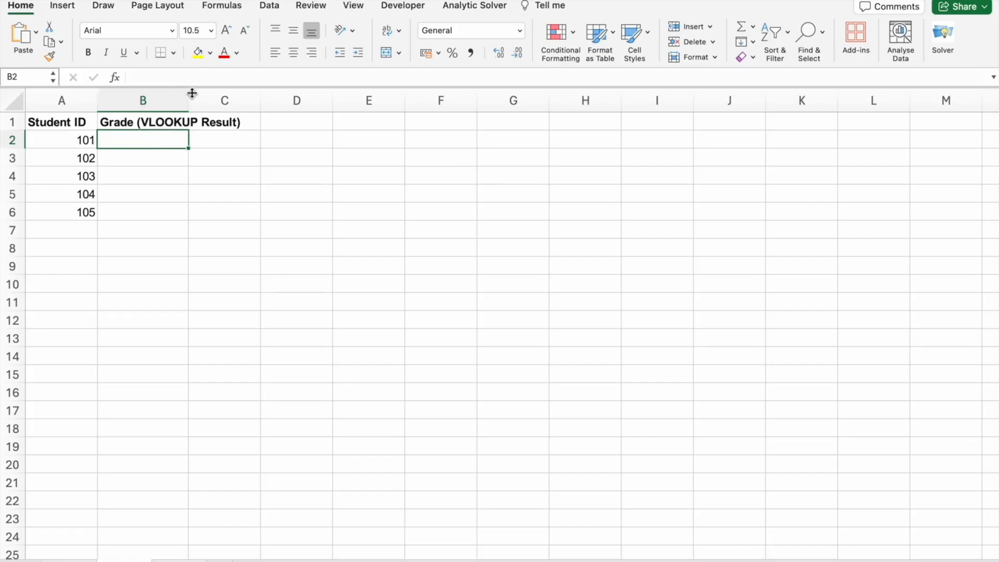
Enter =VLOOKUP(A2, Sheet1!A1:C6, 3, FALSE) in B2 using the Sheet1 grades table.
type("=VLOOKUP(A2, 'Student Grades'!$A$2:$C$6, 3, FALSE)")
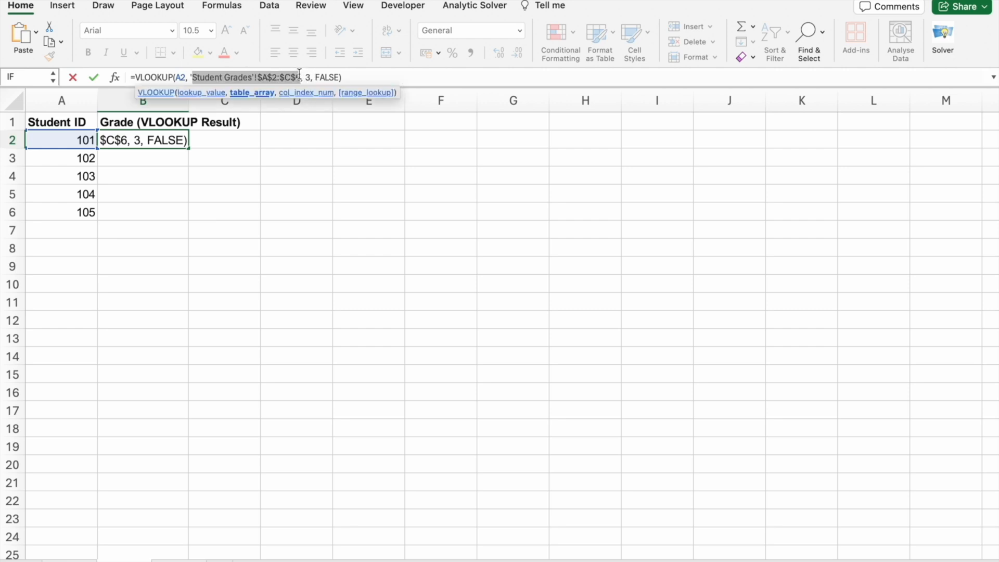
key("backspace")
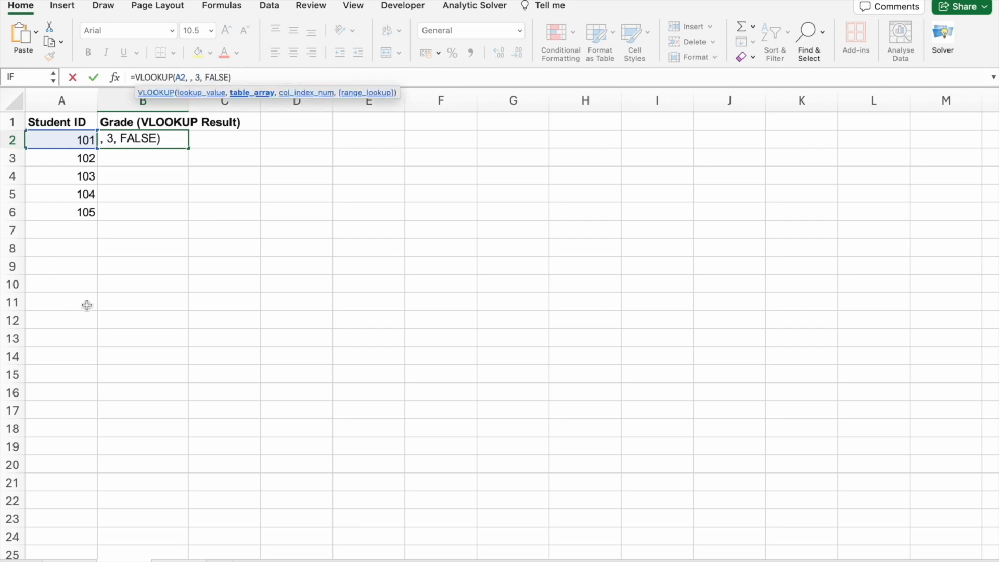
type("Sheet1!")
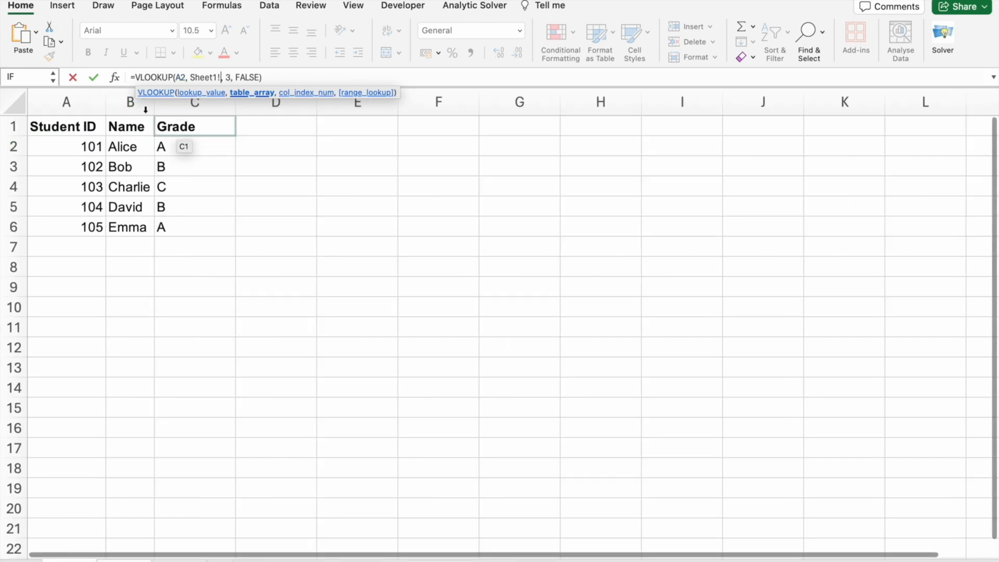
left_click_drag(65, 126, 185, 223)
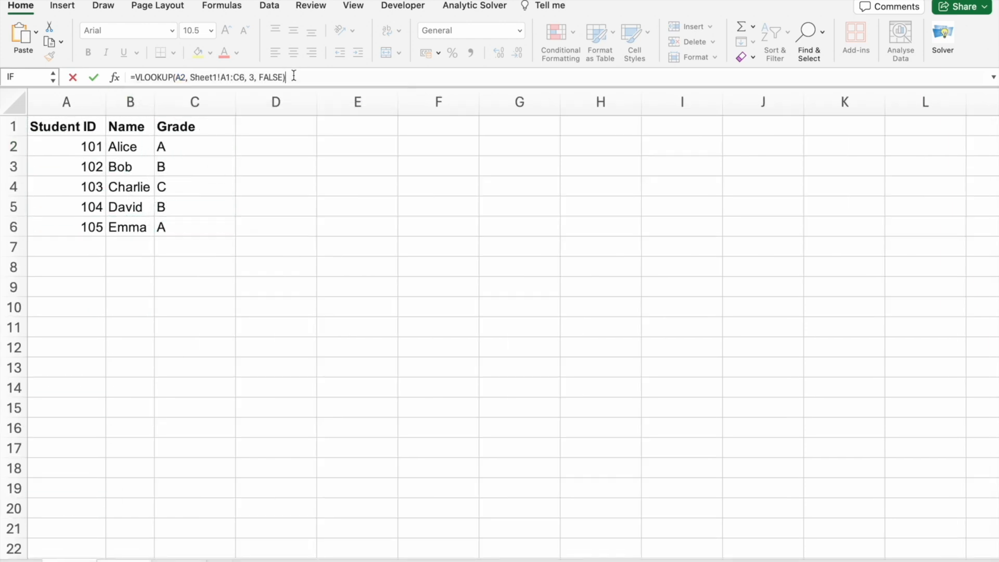
key("Return")
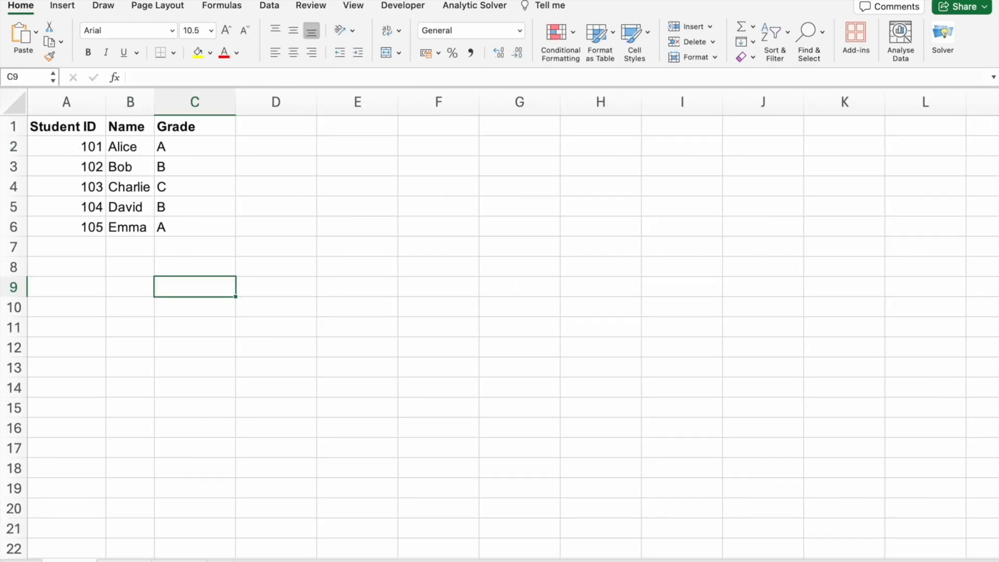
Compare the filled grades A, B, C, B, A against the Sheet1 grades table.
left_click(195, 146)
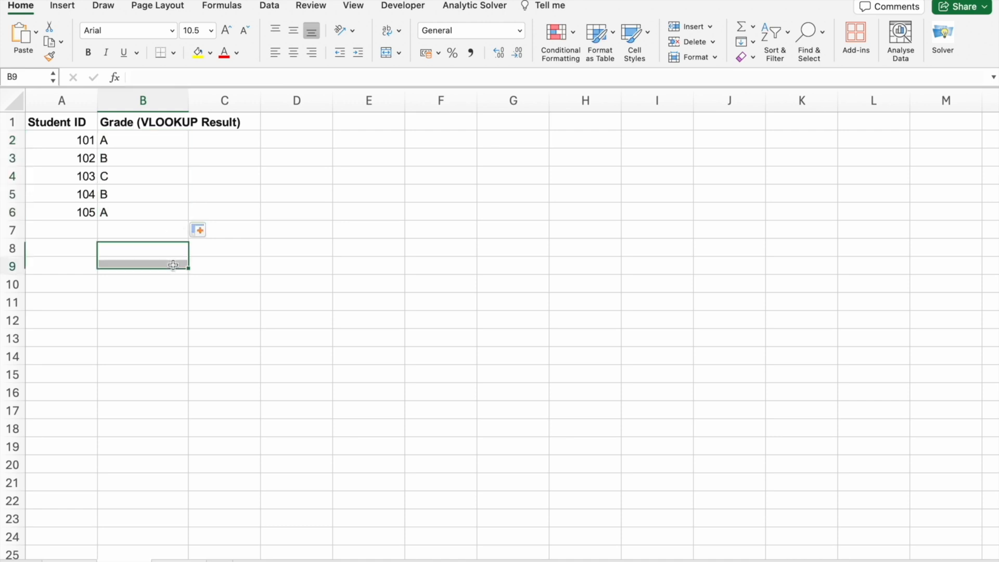
left_click(143, 265)
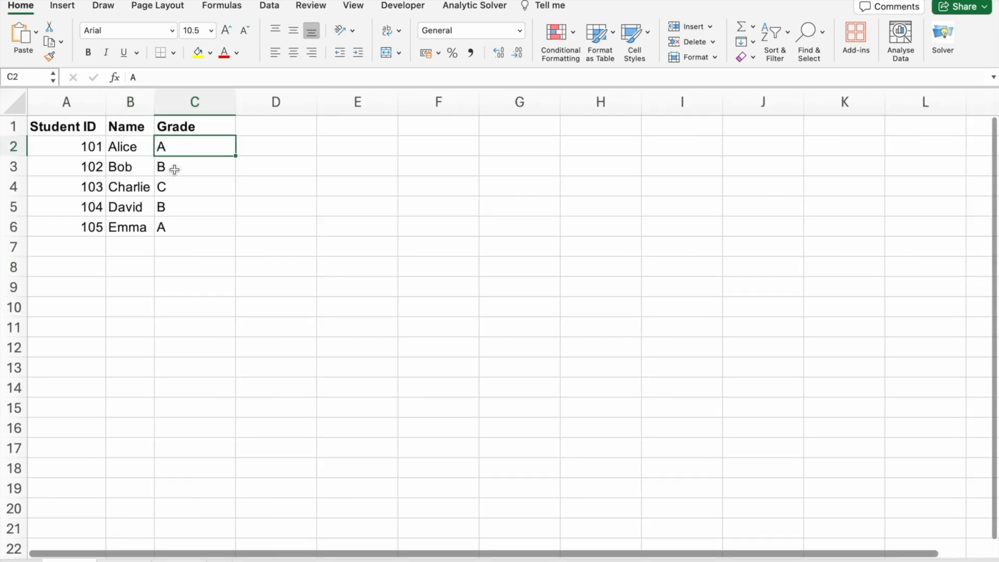
left_click(195, 167)
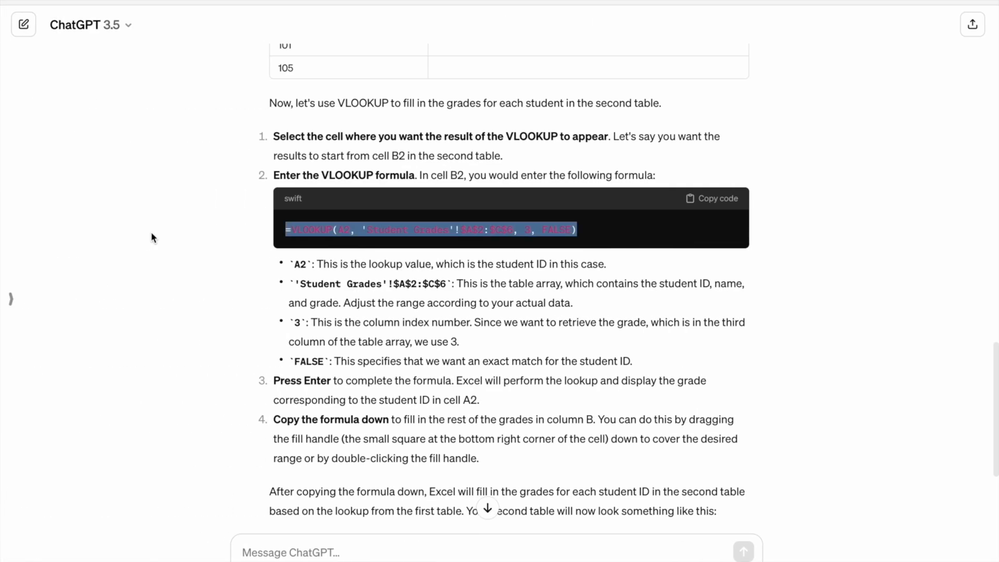
Ask ChatGPT to explain SUMIF/SUMIFS for data analysis in Excel.
scroll("down", 3)
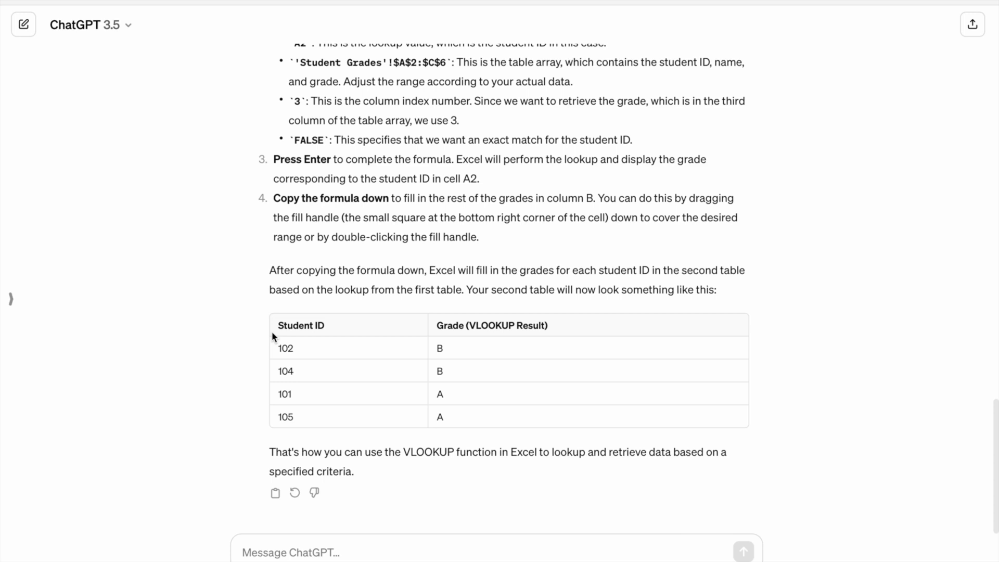
type("Can you explain abou")
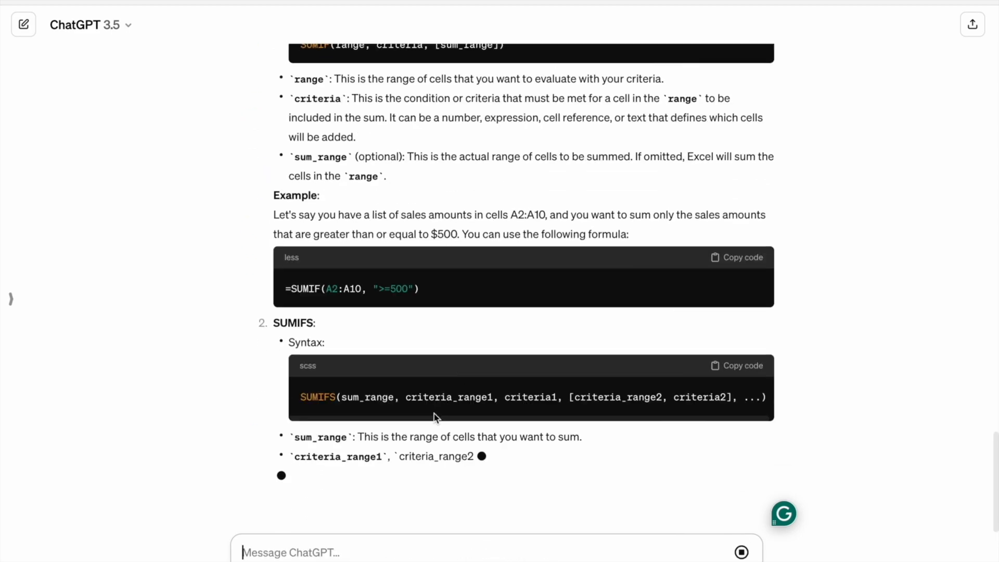
Read the SUMIF syntax and highlight the range and criteria argument descriptions.
scroll("up", 3)
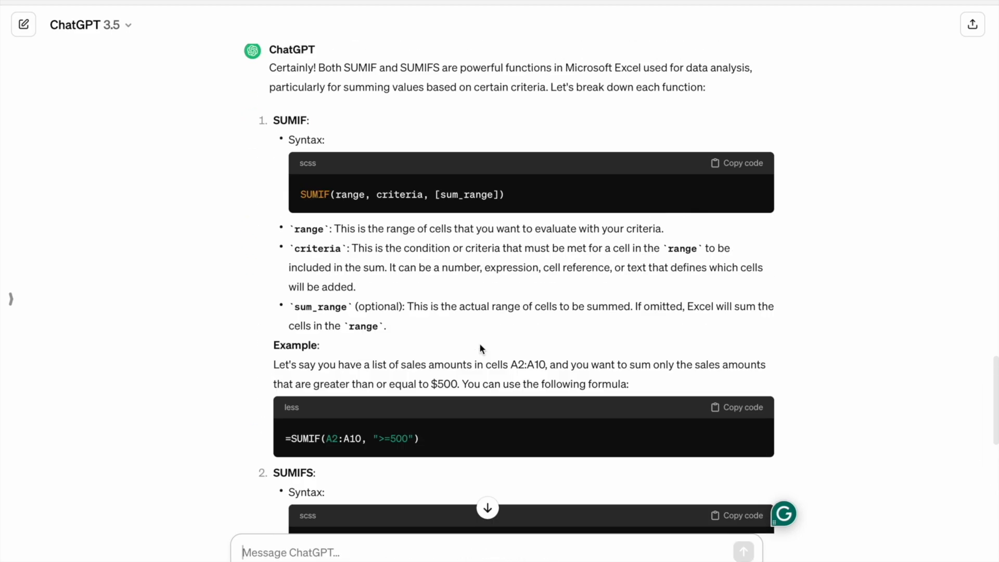
scroll("up", 3)
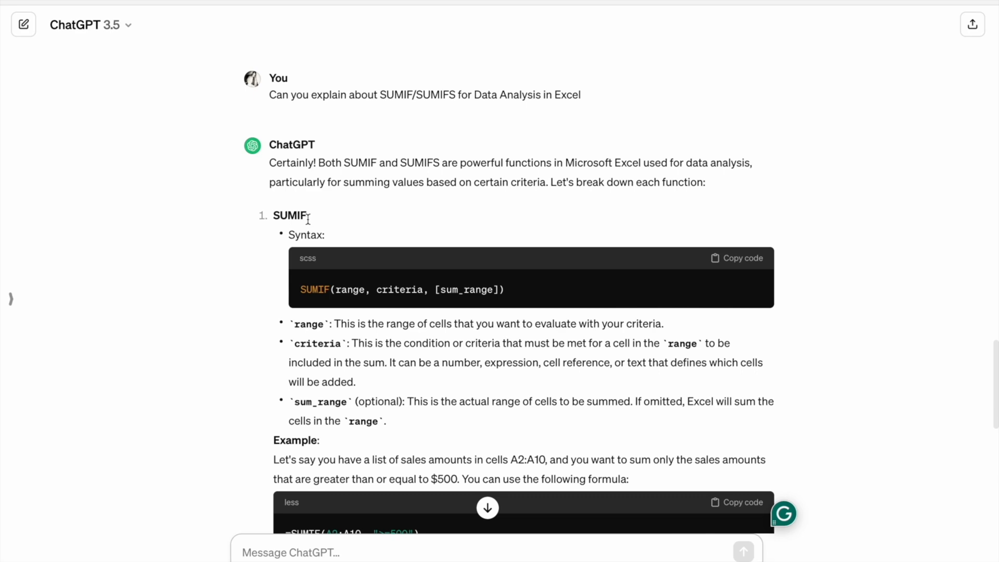
scroll("down", 3)
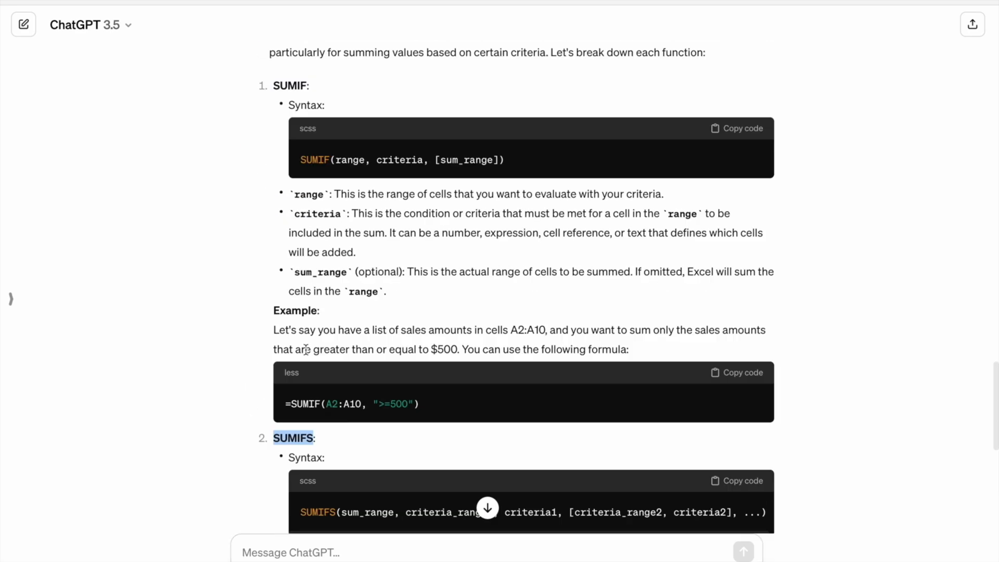
scroll("up", 3)
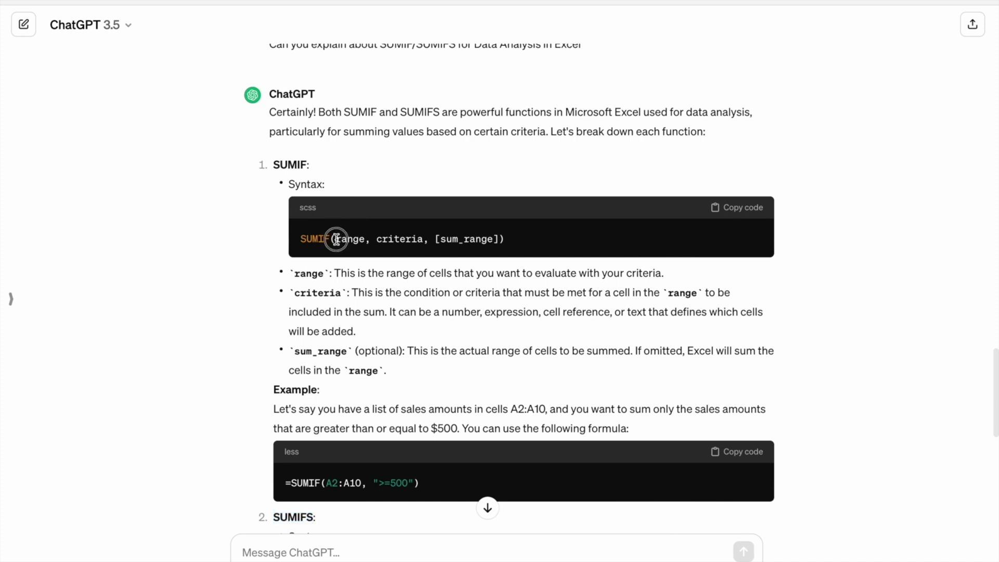
double_click(351, 240)
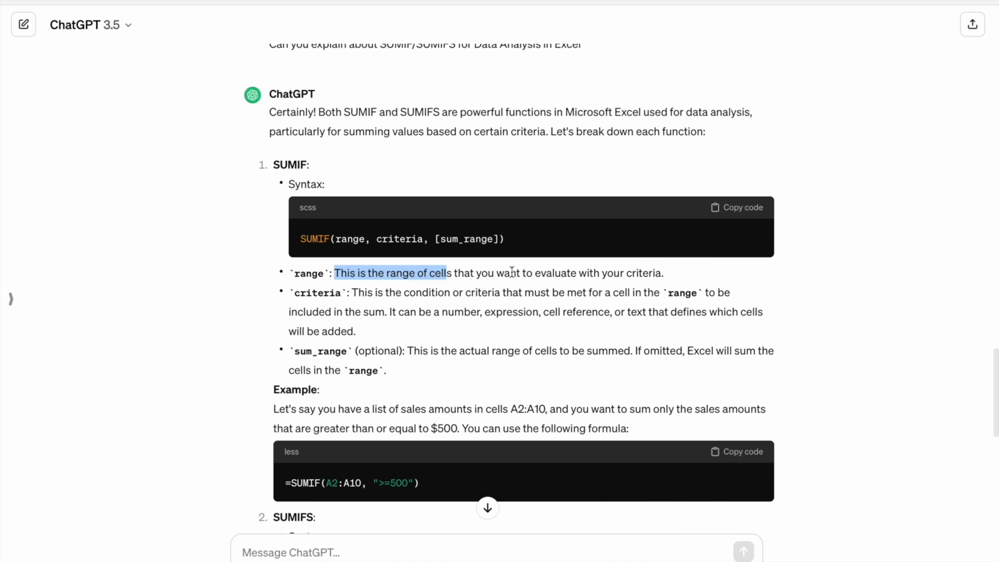
mouse_move(658, 270)
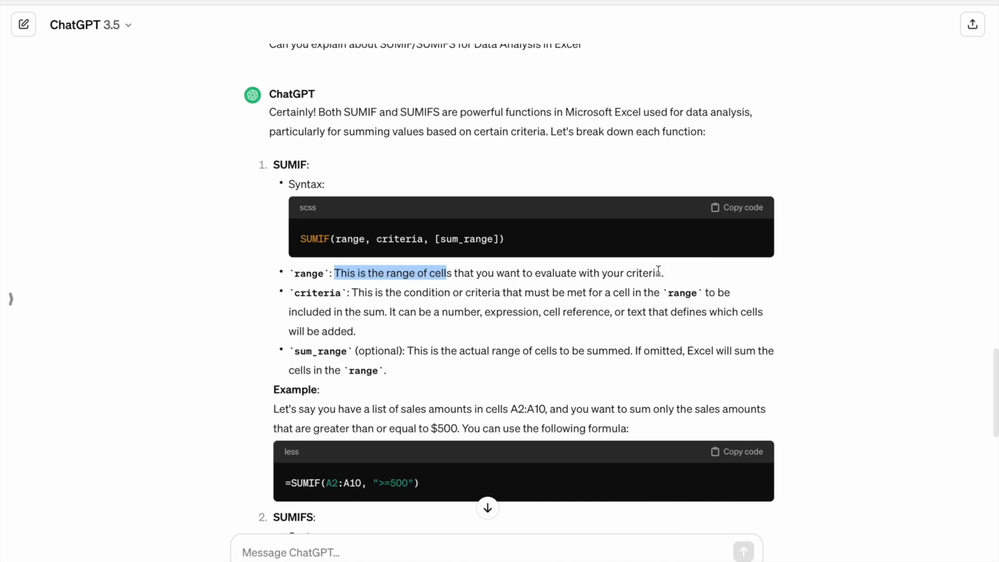
double_click(400, 240)
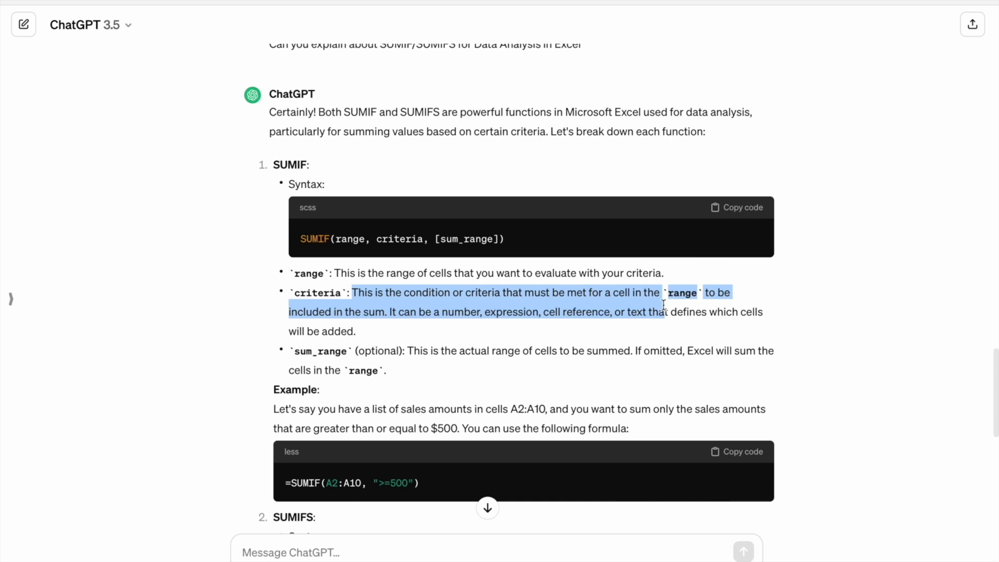
mouse_move(390, 308)
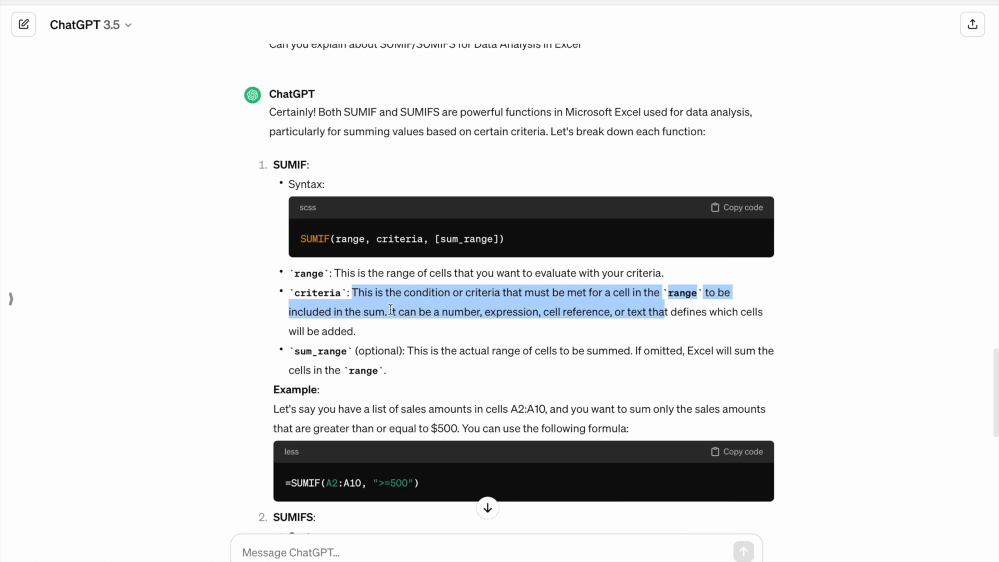
Highlight the sum_range description and read on to the >=500 example and SUMIFS syntax.
scroll("up", 3)
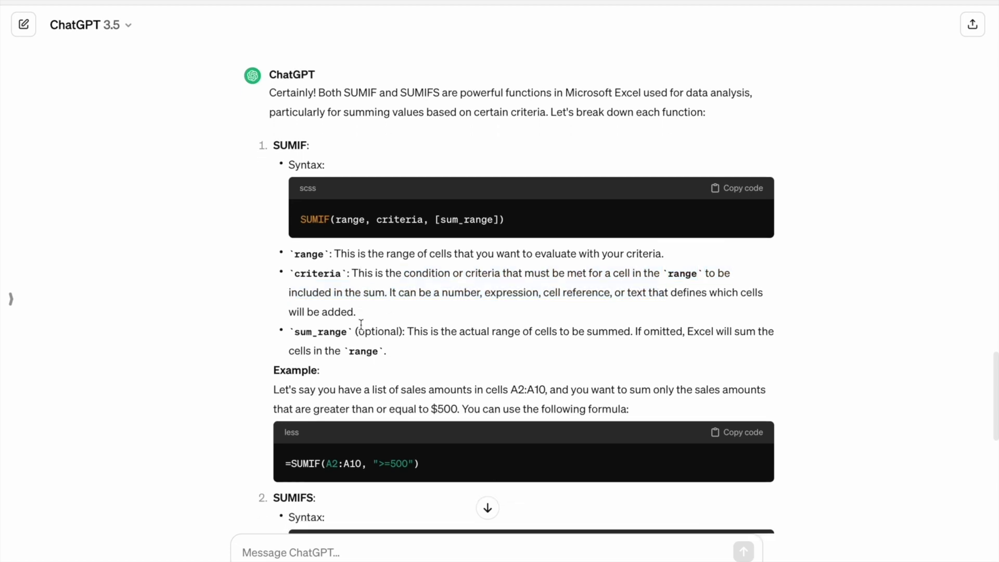
double_click(320, 331)
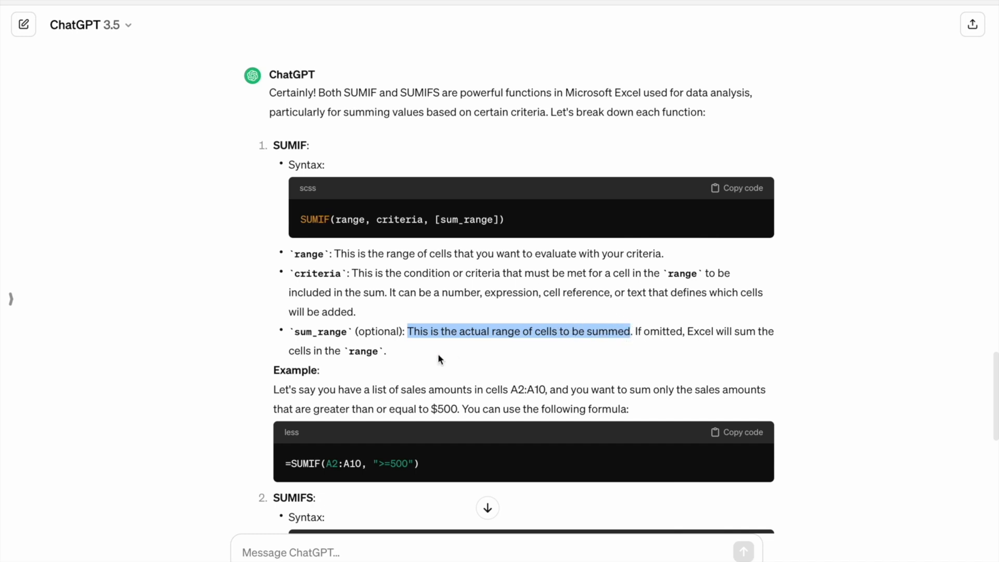
scroll("down", 3)
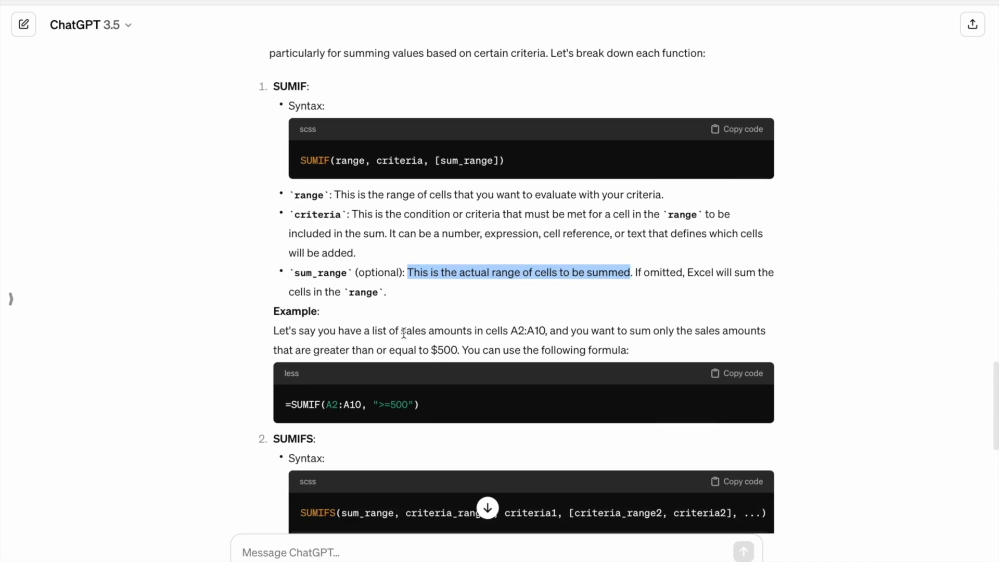
scroll("down", 3)
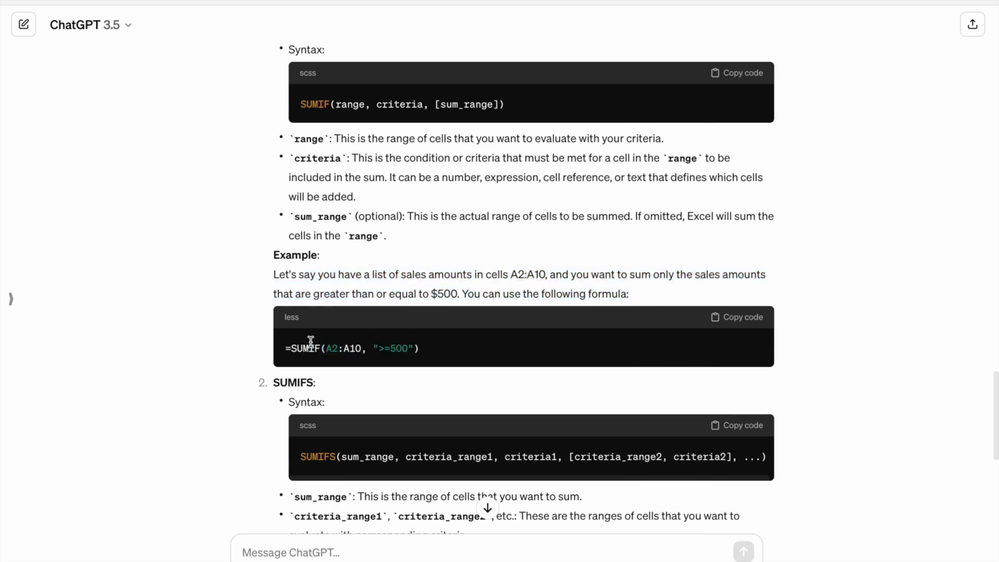
mouse_move(364, 289)
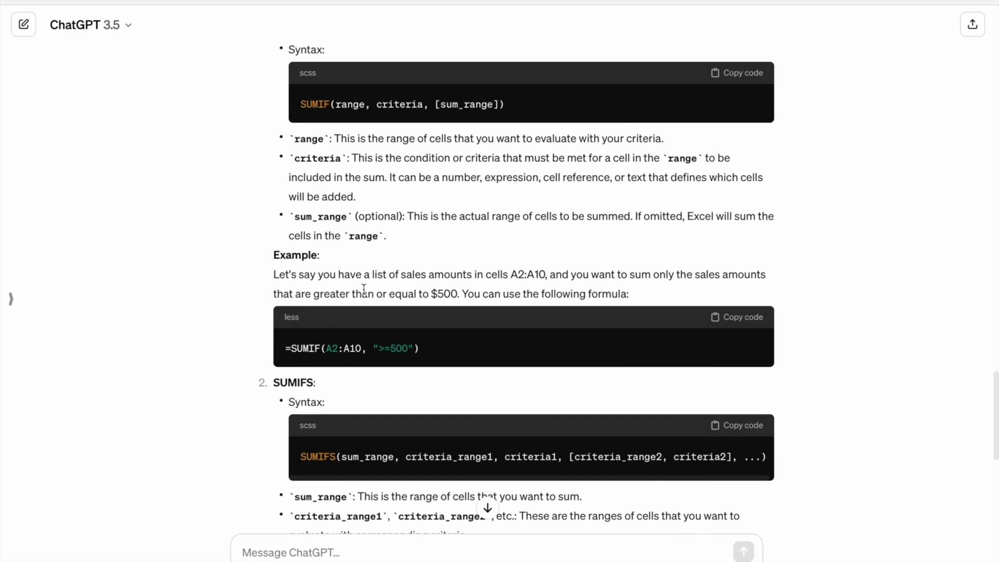
mouse_move(297, 552)
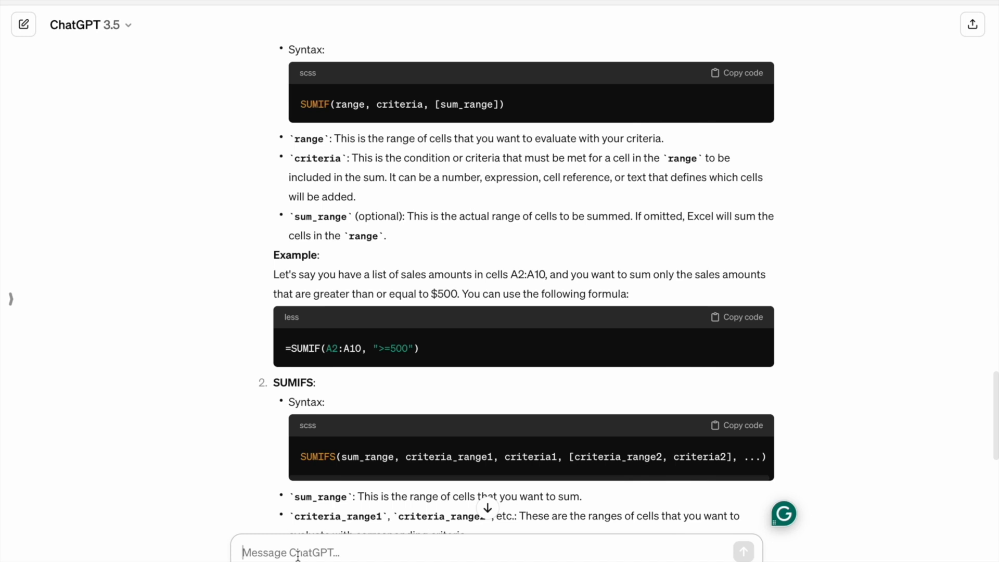
Ask ChatGPT to create dummy data for the SUMIF/SUMIFS example and glance at the Excel sheet.
type("Create dummy")
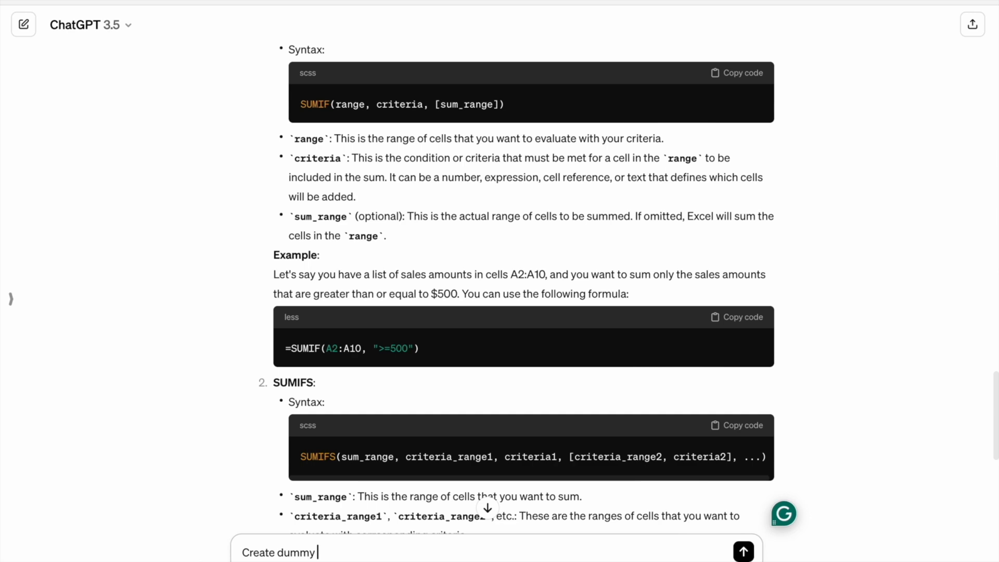
type("data for the above example")
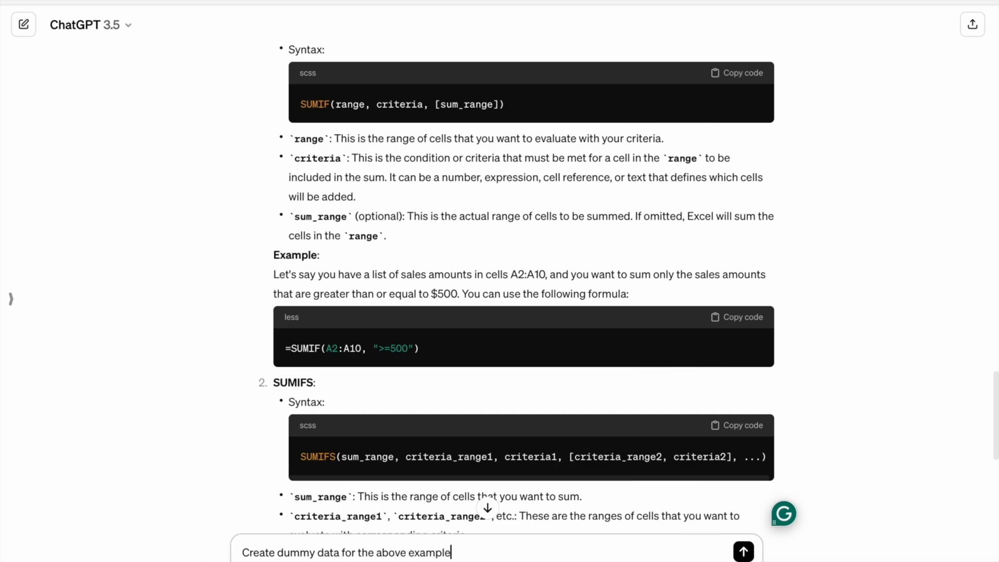
left_click(742, 549)
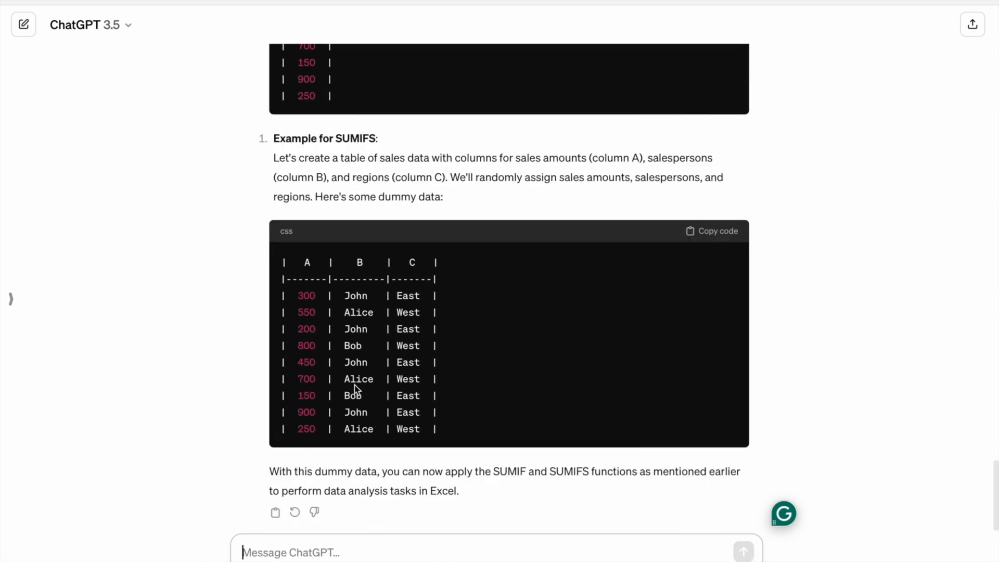
scroll("up", 3)
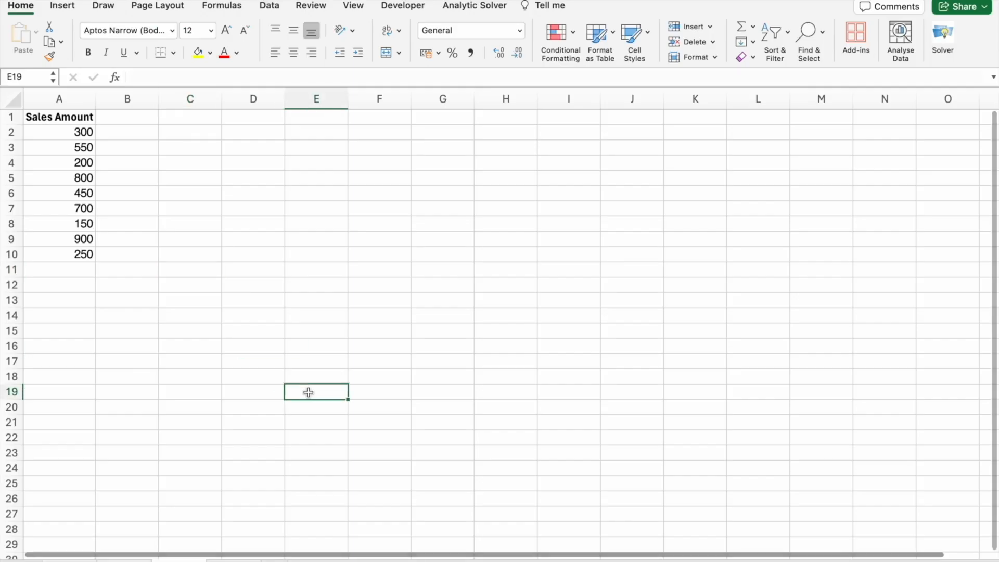
mouse_move(308, 393)
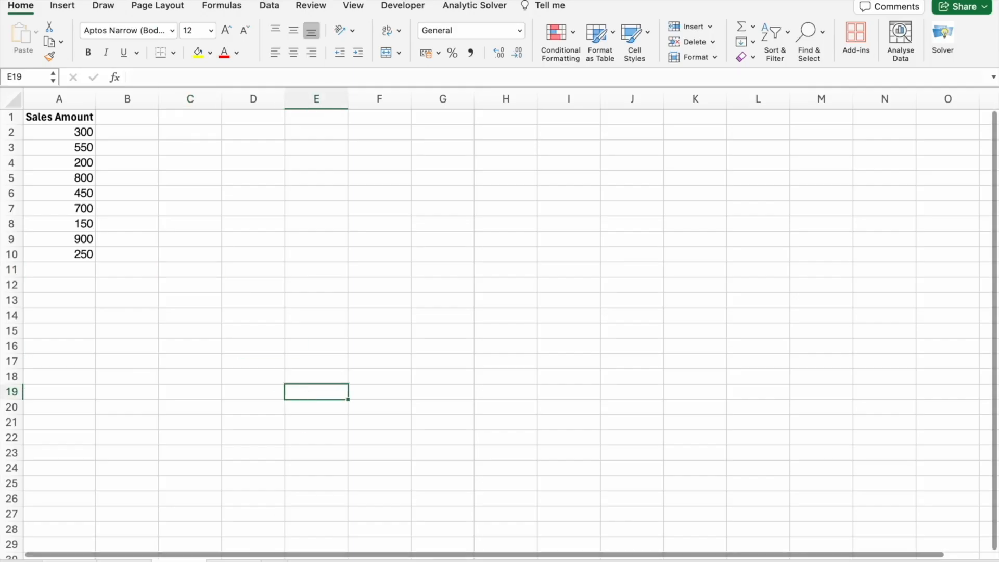
left_click(192, 346)
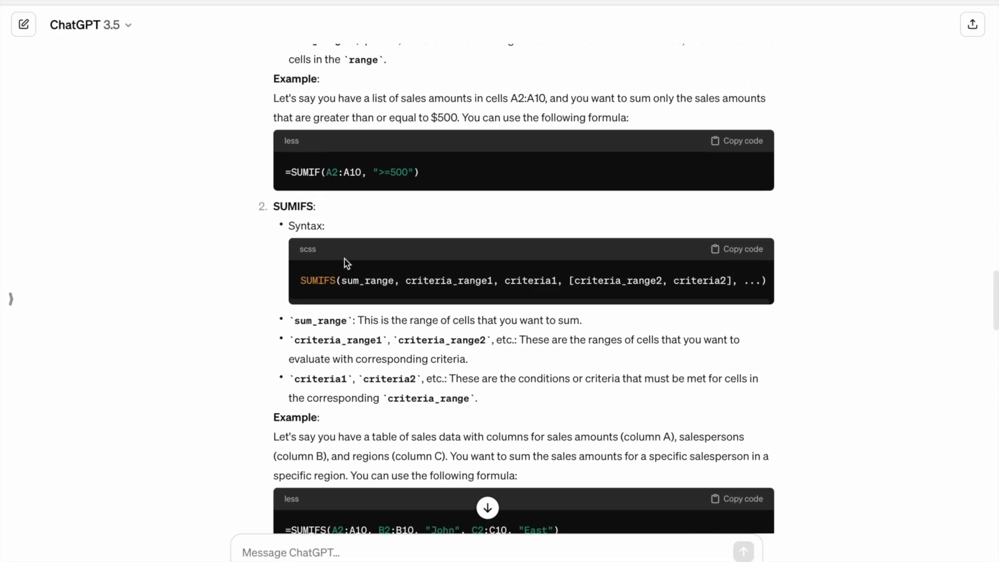
Scroll up to ChatGPT's =SUMIF(A2:A10, ">=500") example formula.
scroll("up", 3)
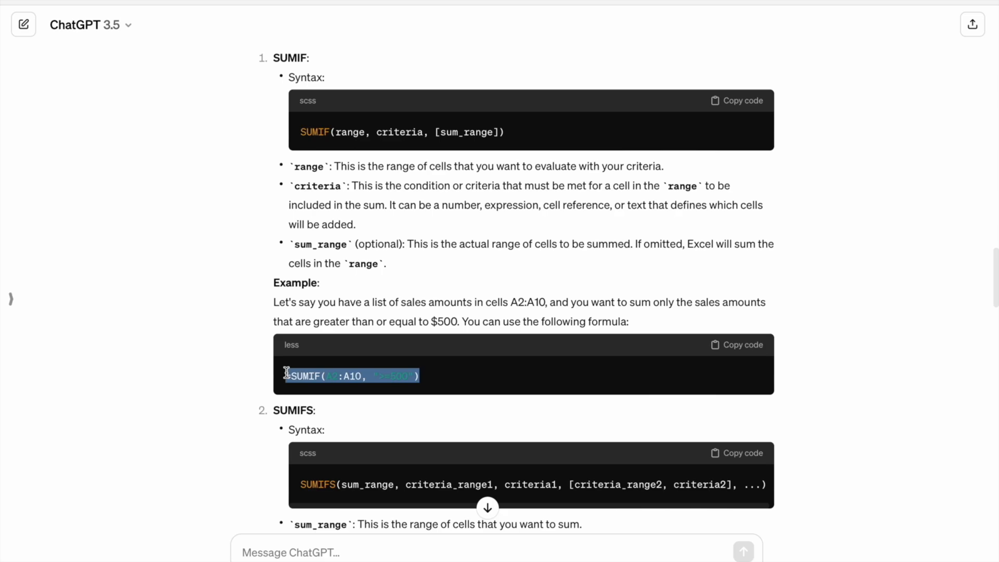
mouse_move(393, 396)
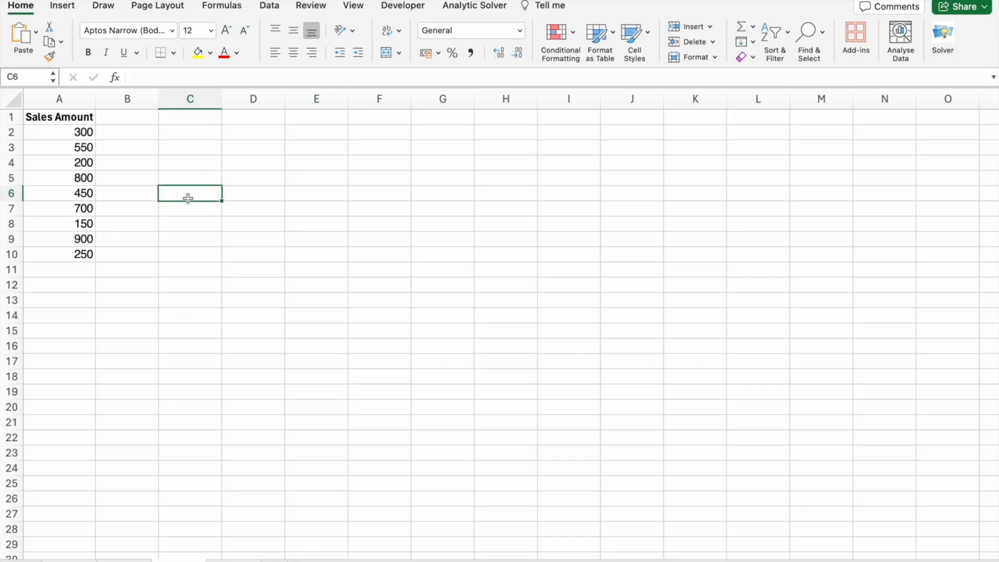
Enter =SUMIF(A2:A10, ">=500") in C6 and check the 2950 result.
type("=SUMIF(A2:A10, \">=500\")")
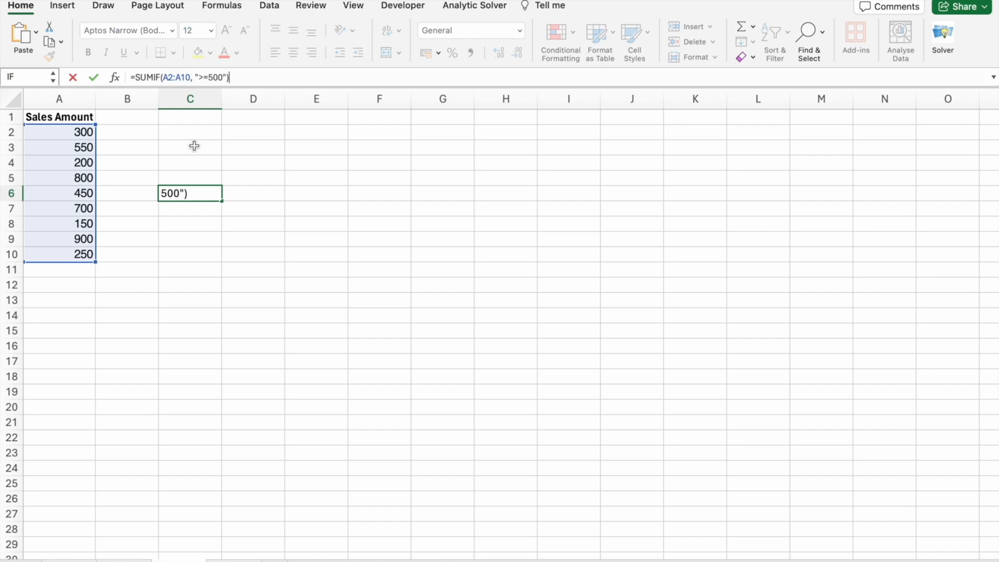
mouse_move(72, 138)
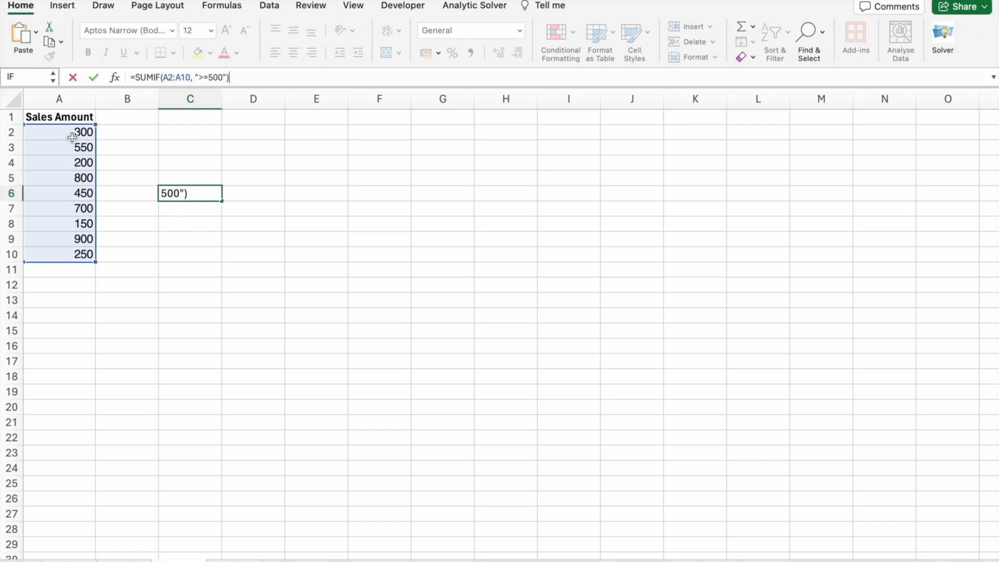
mouse_move(92, 151)
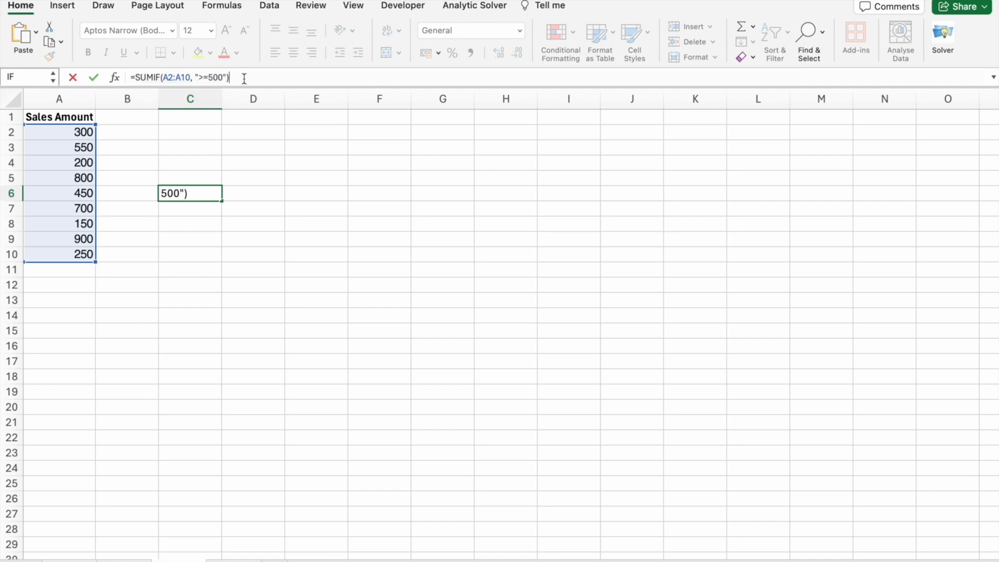
key("Return")
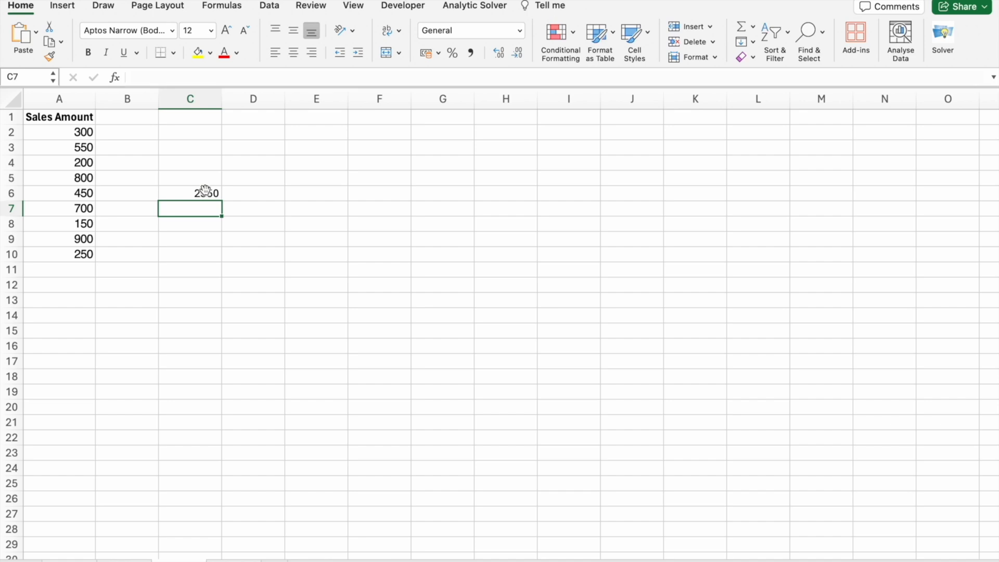
left_click(220, 193)
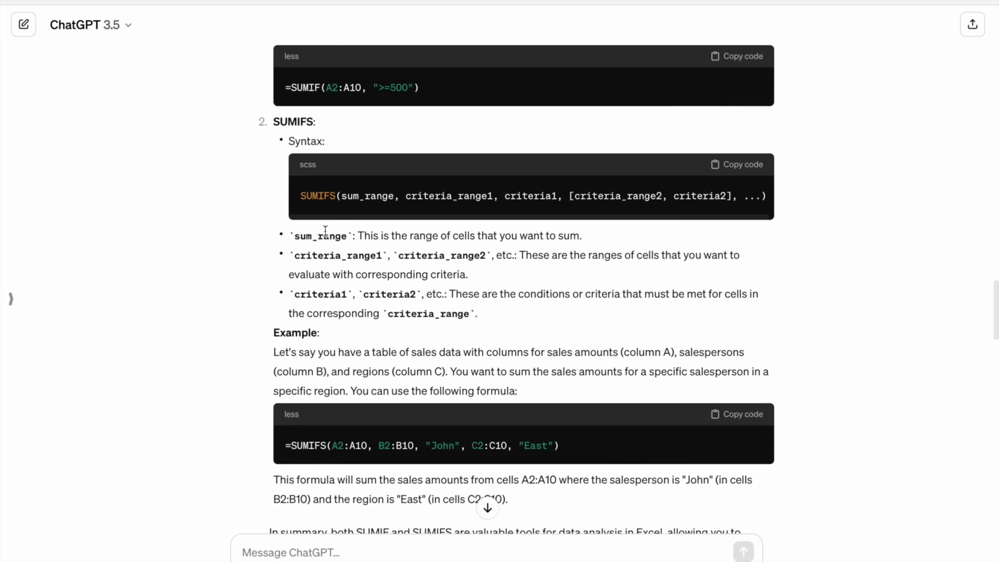
mouse_move(343, 195)
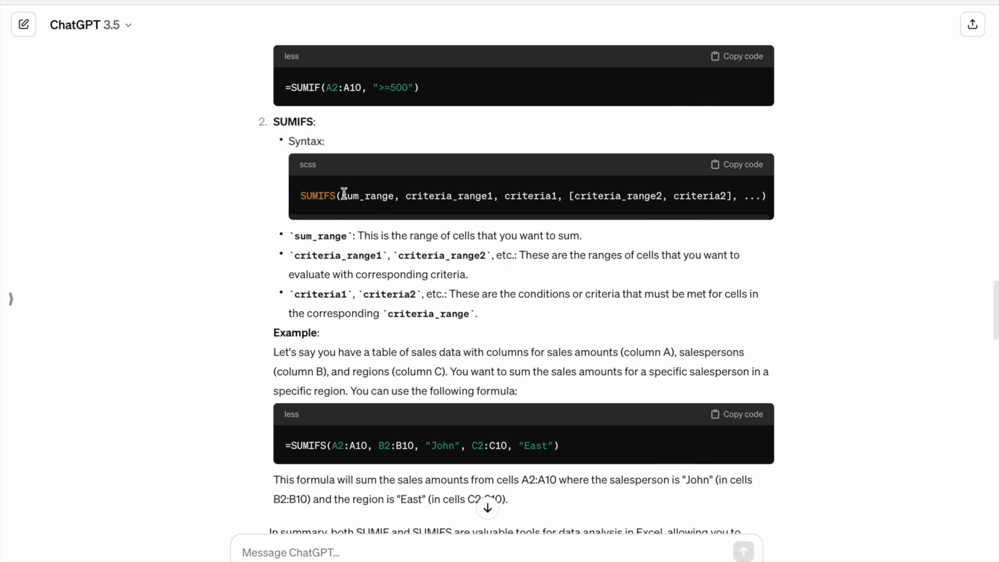
double_click(317, 236)
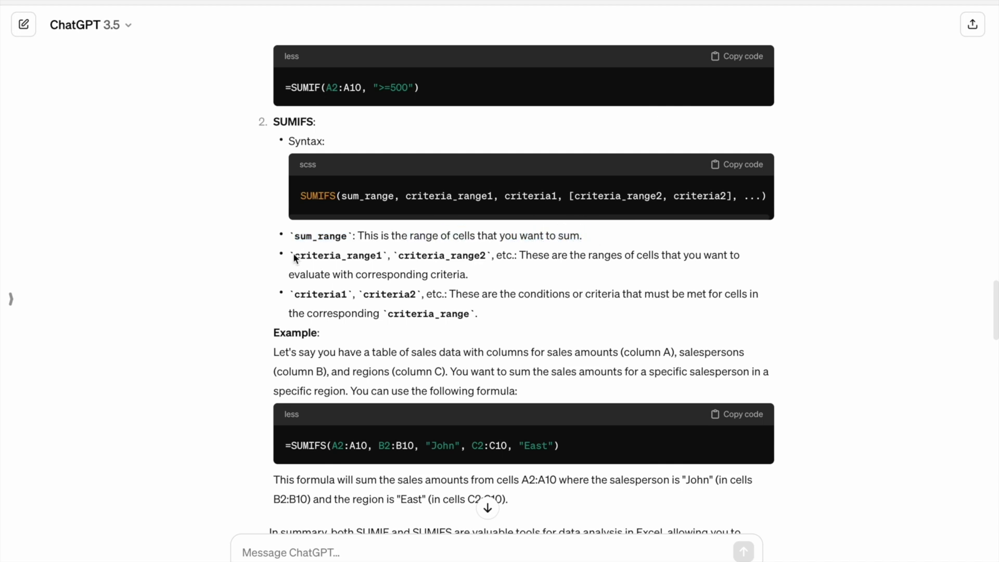
double_click(336, 255)
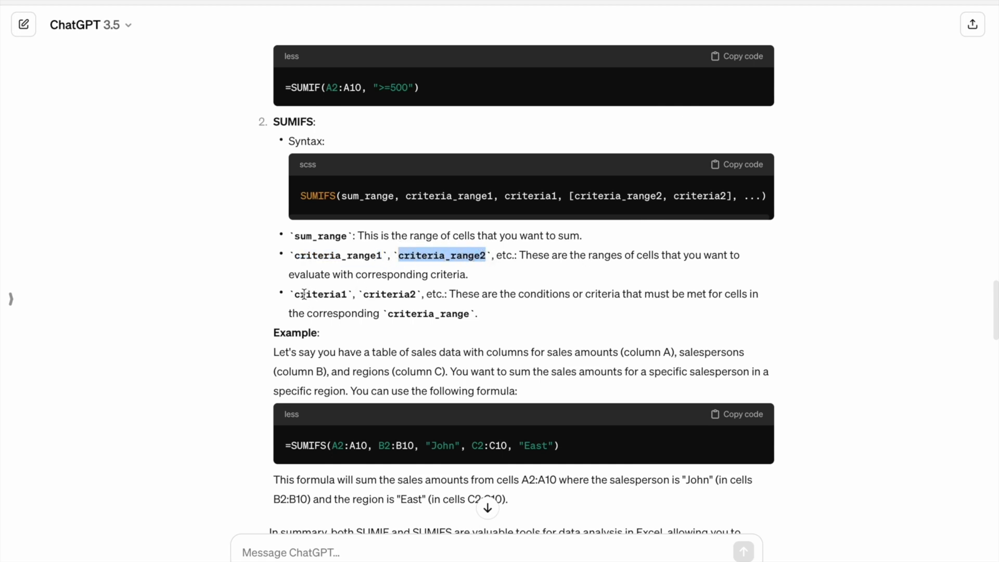
double_click(318, 293)
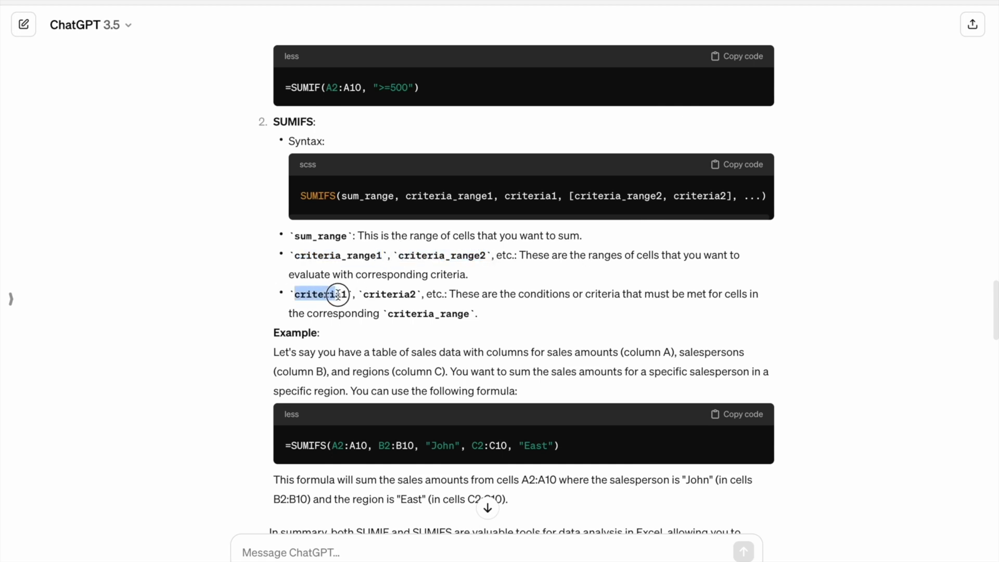
double_click(388, 294)
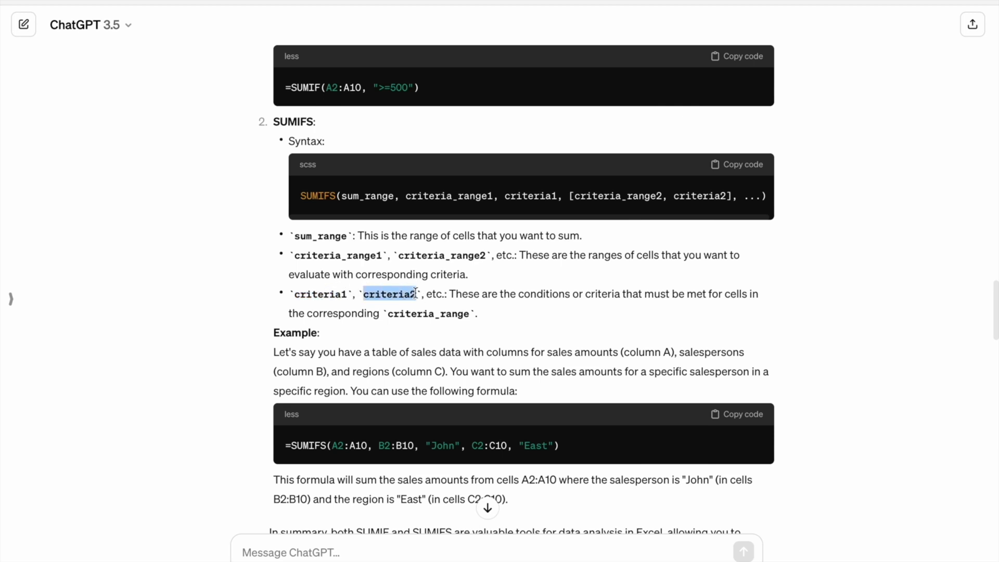
scroll("down", 3)
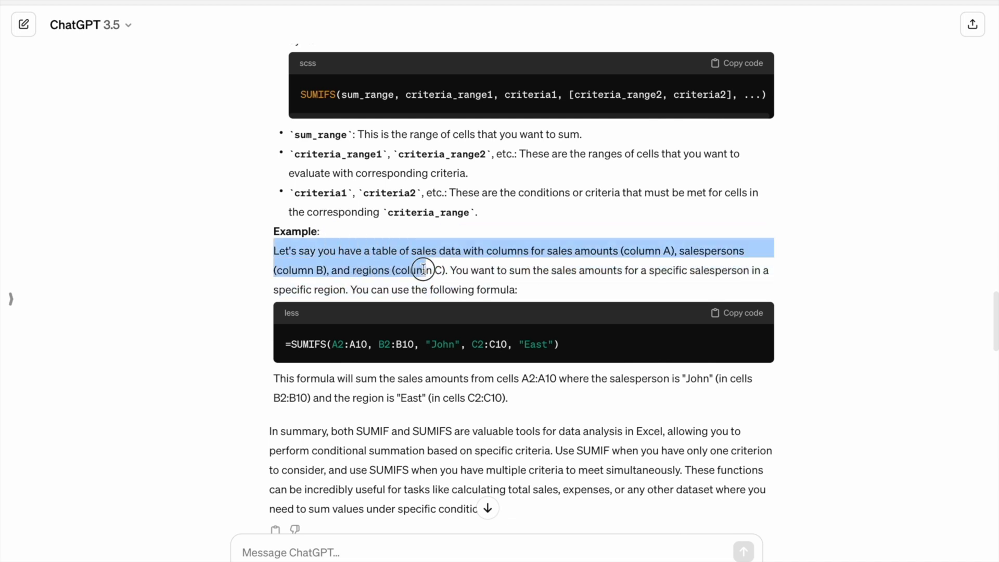
mouse_move(439, 270)
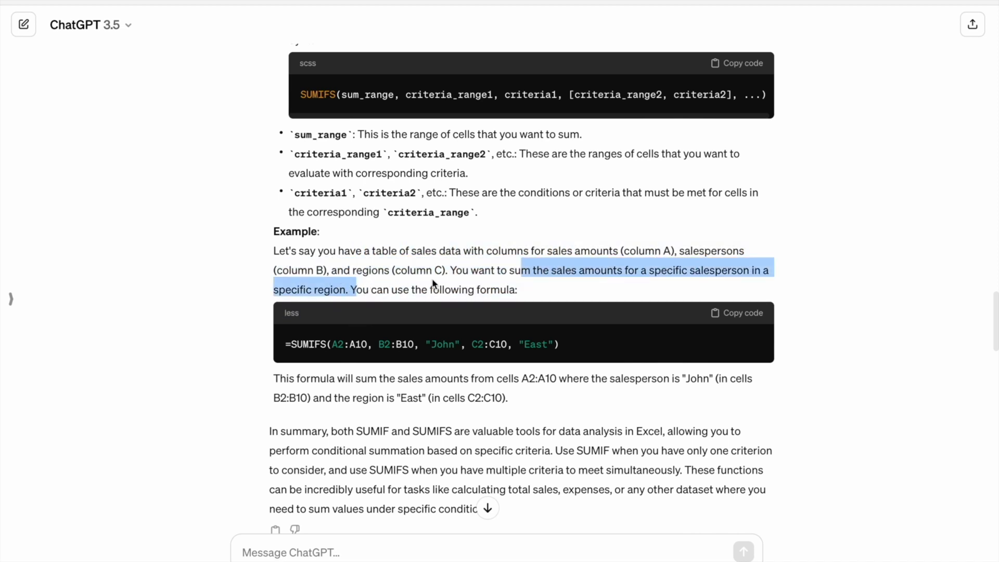
mouse_move(331, 339)
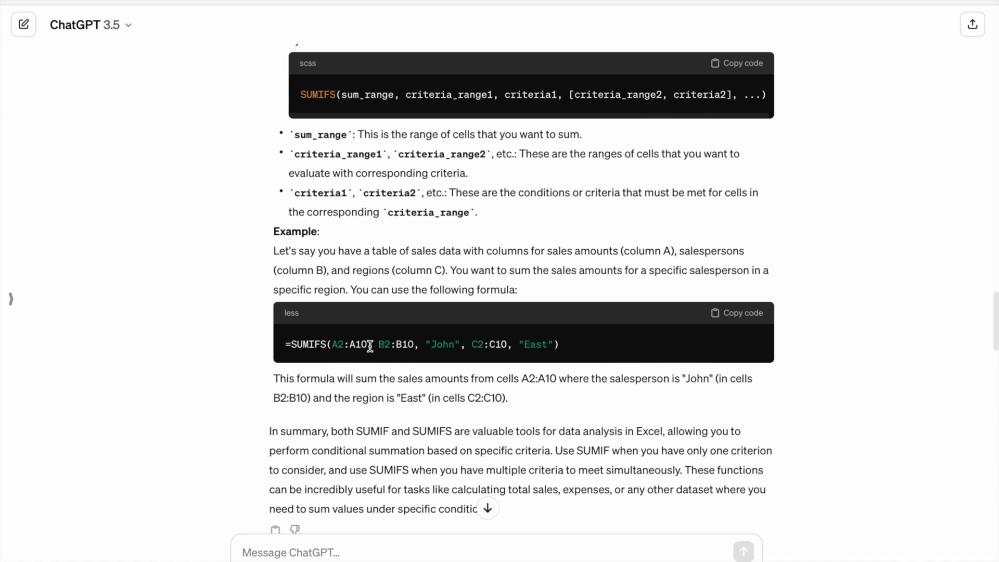
double_click(441, 344)
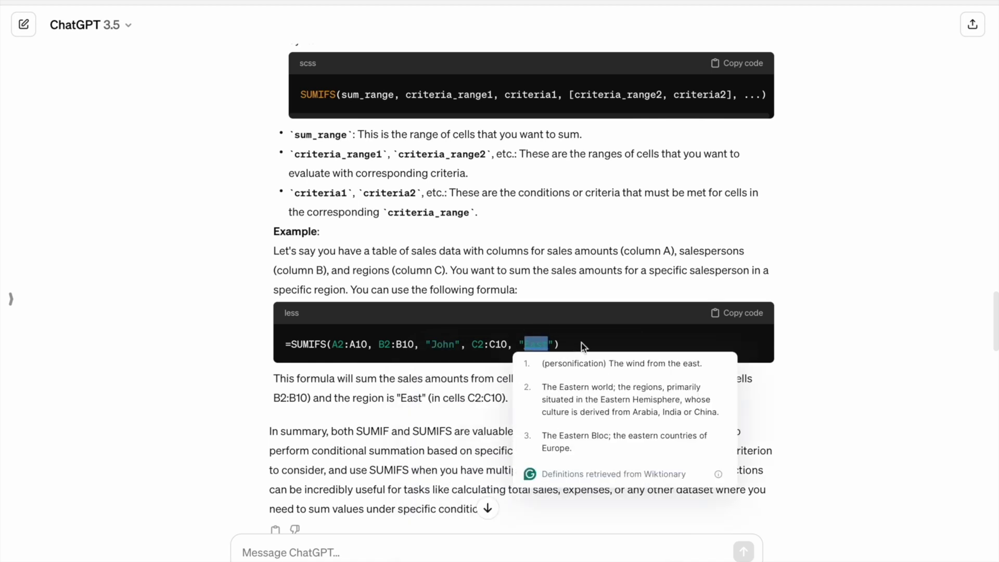
left_click(378, 345)
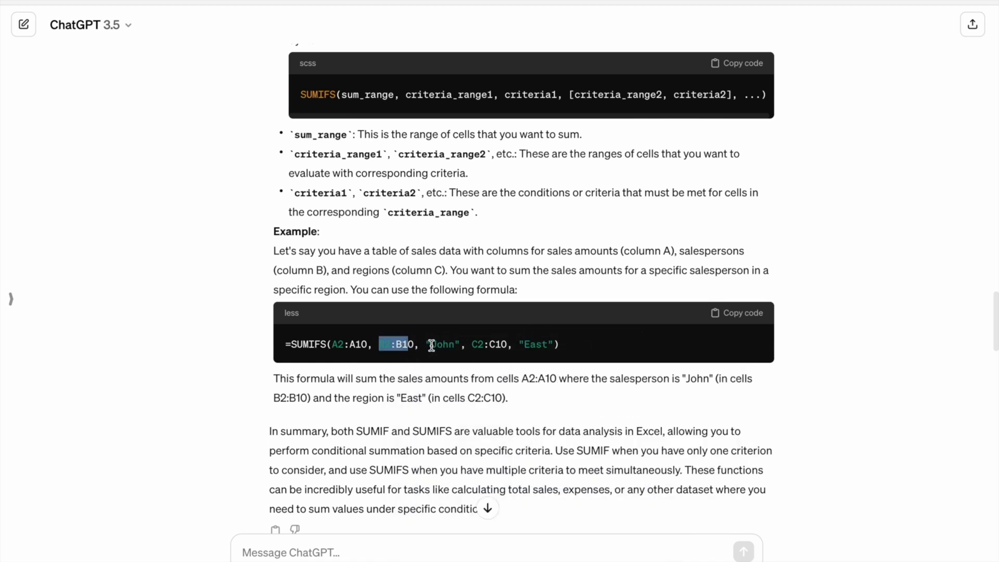
double_click(441, 344)
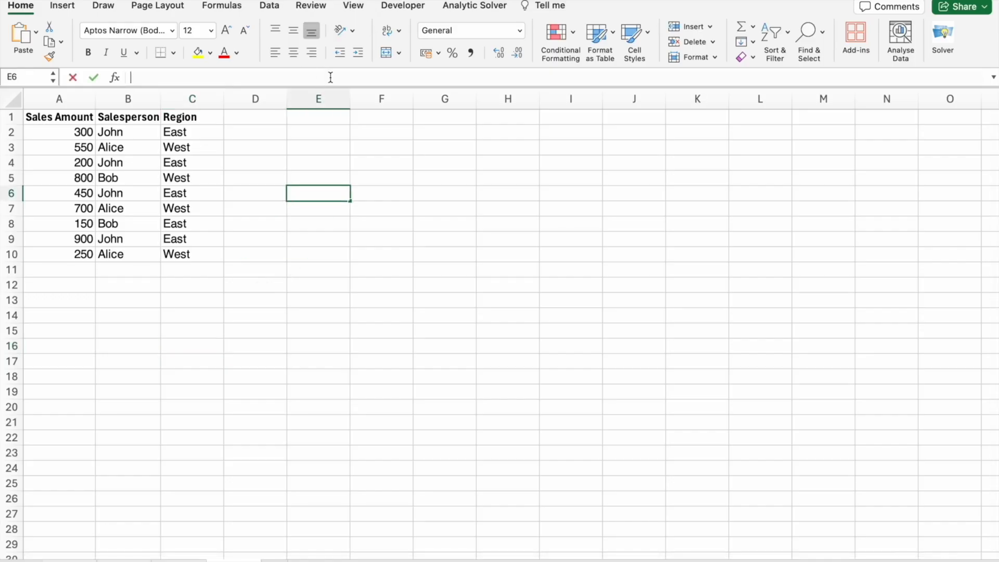
Enter =SUMIFS(A2:A10, B2:B10, "John", C2:C10, "East") in E6, returning 1850.
type("=SUMIFS(A2:A10, B2:B10, \"John\", C2:C10, \"East\")")
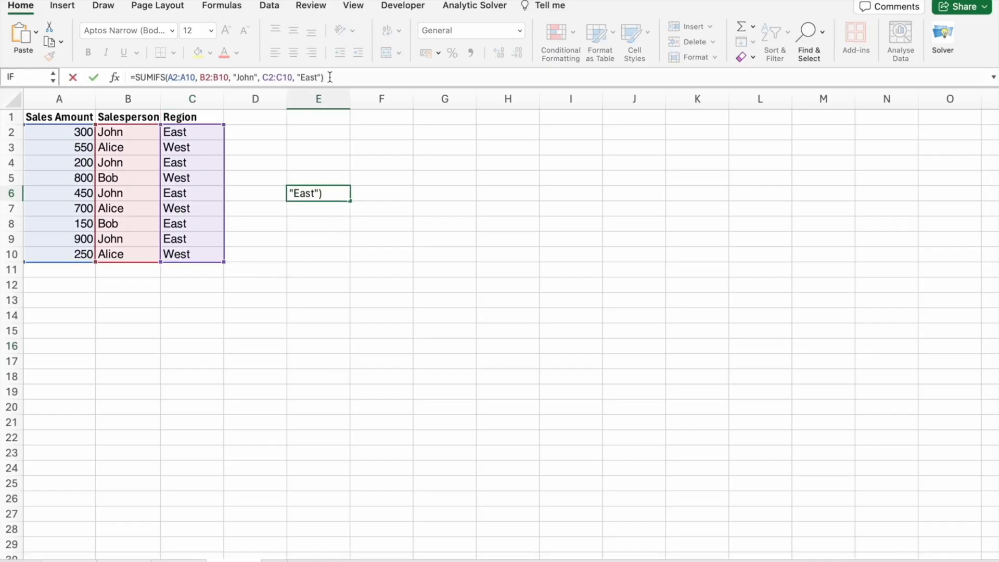
key("Return")
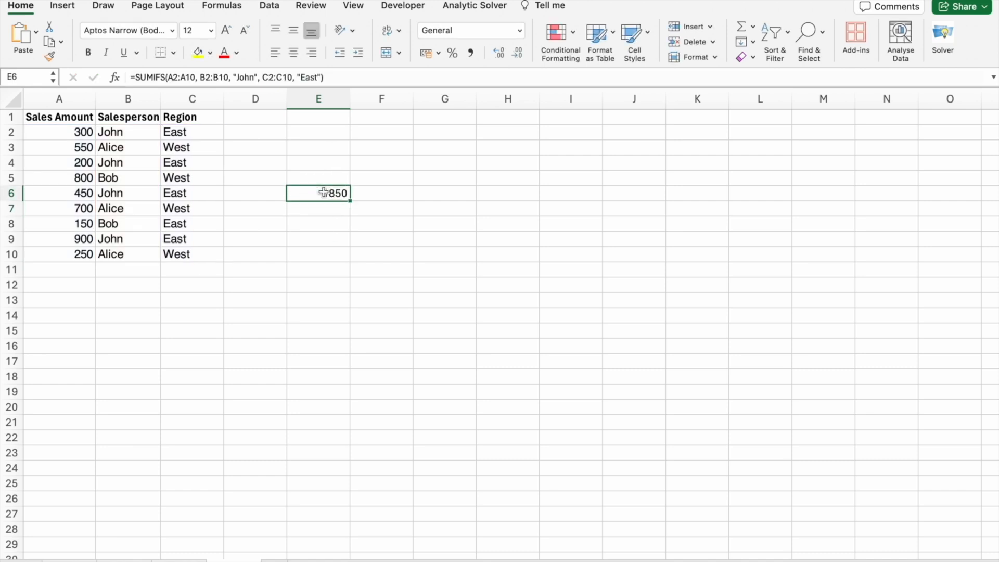
left_click(127, 163)
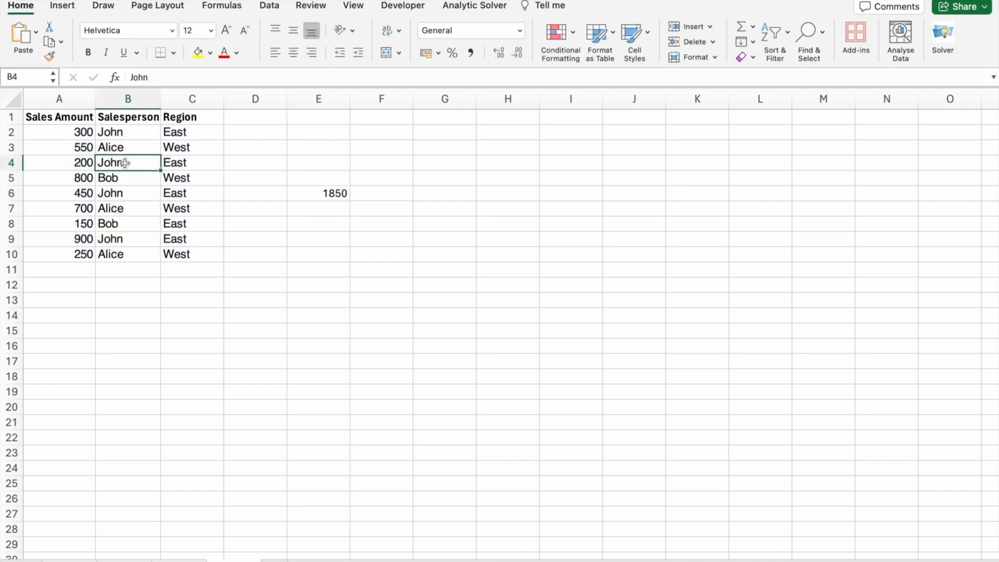
left_click(318, 194)
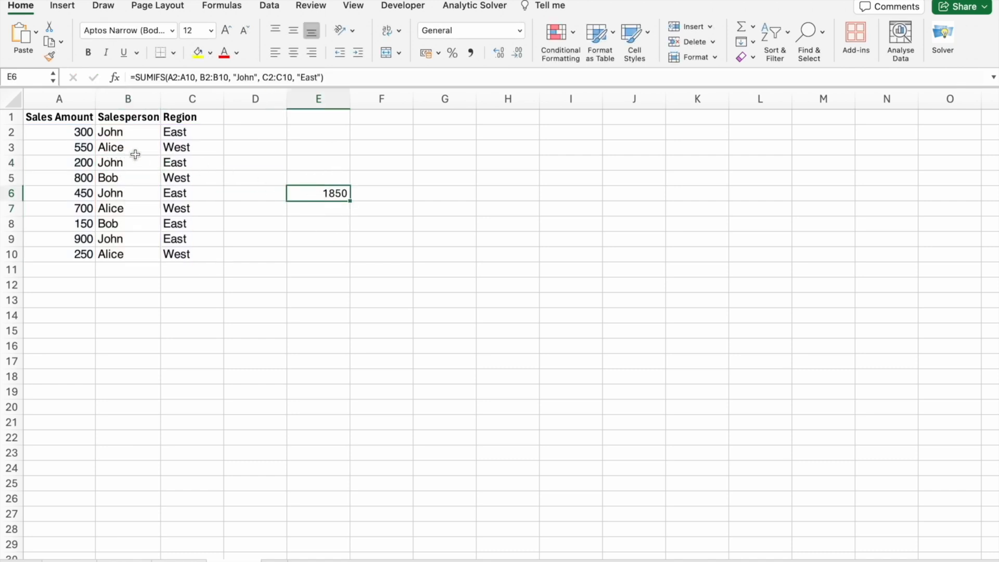
left_click(192, 162)
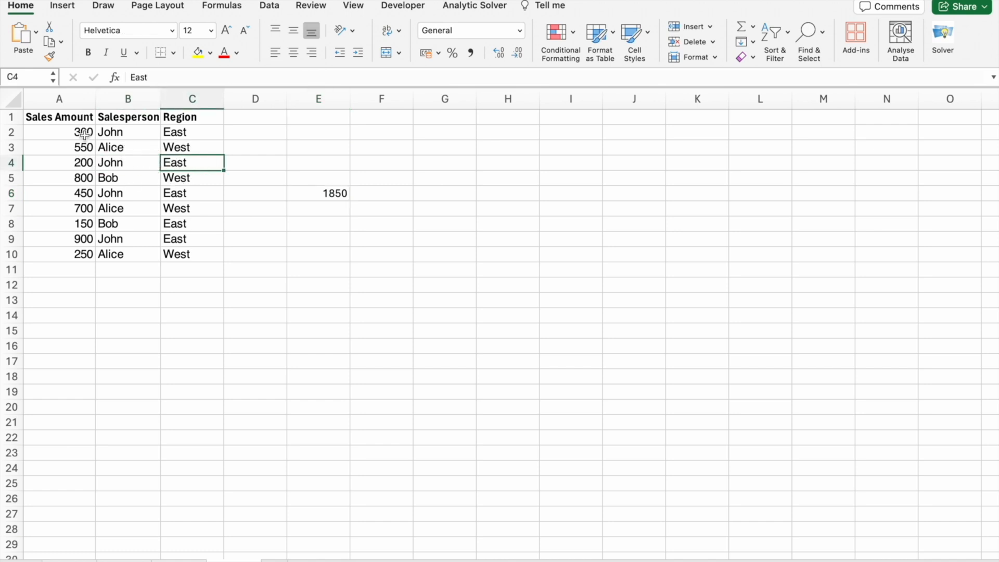
Verify the 1850 total against John's East sales rows (200, 450, 900).
left_click(59, 162)
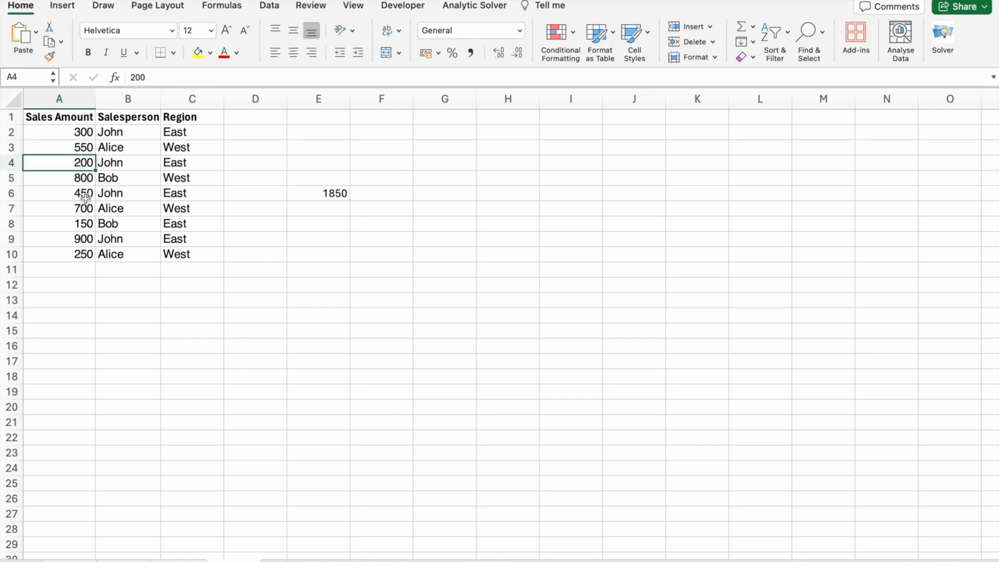
left_click(58, 193)
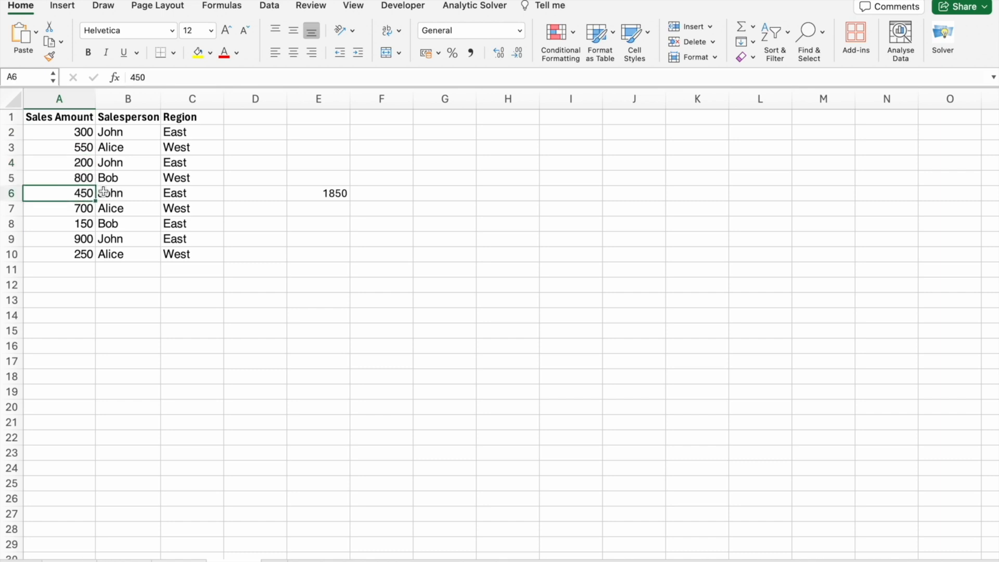
mouse_move(100, 238)
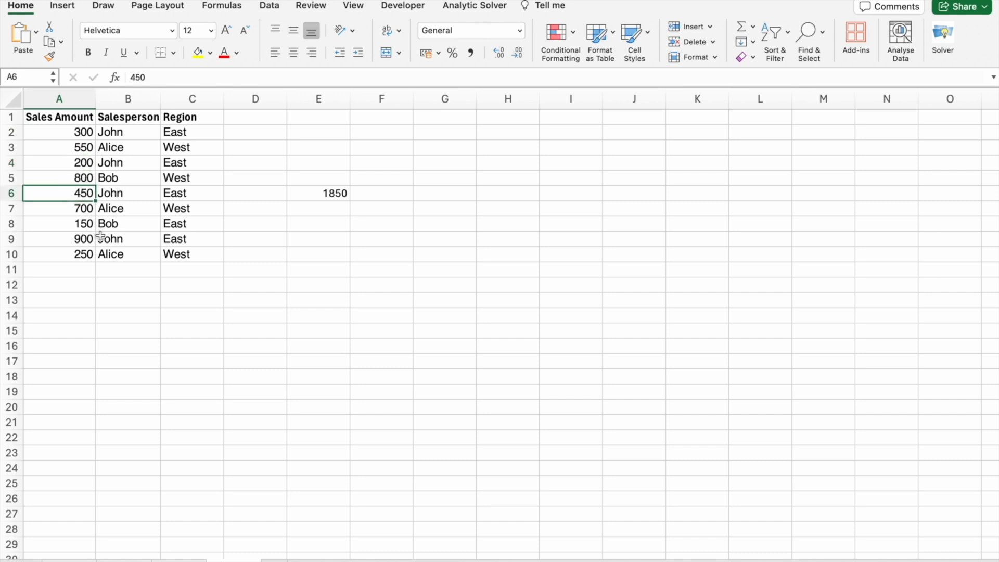
left_click(58, 238)
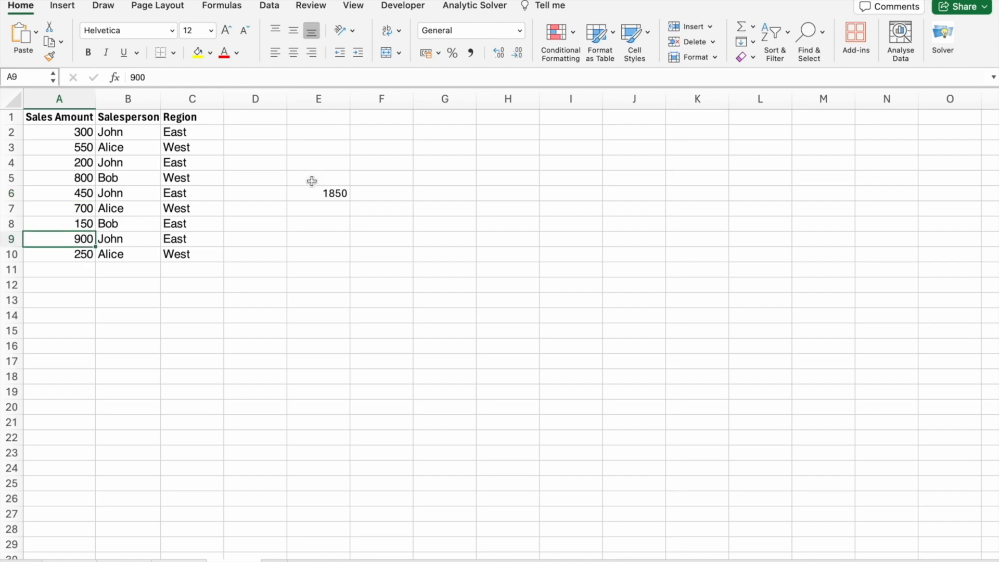
left_click(319, 193)
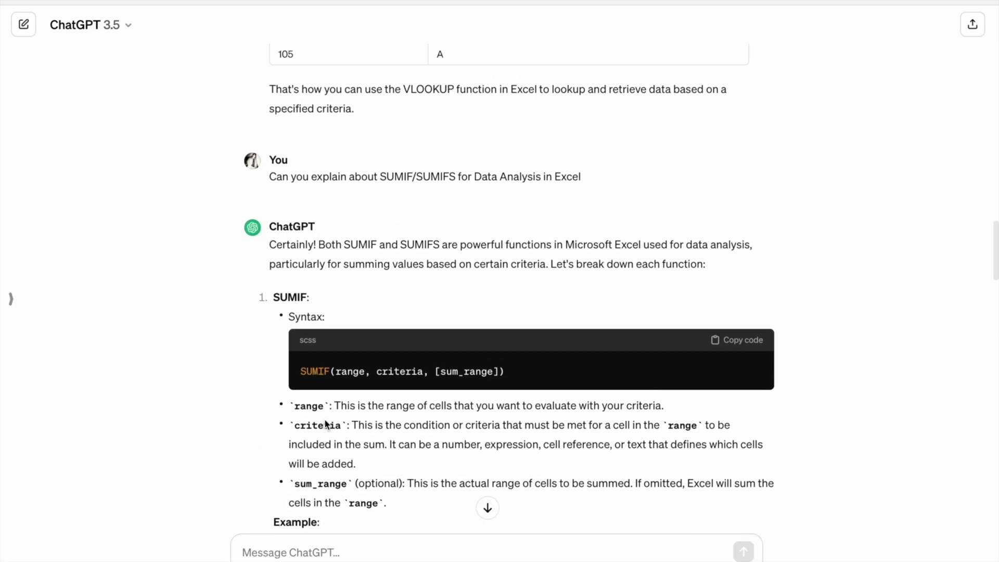
Ask ChatGPT to explain AVERAGEIF and AVERAGEIFS for data analysis.
scroll("up", 3)
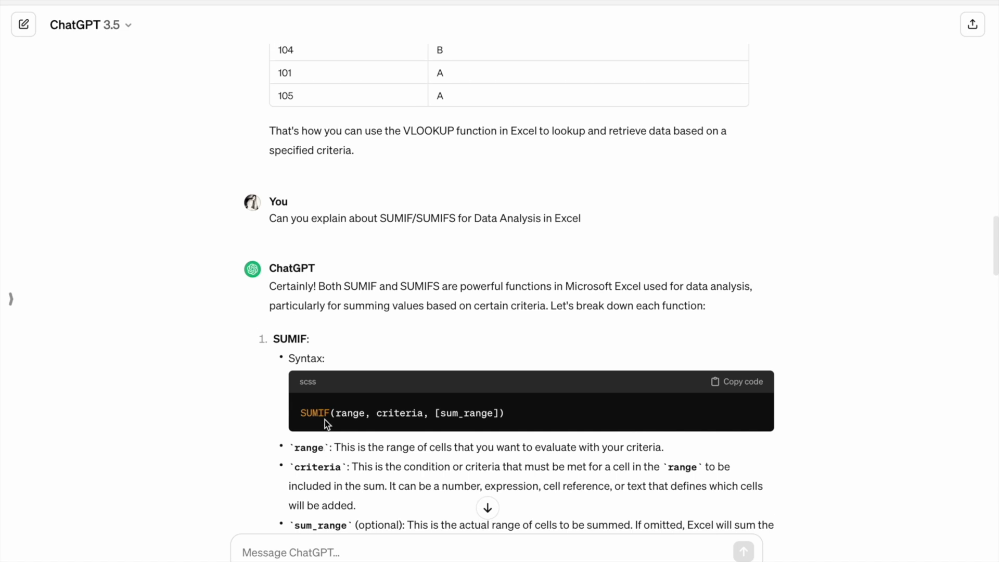
mouse_move(325, 425)
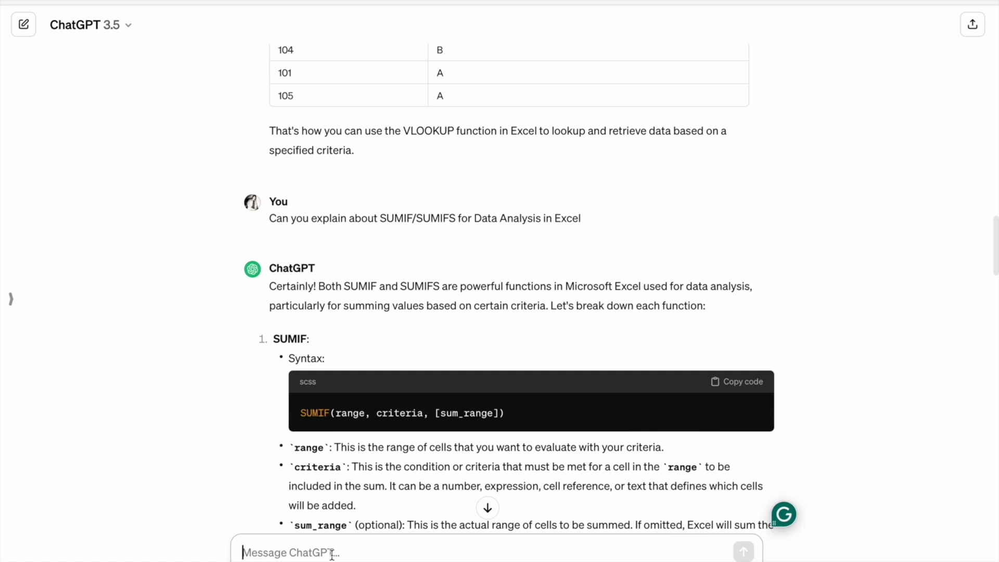
type("Can you explain about A")
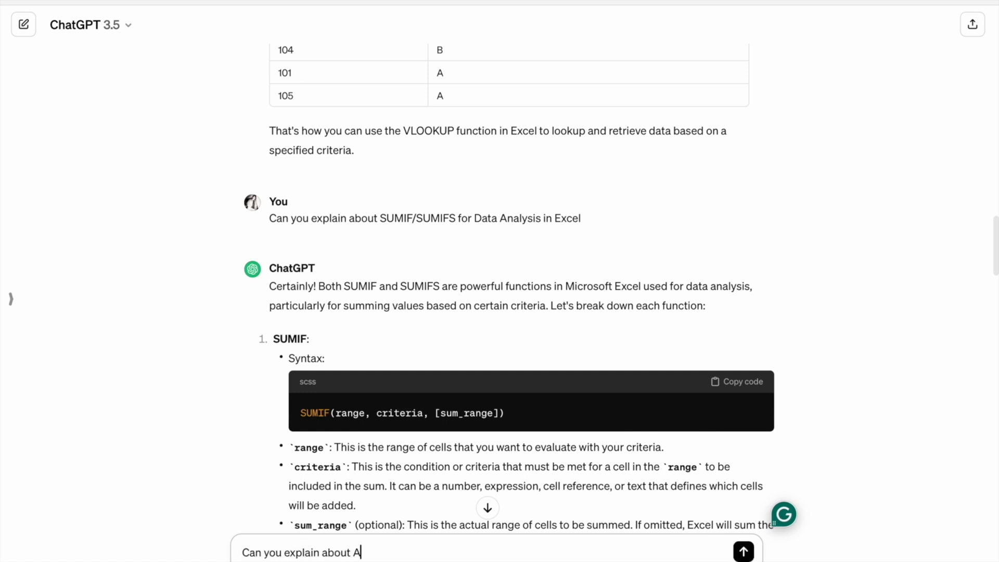
type("VERAGEIF and AVERAGEIFs for Data A")
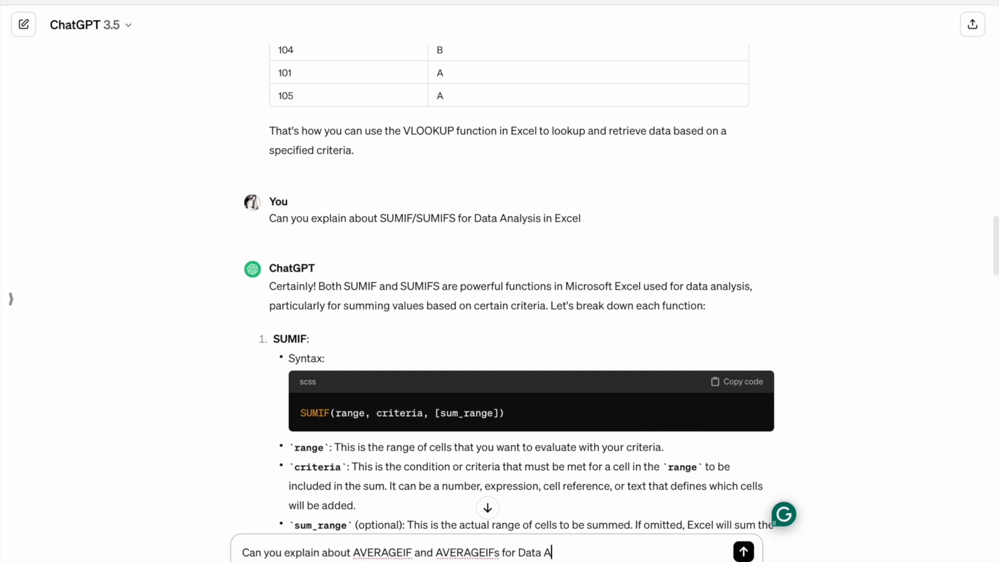
left_click(743, 552)
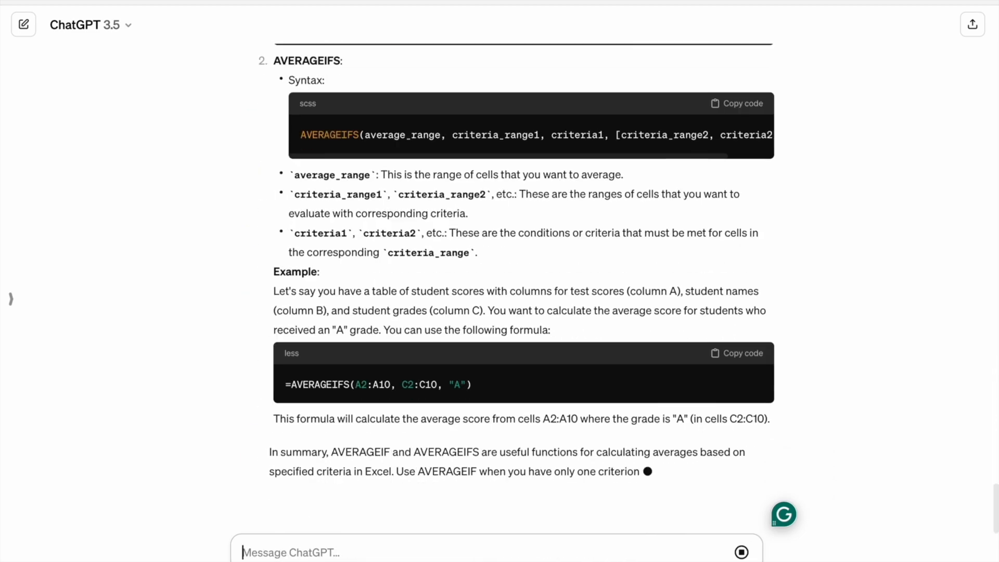
Read through the explanation, highlighting the average_range argument, and begin typing 'Create dummy data for the'.
scroll("up", 3)
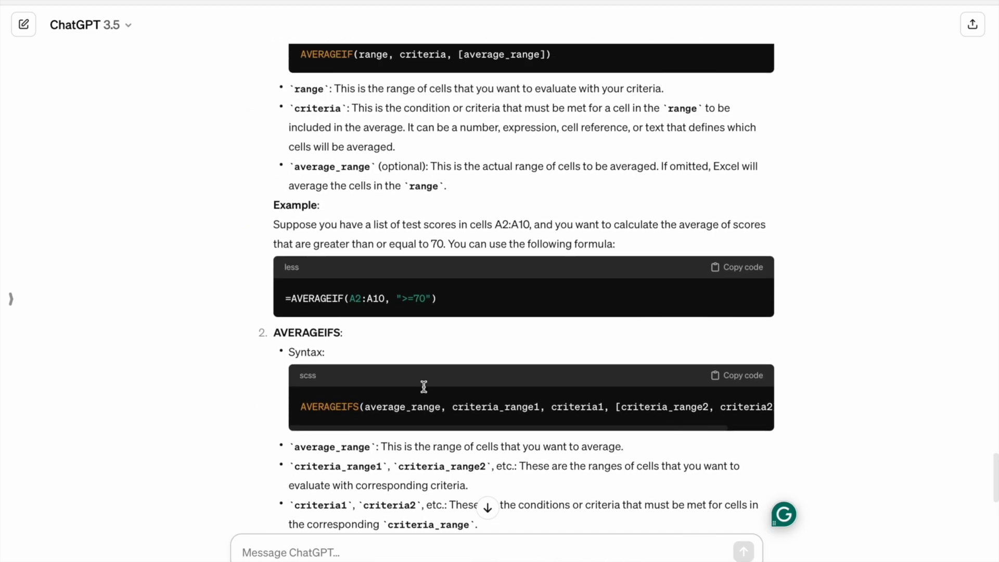
scroll("up", 3)
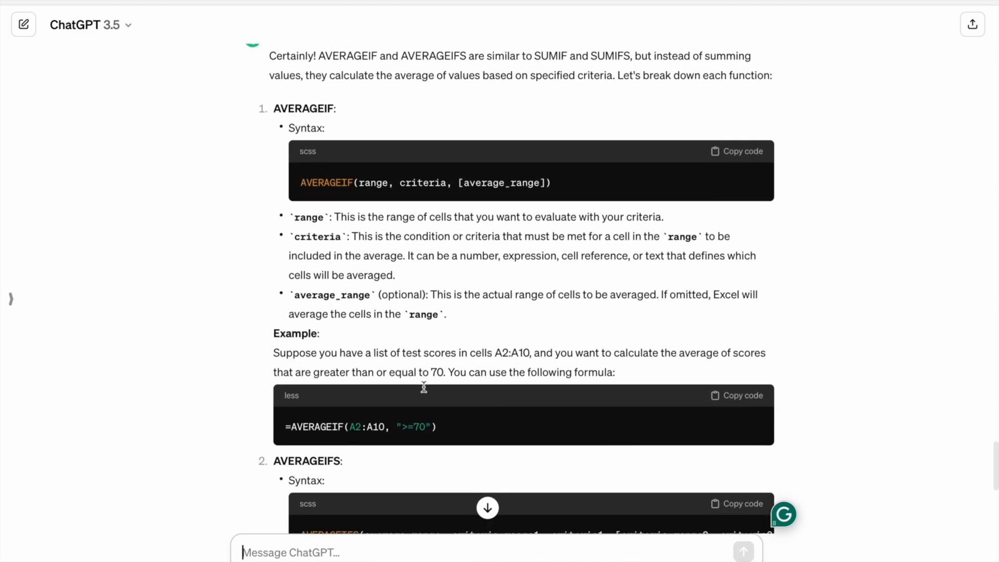
scroll("up", 3)
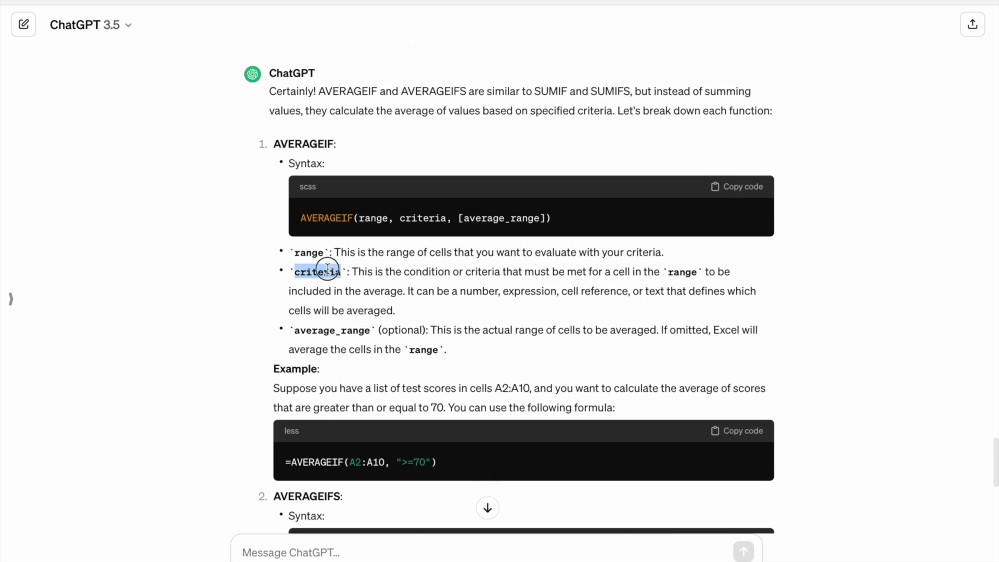
mouse_move(280, 311)
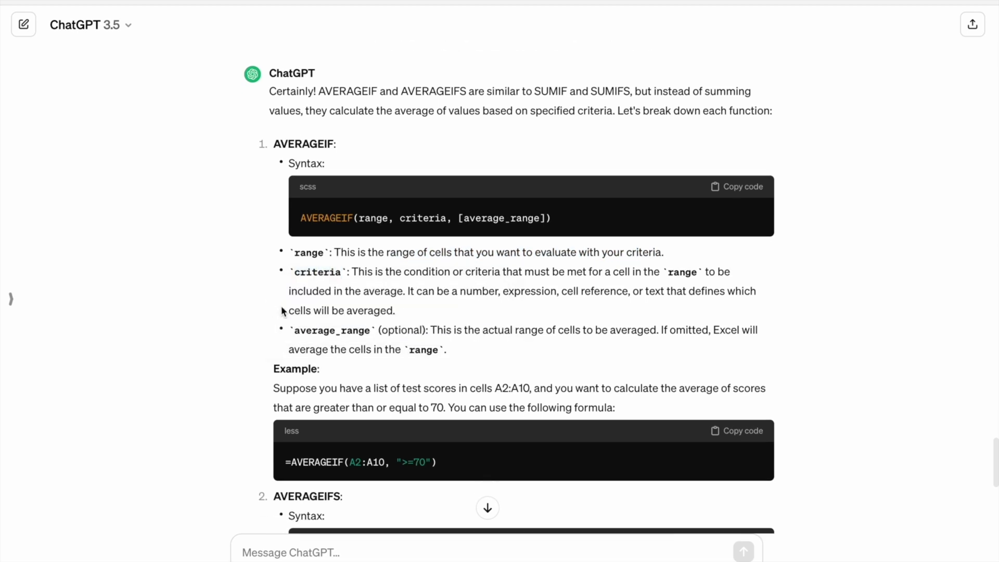
double_click(331, 330)
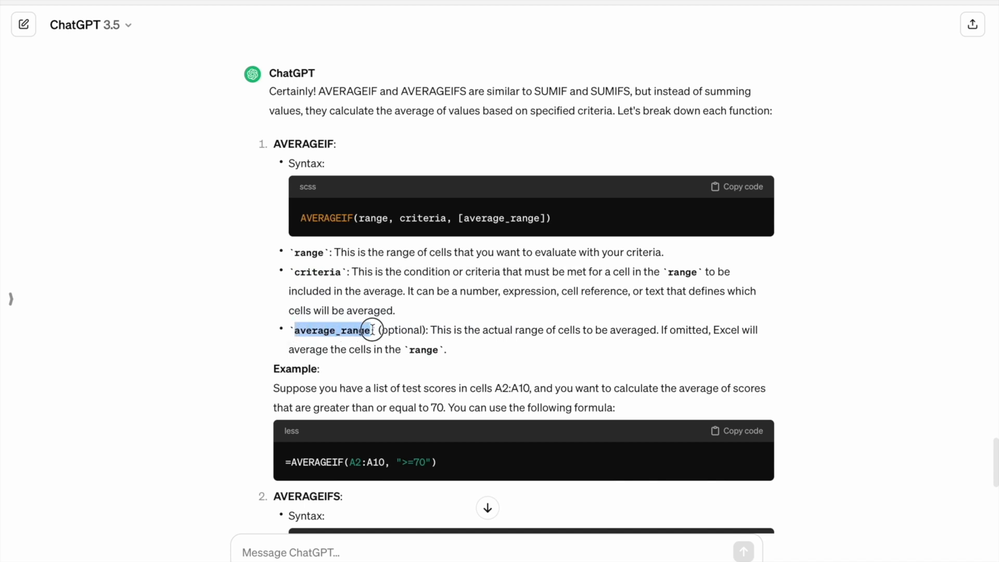
scroll("down", 3)
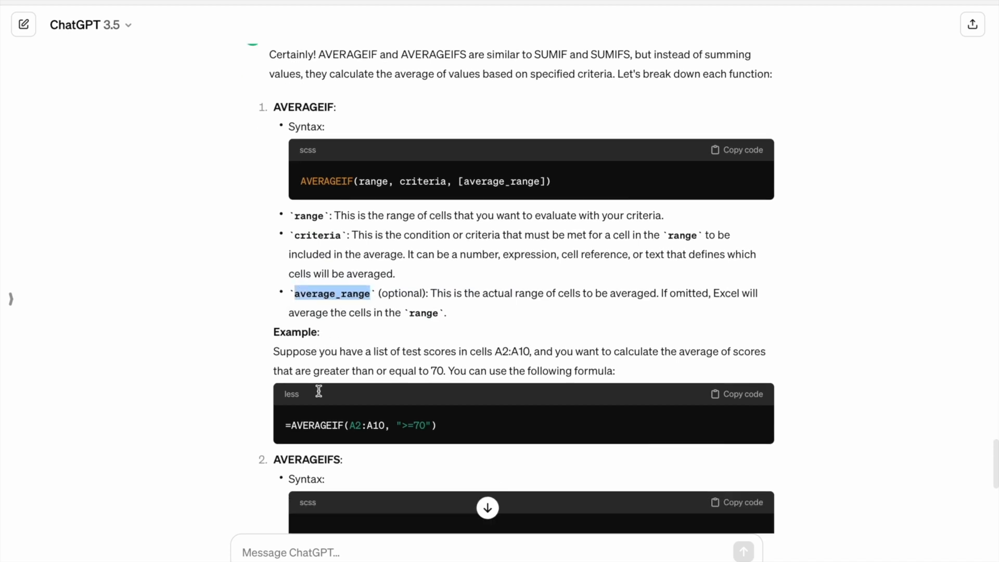
scroll("down", 3)
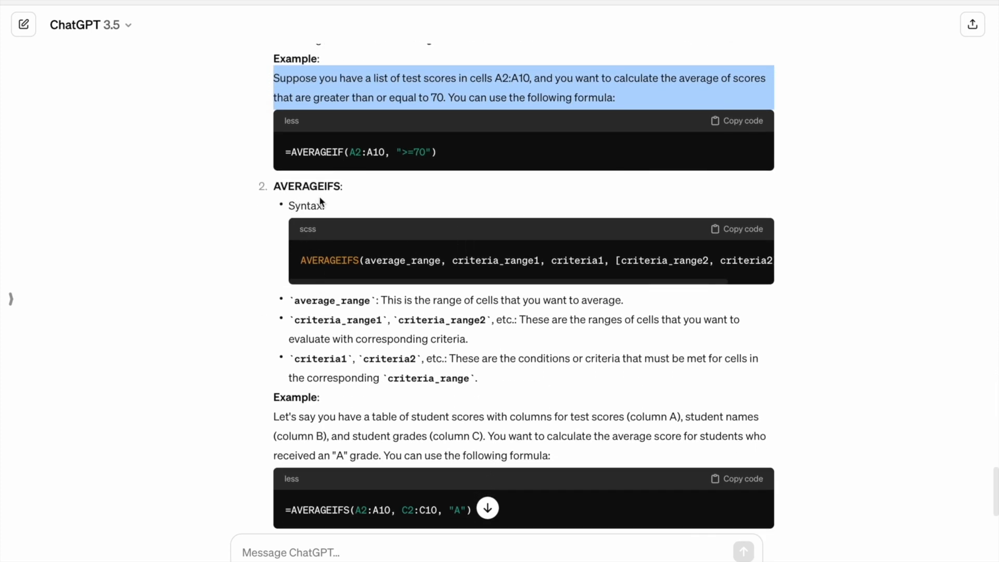
scroll("down", 3)
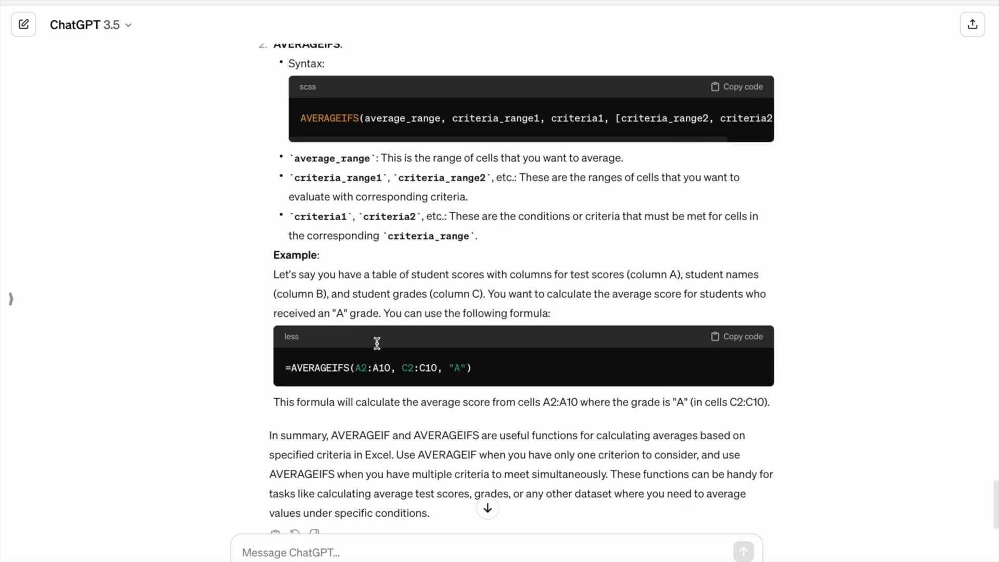
scroll("down", 3)
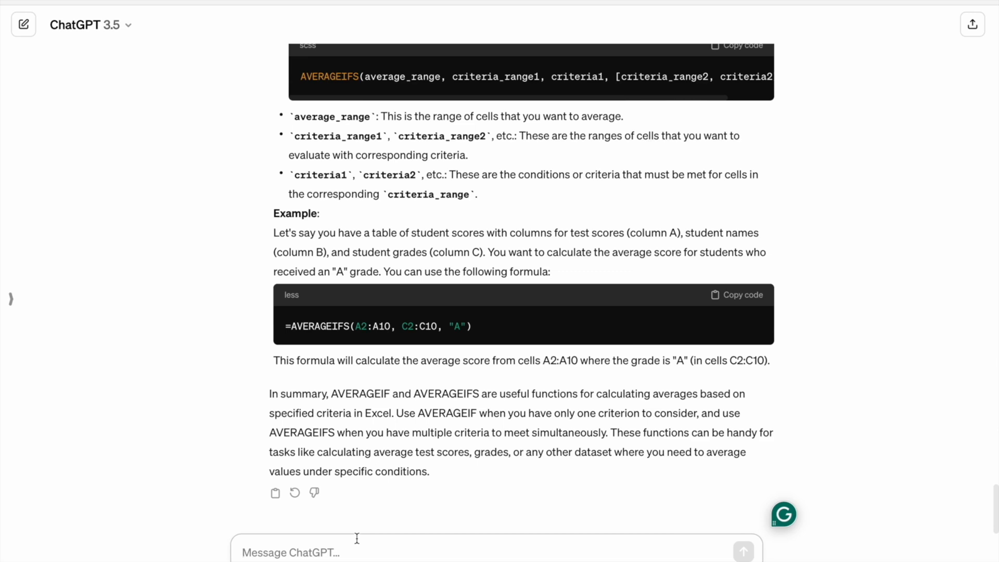
type("Create dummy data for the")
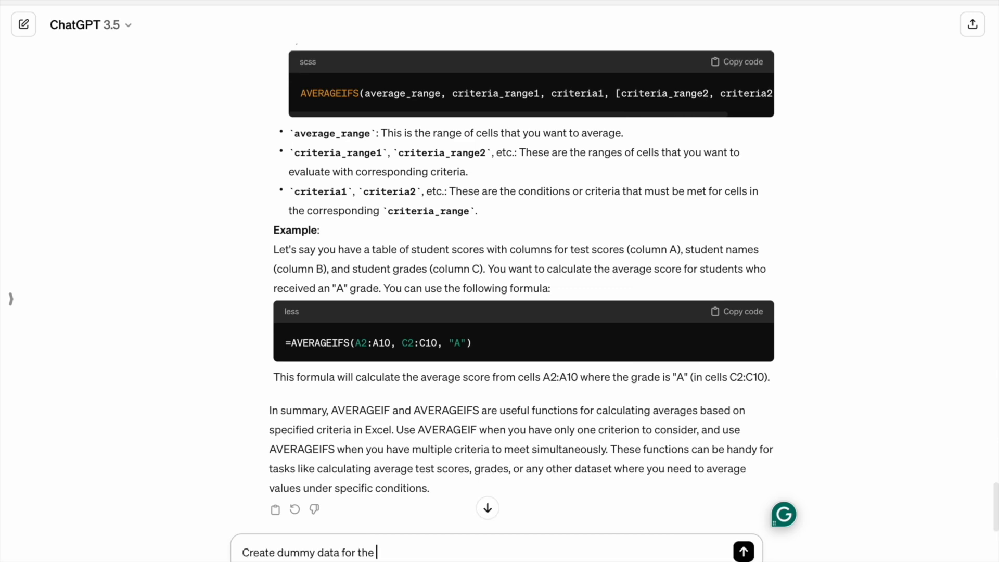
Send the dummy-data request and review the generated test-score data and example formulas.
left_click(742, 549)
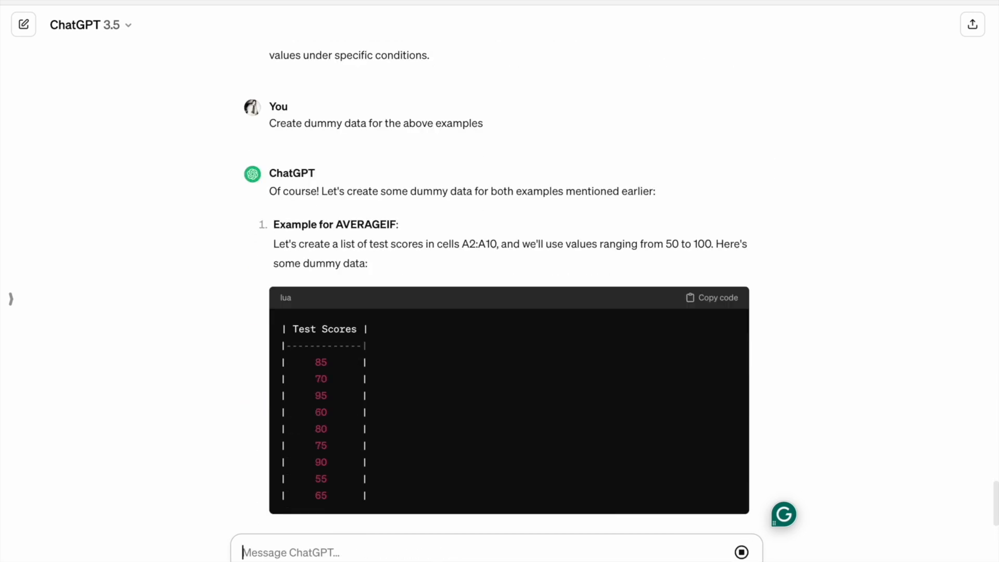
scroll("up", 3)
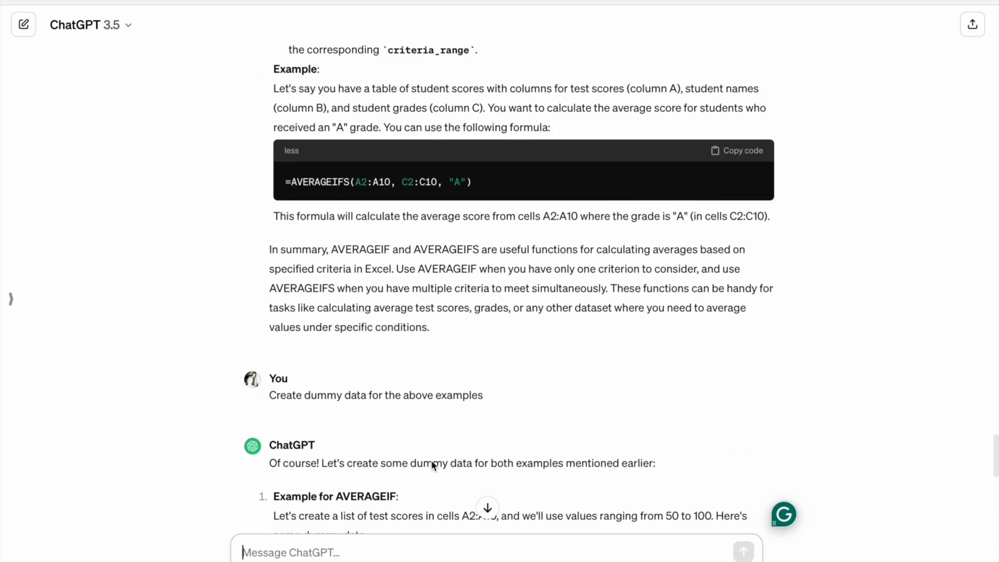
scroll("up", 3)
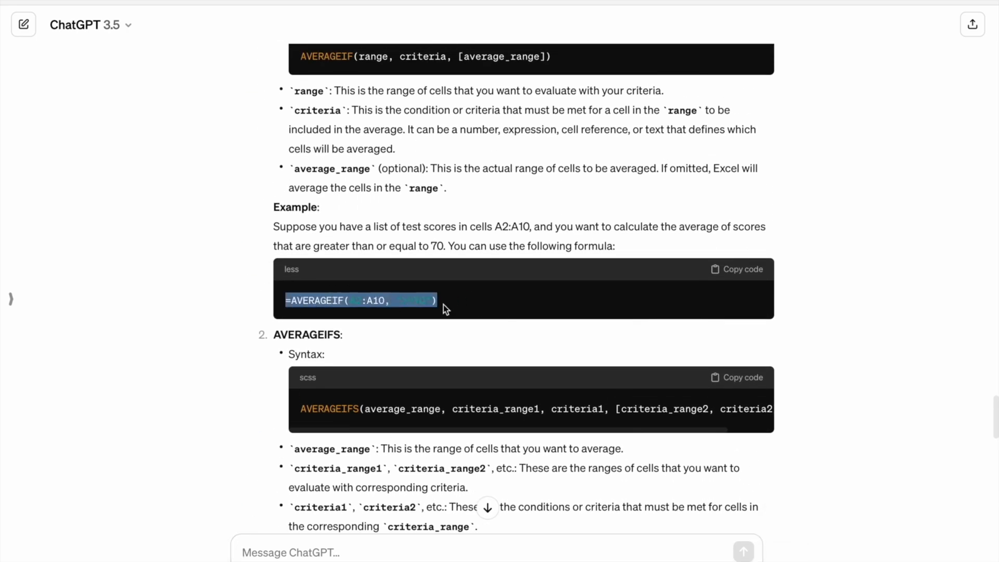
scroll("up", 3)
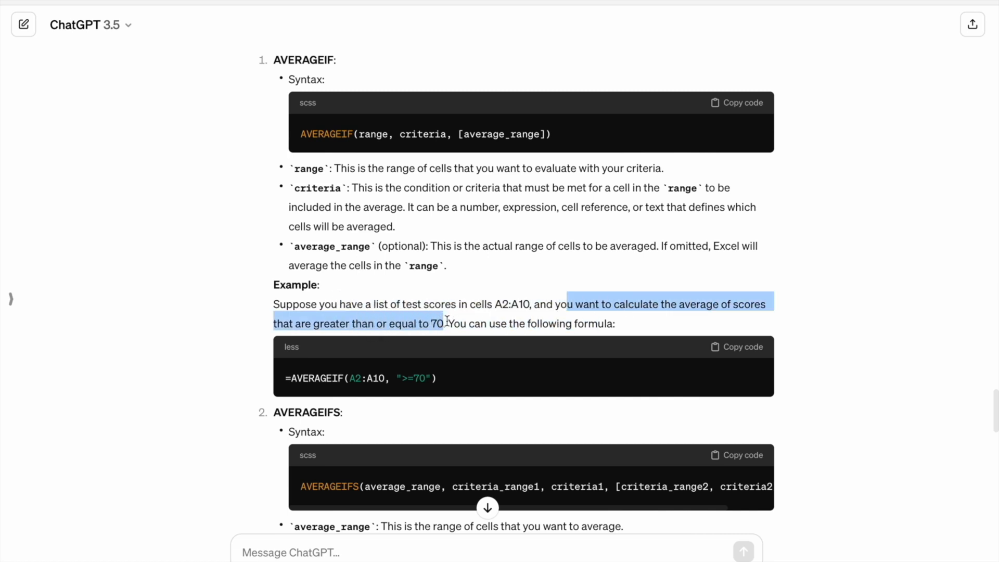
mouse_move(618, 325)
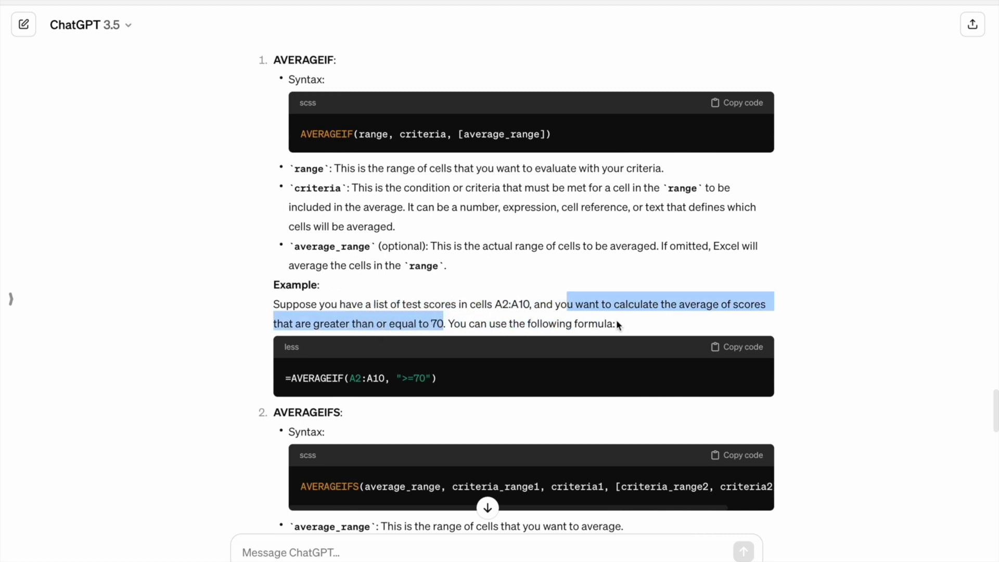
scroll("down", 3)
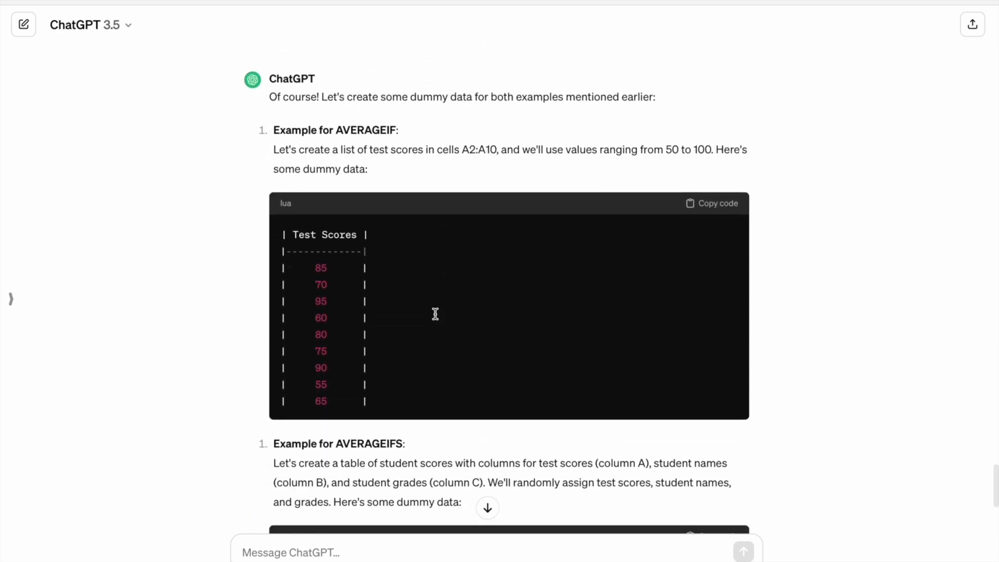
scroll("down", 3)
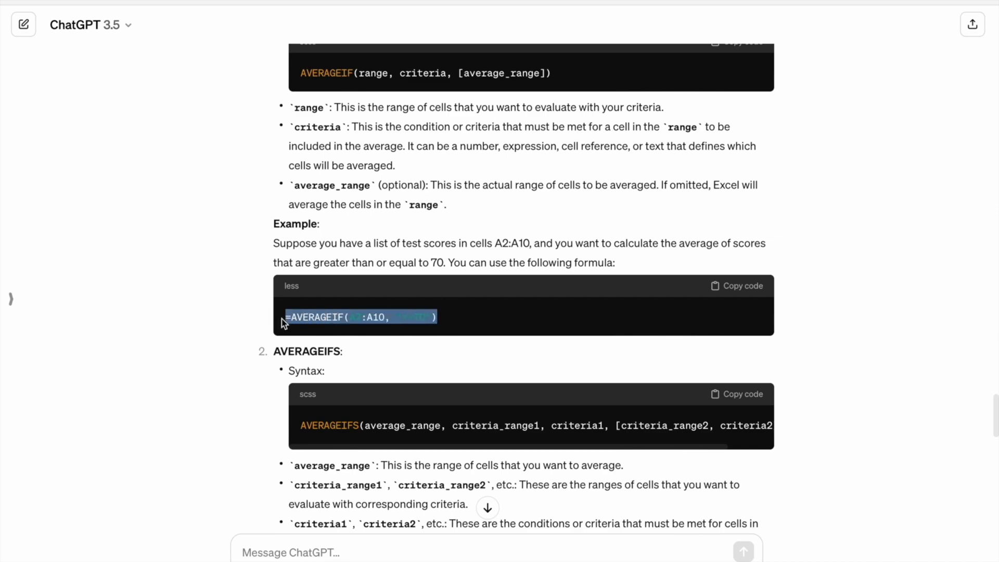
mouse_move(464, 256)
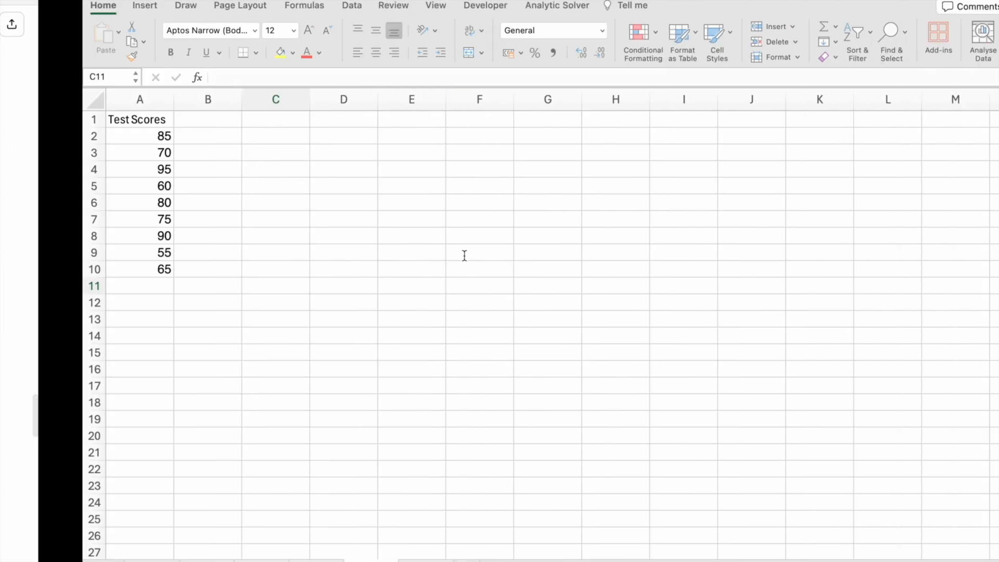
Enter =AVERAGEIF(A2:A10, ">=70") in C4, returning 82.5, and check the formula.
left_click(192, 169)
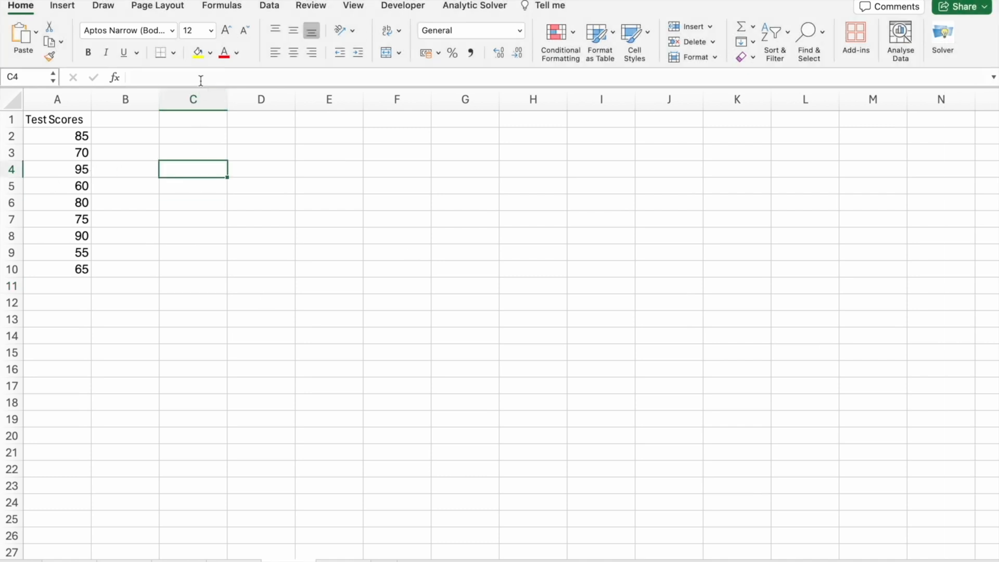
type("=AVERAGEIF(A2:A10, \">=70\")")
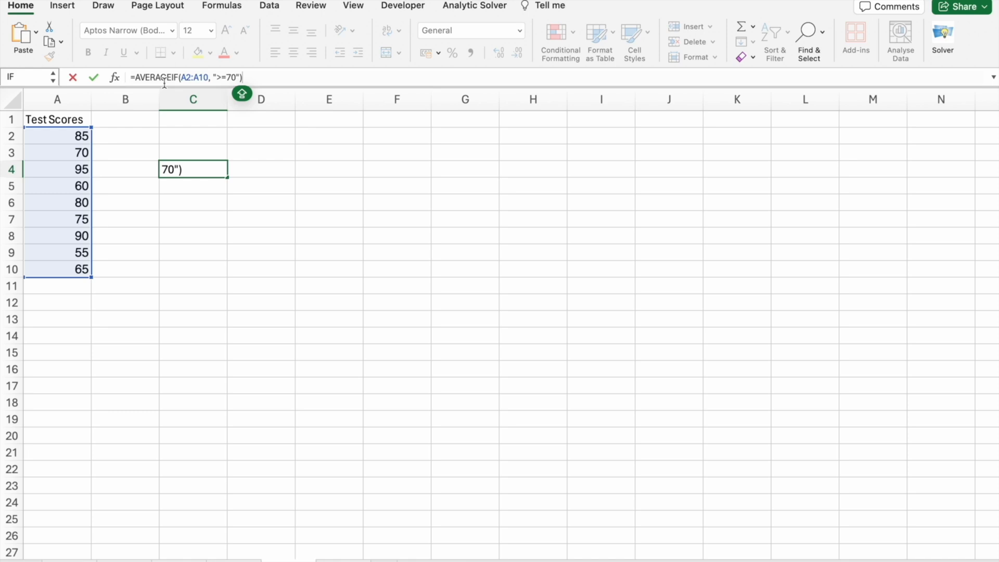
mouse_move(186, 77)
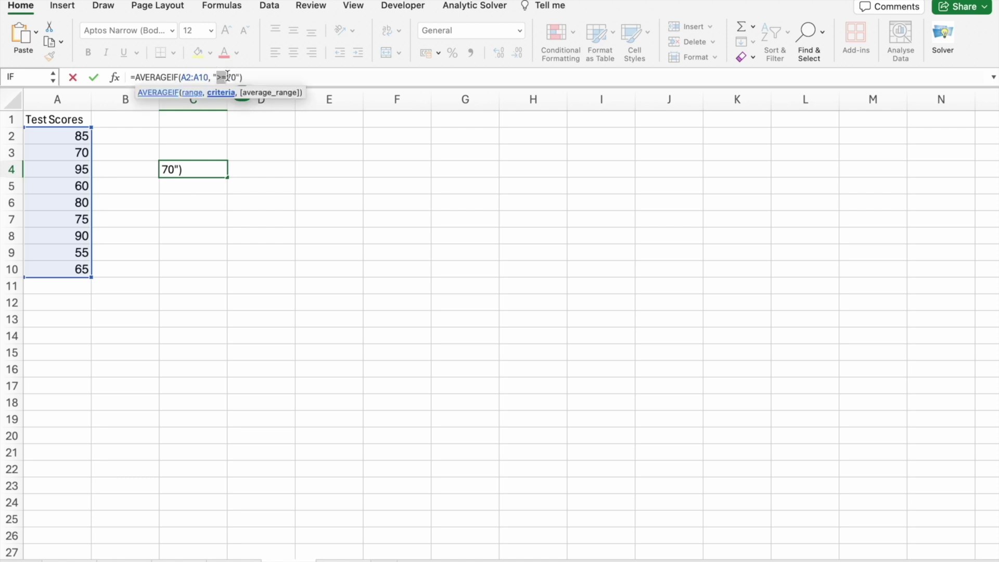
mouse_move(212, 162)
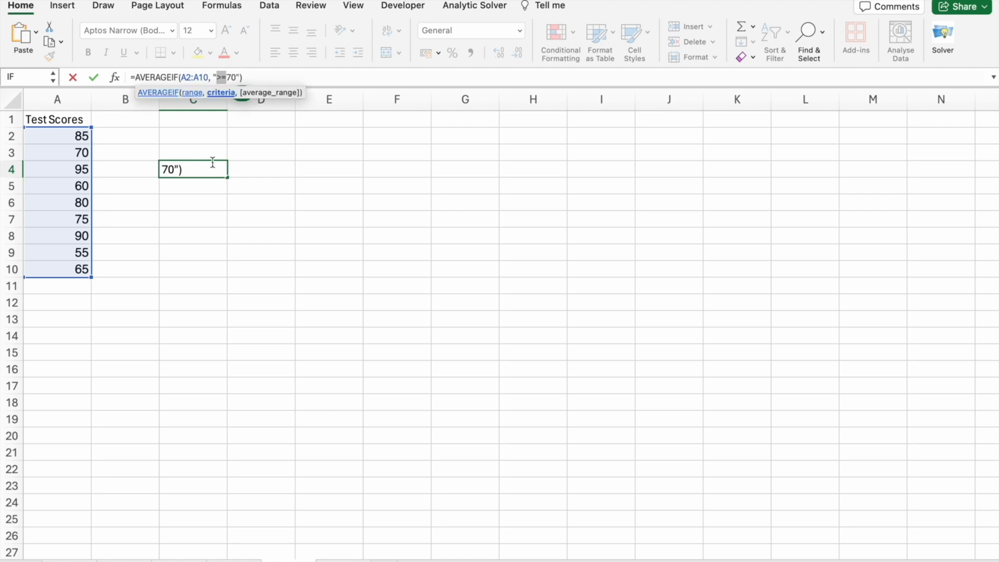
key("Return")
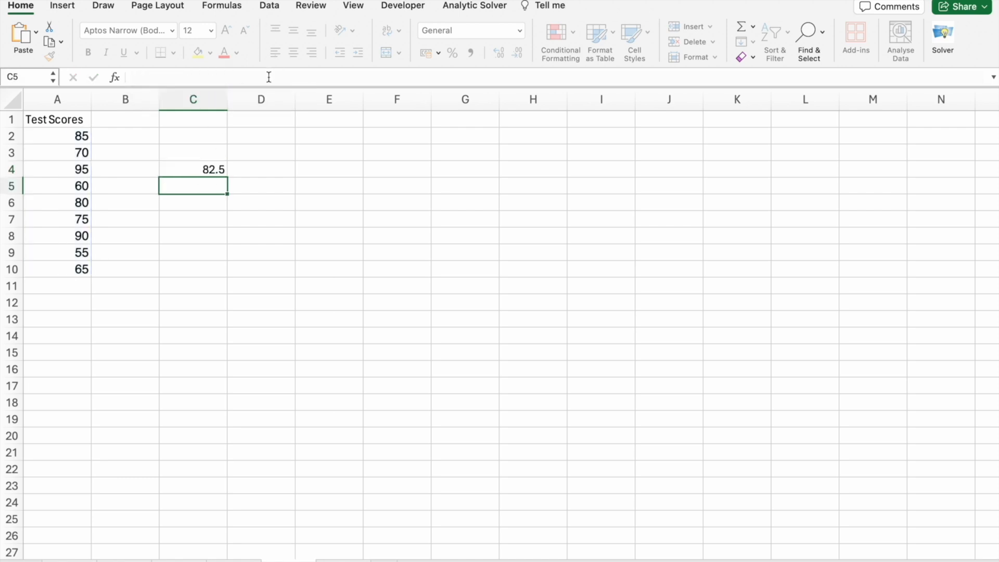
left_click(193, 168)
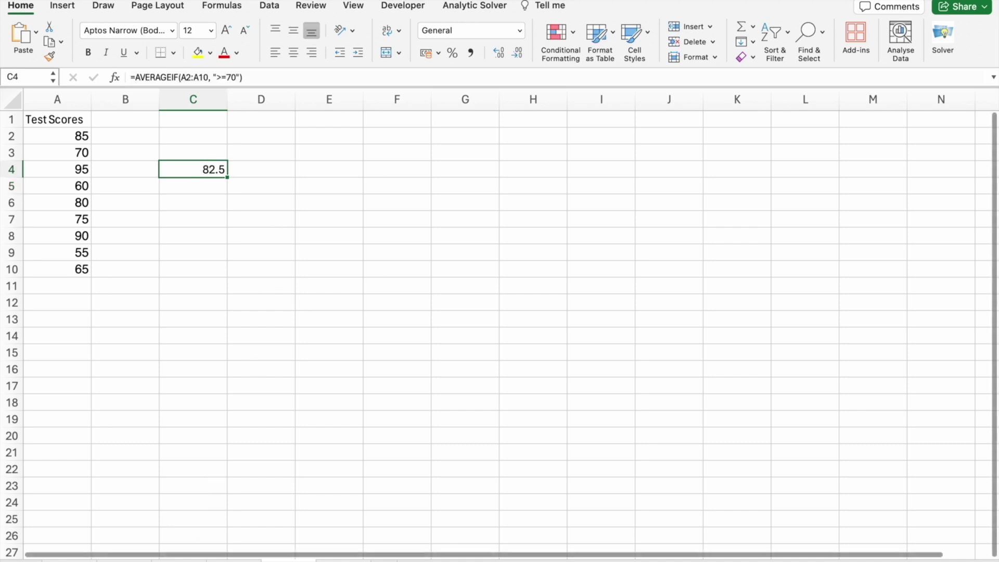
left_click(368, 284)
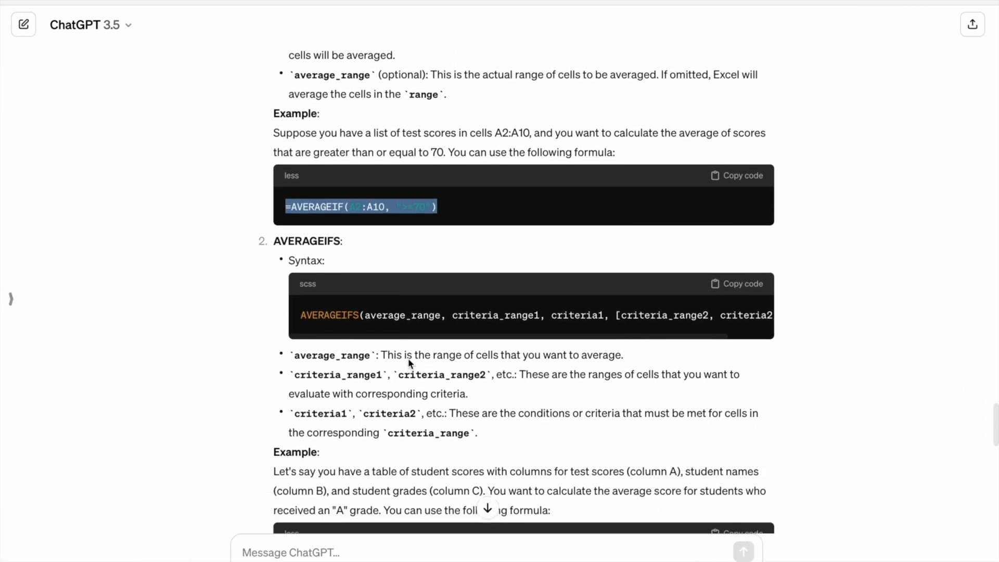
scroll("down", 3)
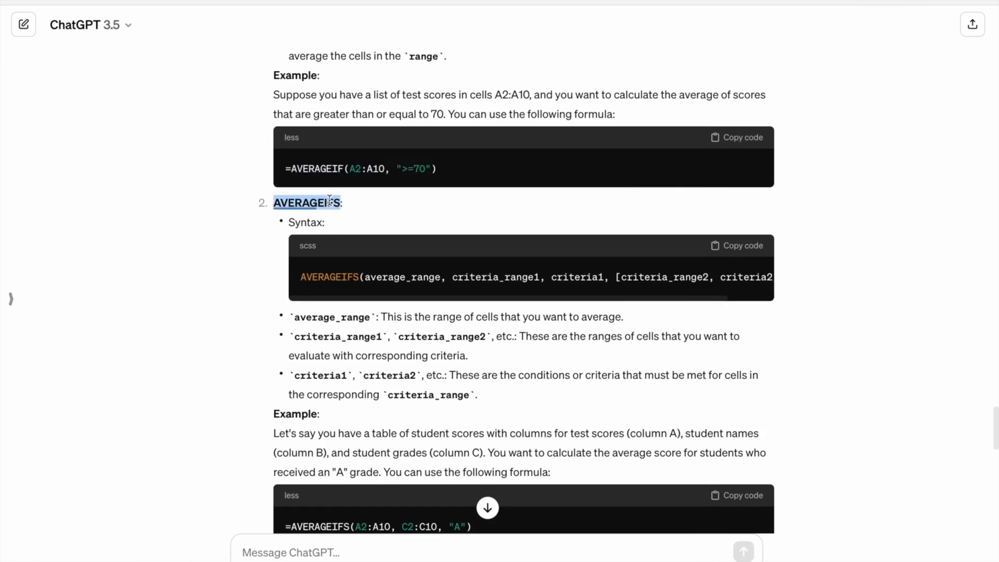
scroll("down", 3)
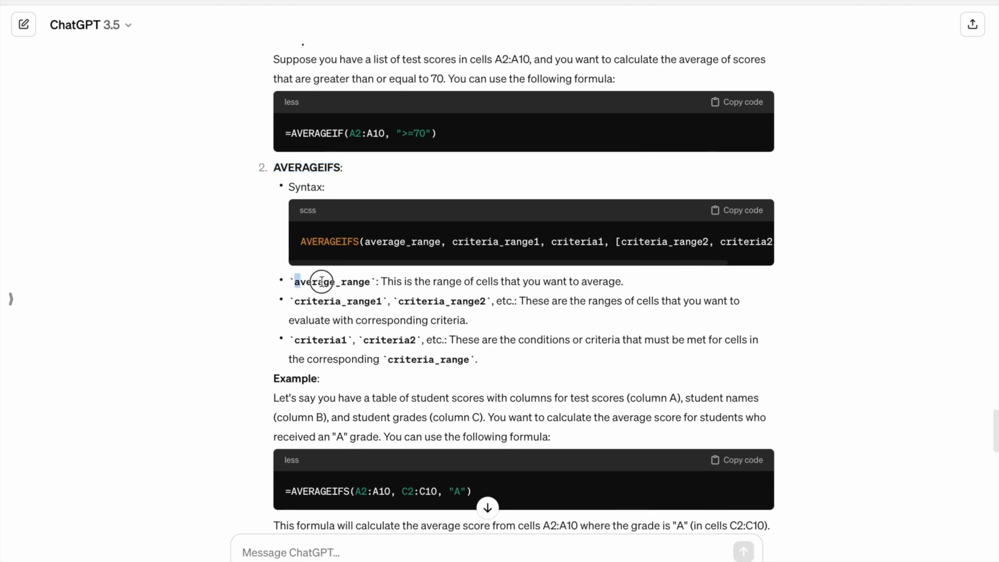
double_click(331, 281)
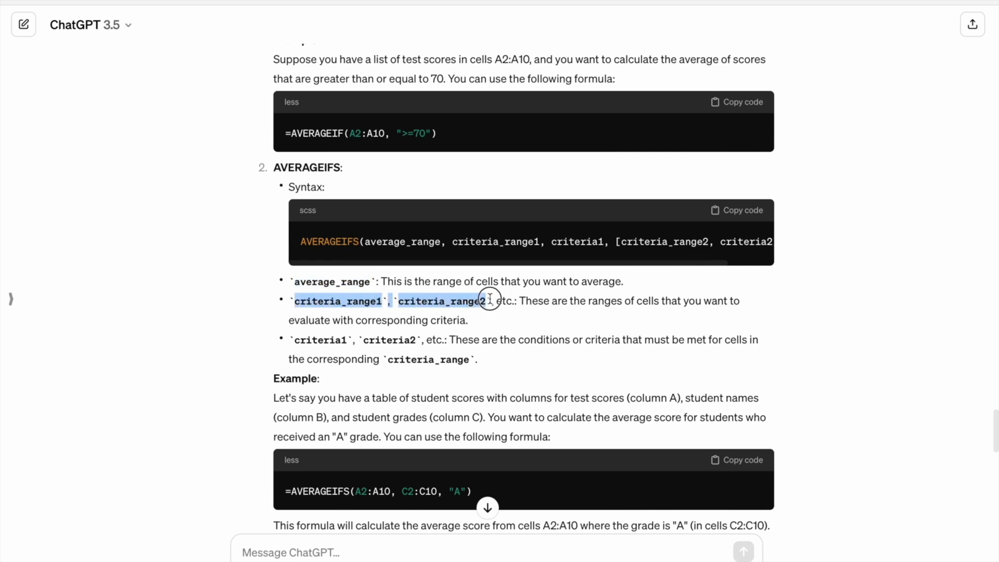
mouse_move(268, 361)
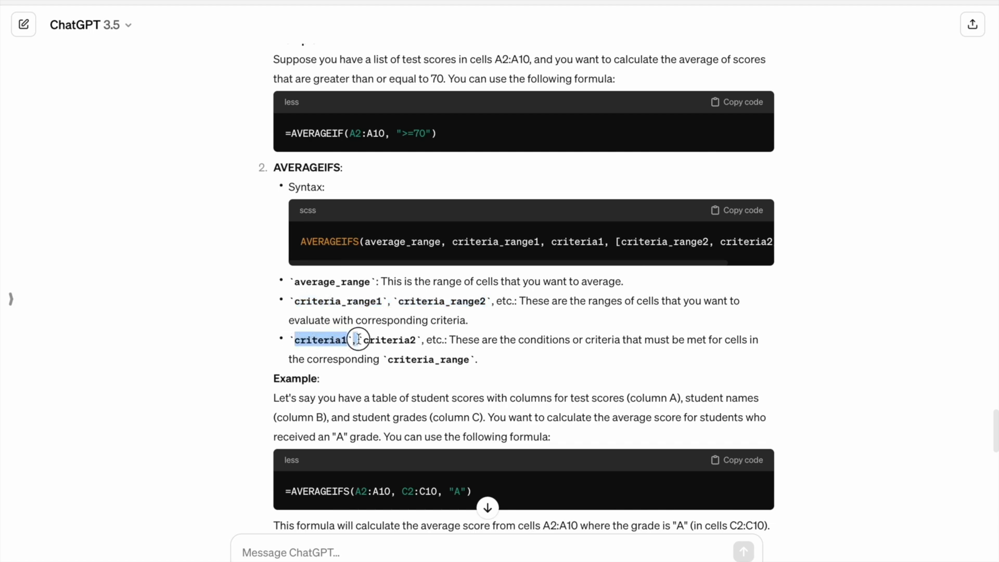
scroll("down", 3)
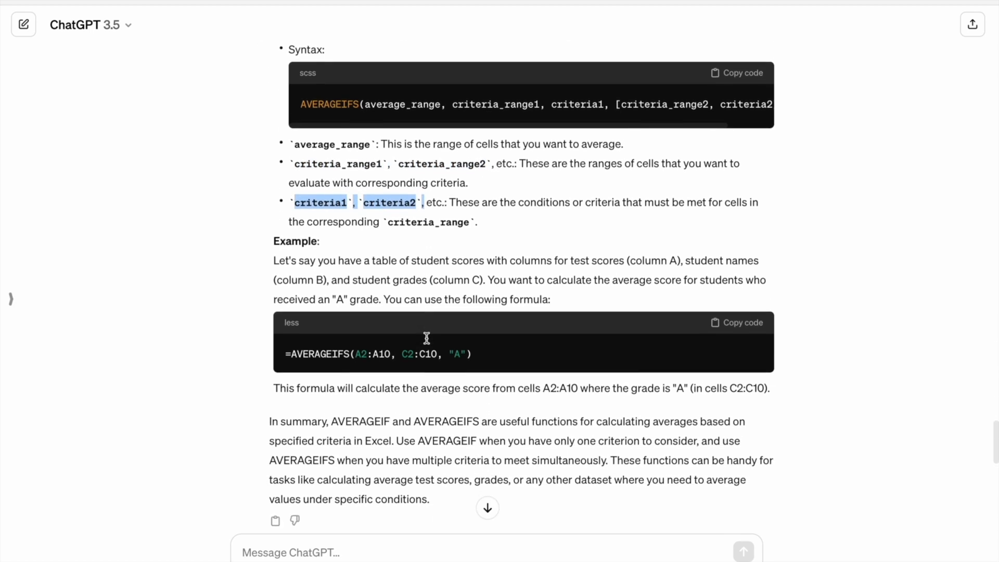
scroll("up", 3)
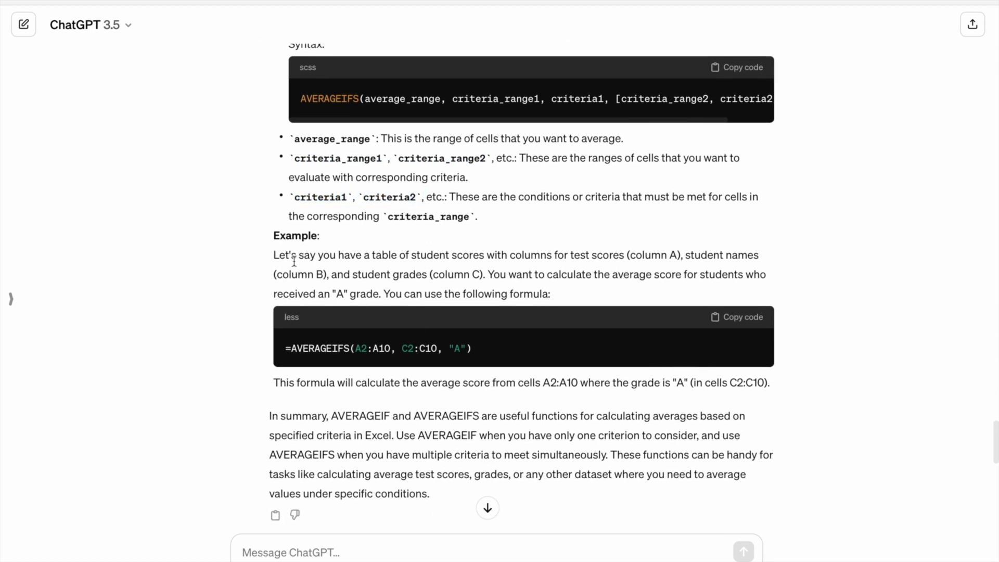
mouse_move(373, 279)
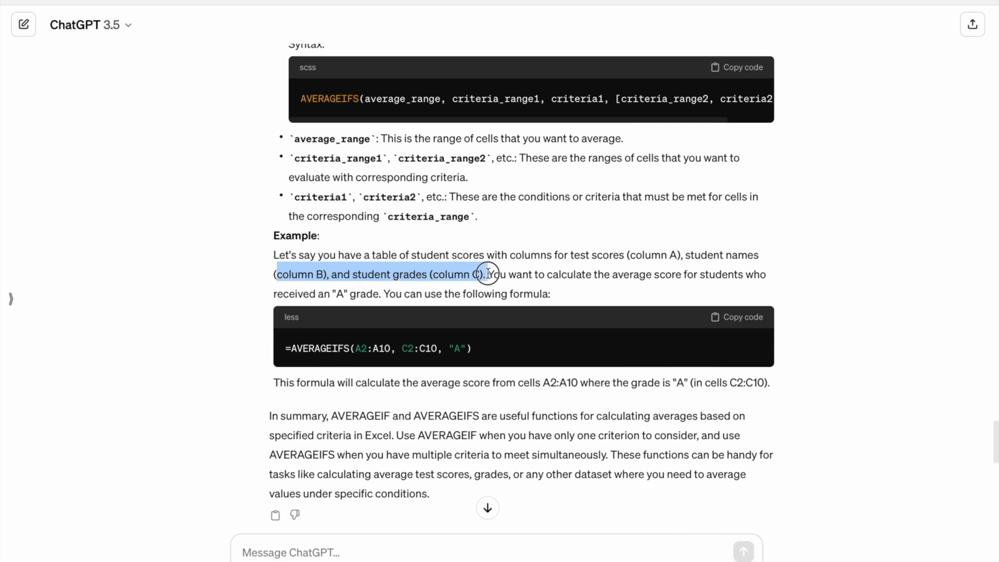
left_click(484, 273)
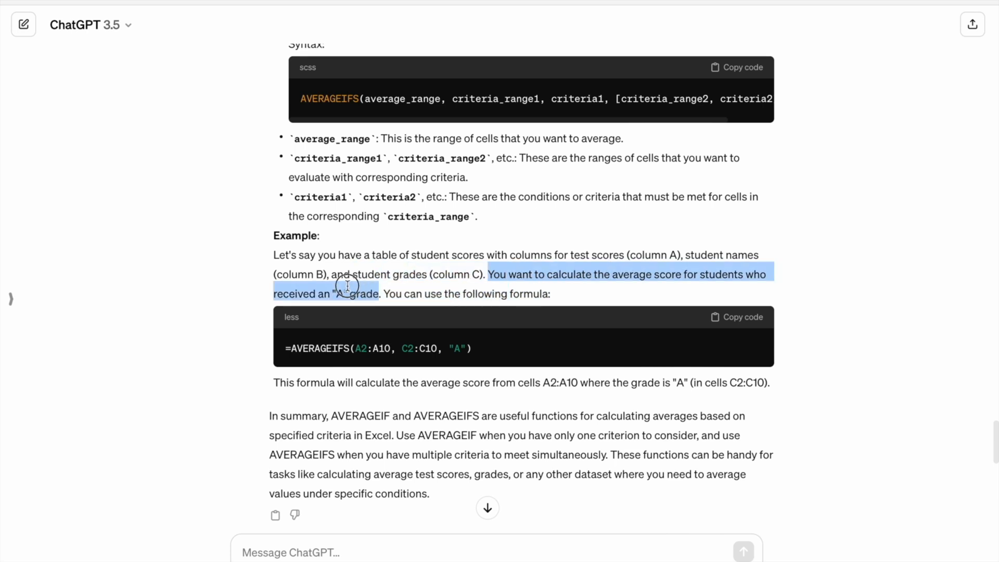
mouse_move(532, 290)
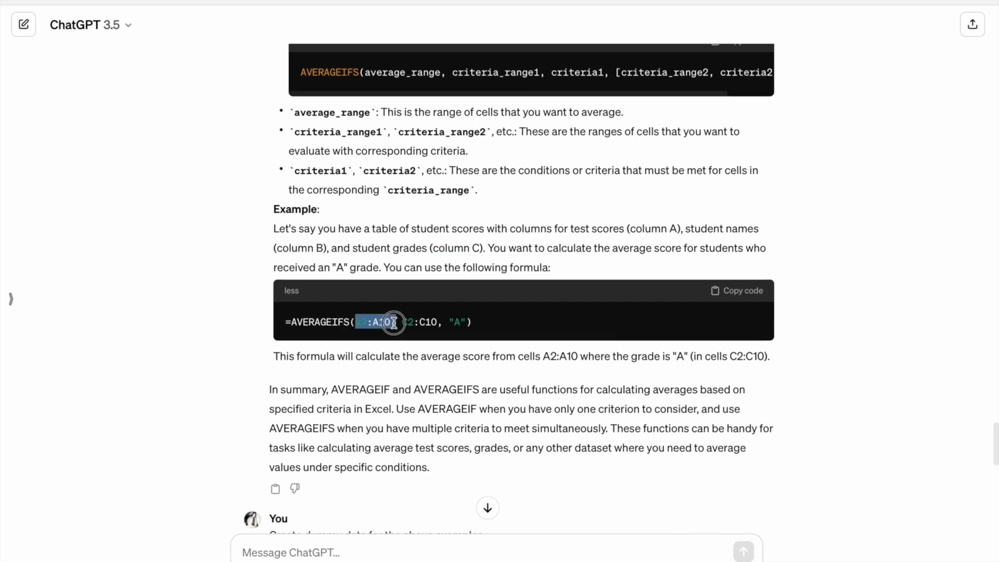
mouse_move(372, 304)
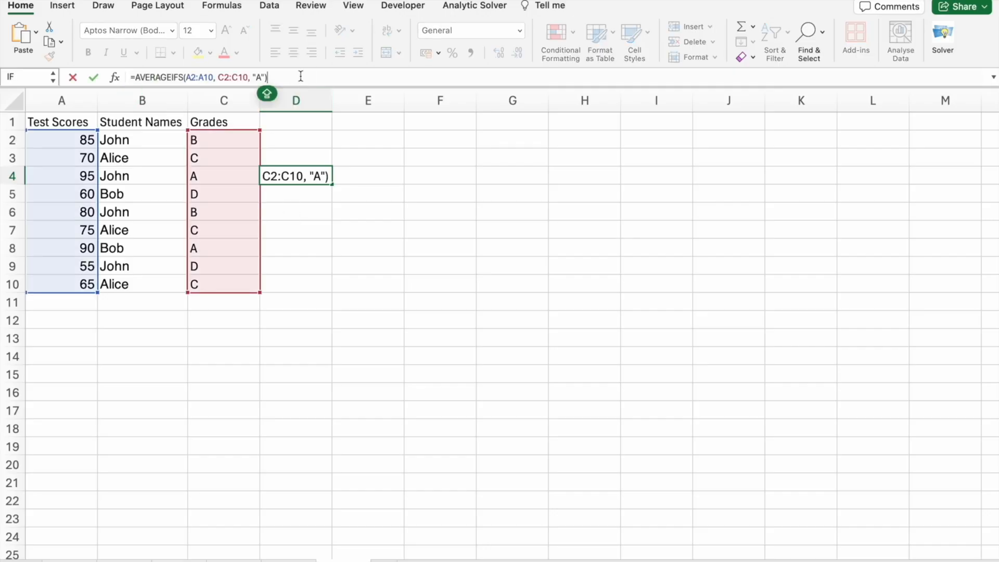
Commit =AVERAGEIFS(A2:A10, C2:C10, "A") in D4, returning 92.5, and review it.
key("Return")
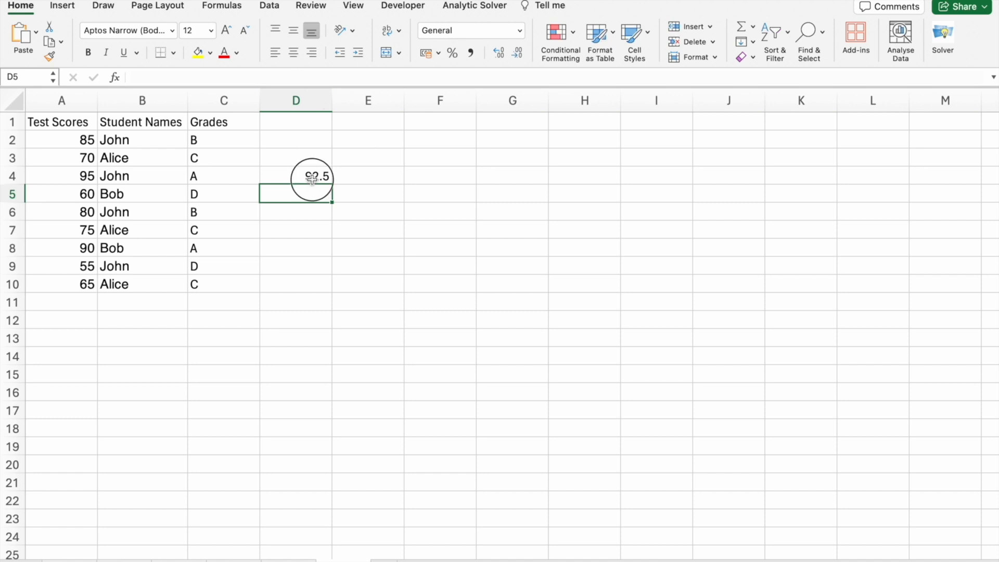
left_click(294, 176)
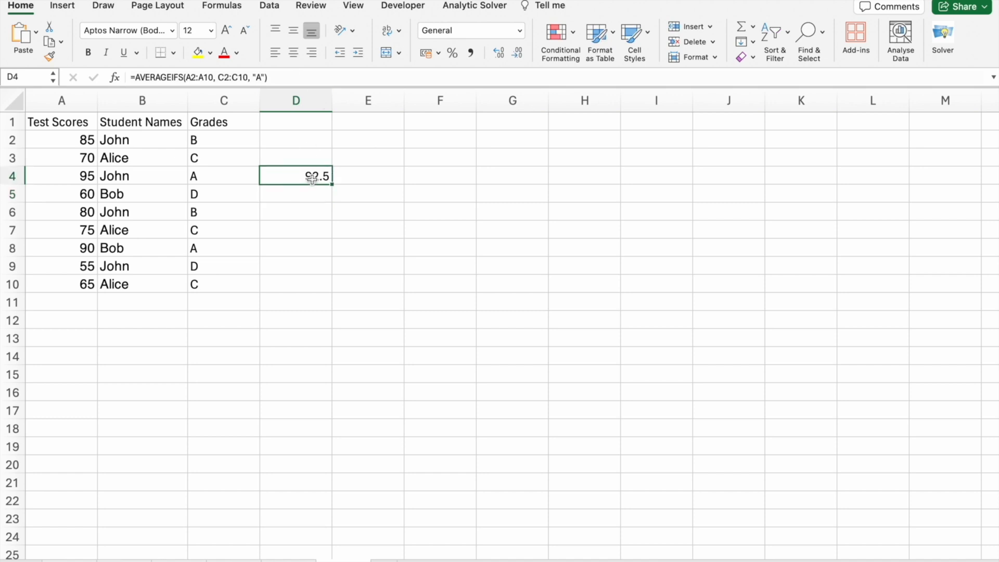